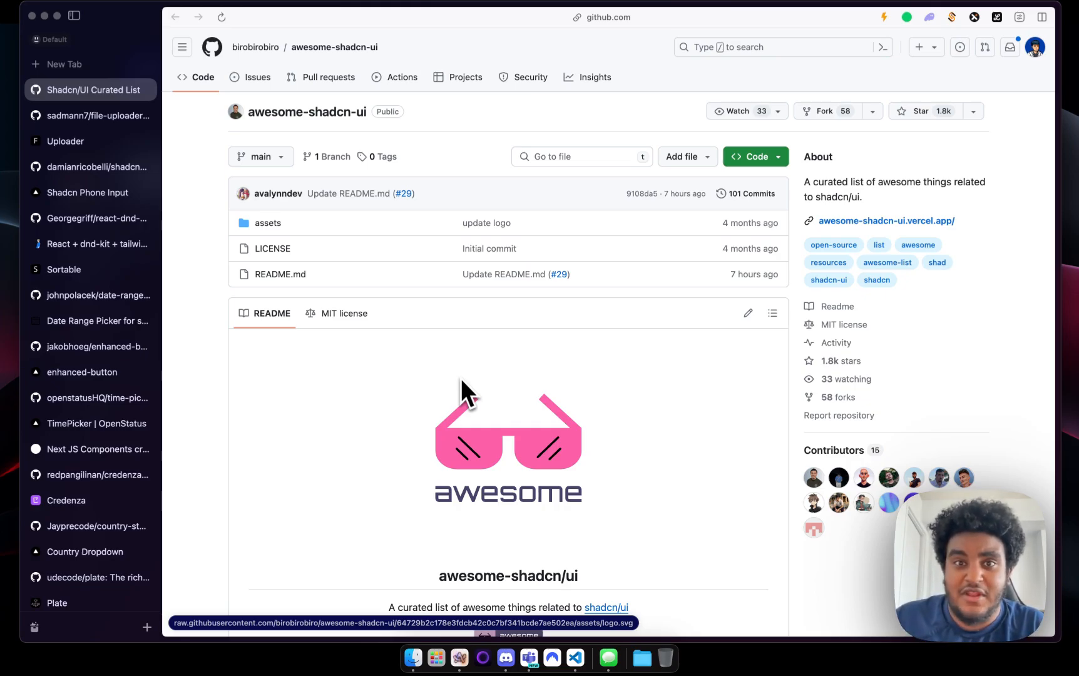
mouse_move(571, 461)
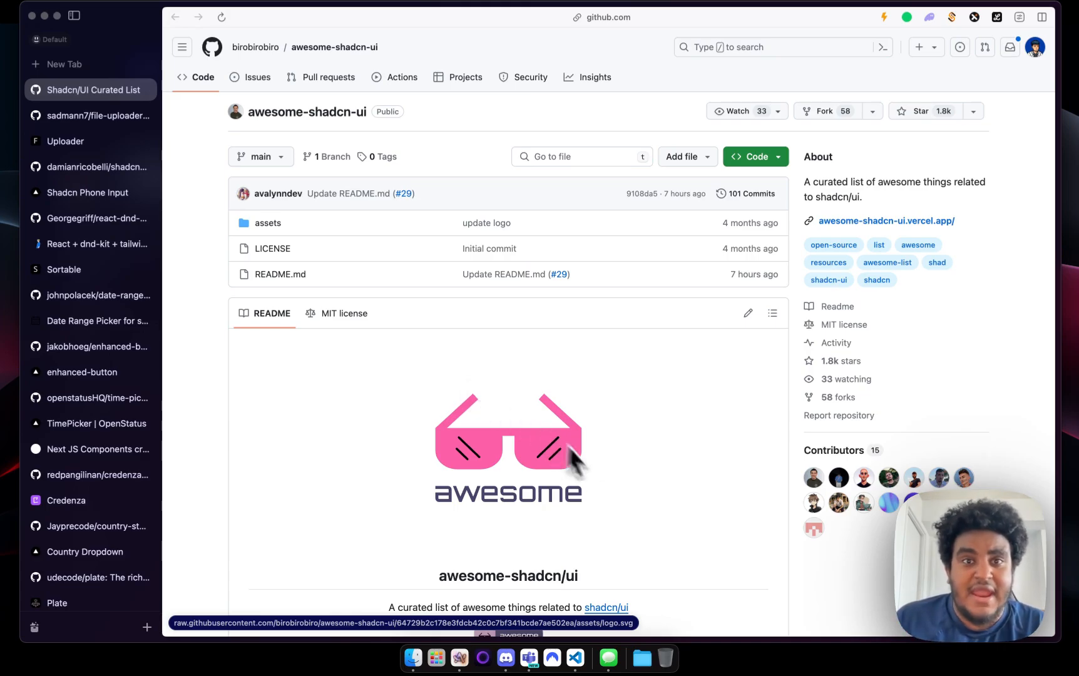
Scroll through the awesome-shadcn-ui README list, then bring up the sadmann7/file-uploader repository.
scroll("down", 3)
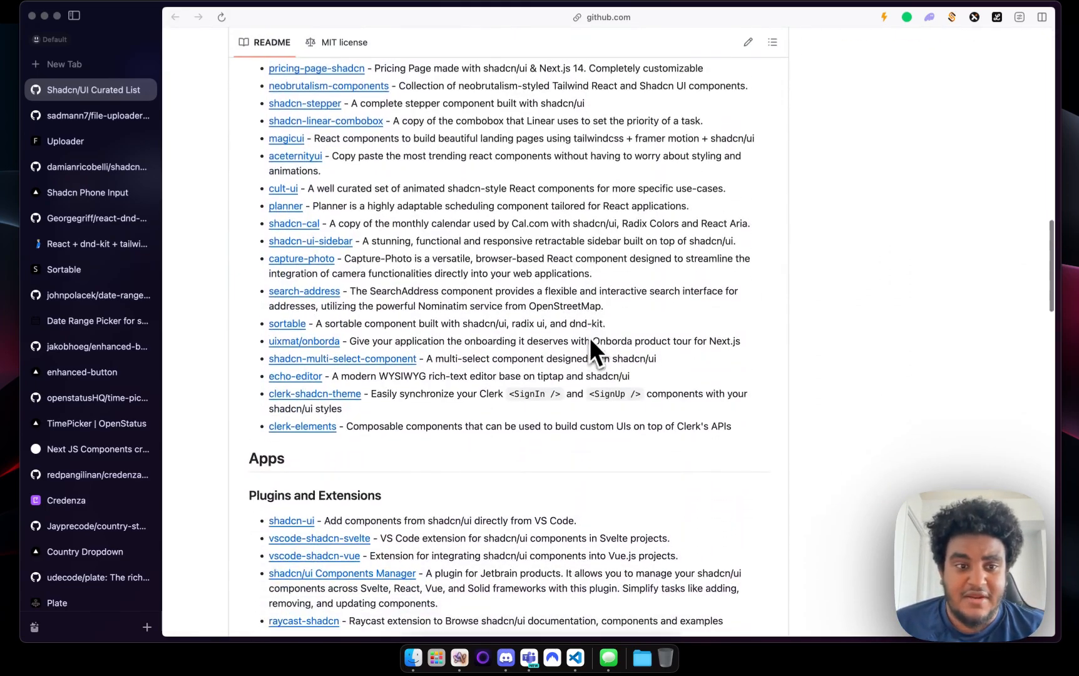
scroll("down", 3)
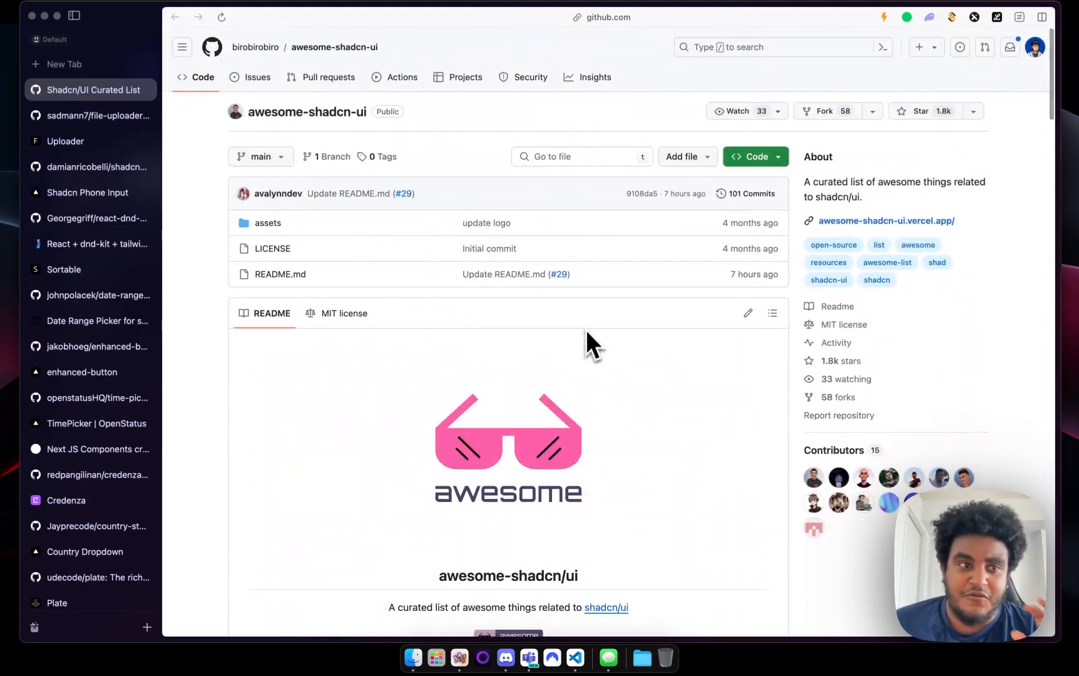
left_click(97, 115)
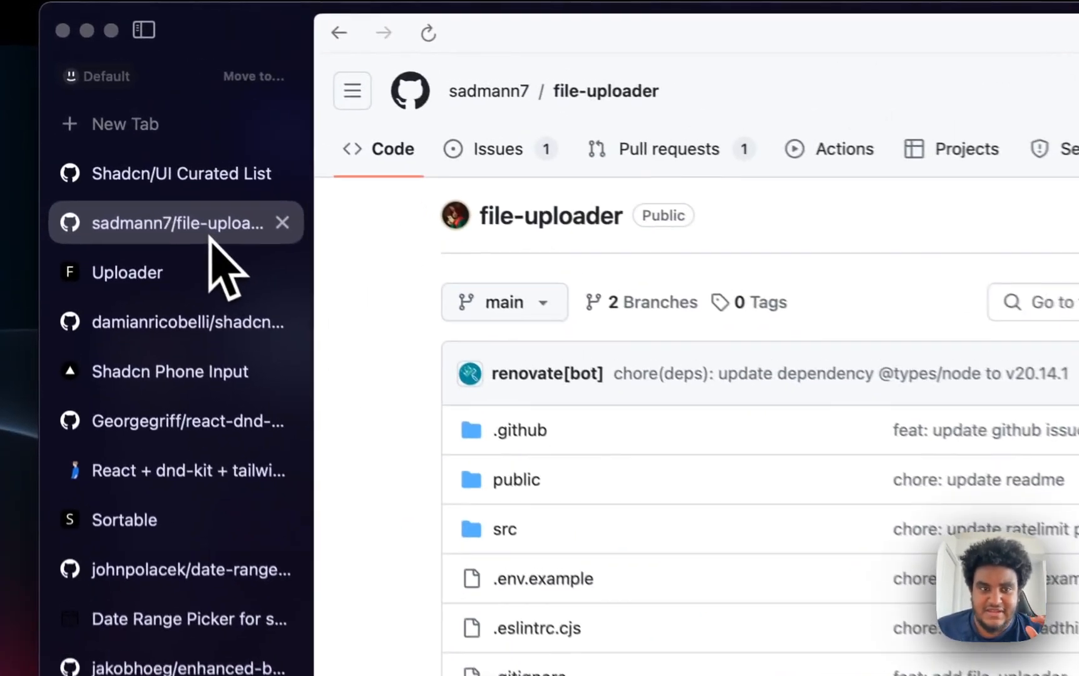
Browse the Uploader demo, flipping between the Basic and React hook form examples.
left_click(128, 273)
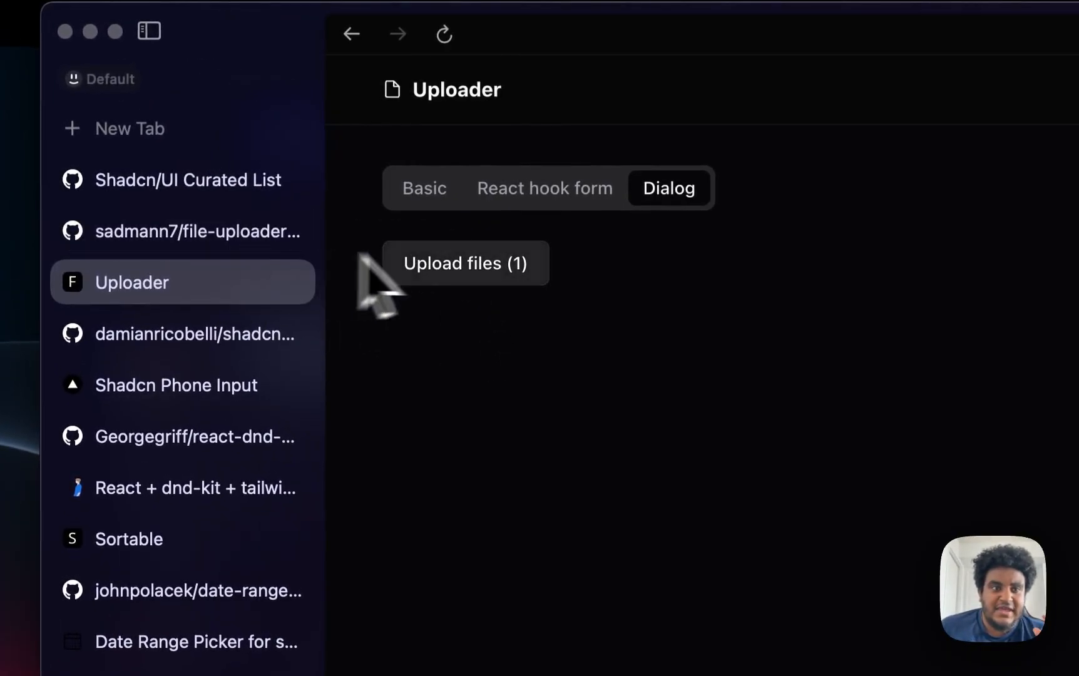
left_click(423, 188)
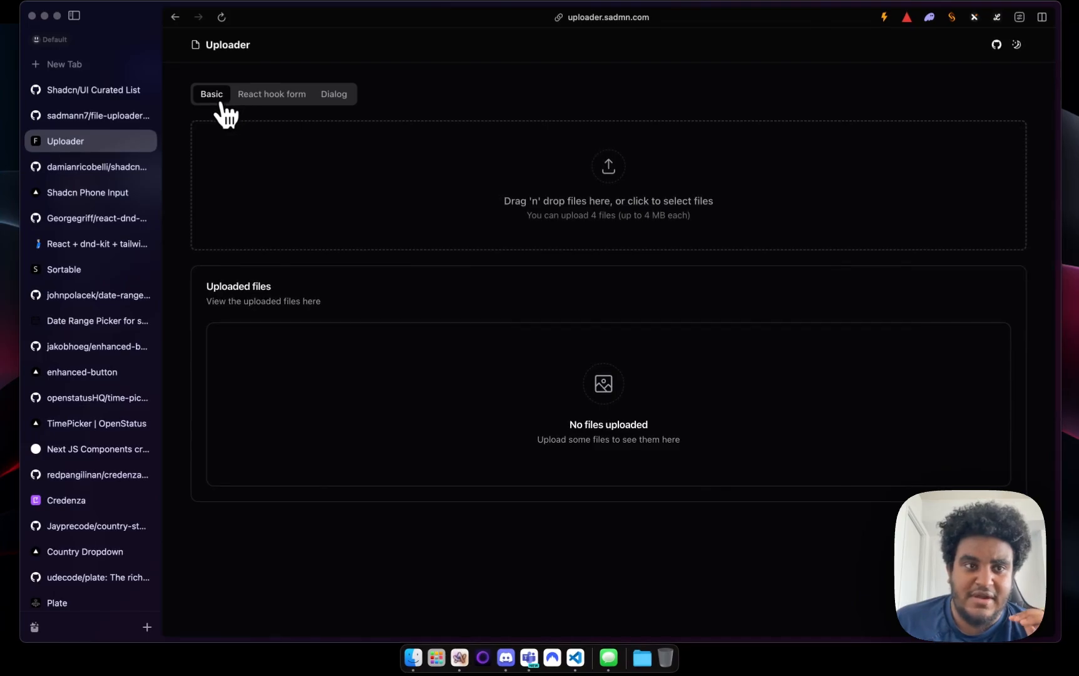
mouse_move(250, 106)
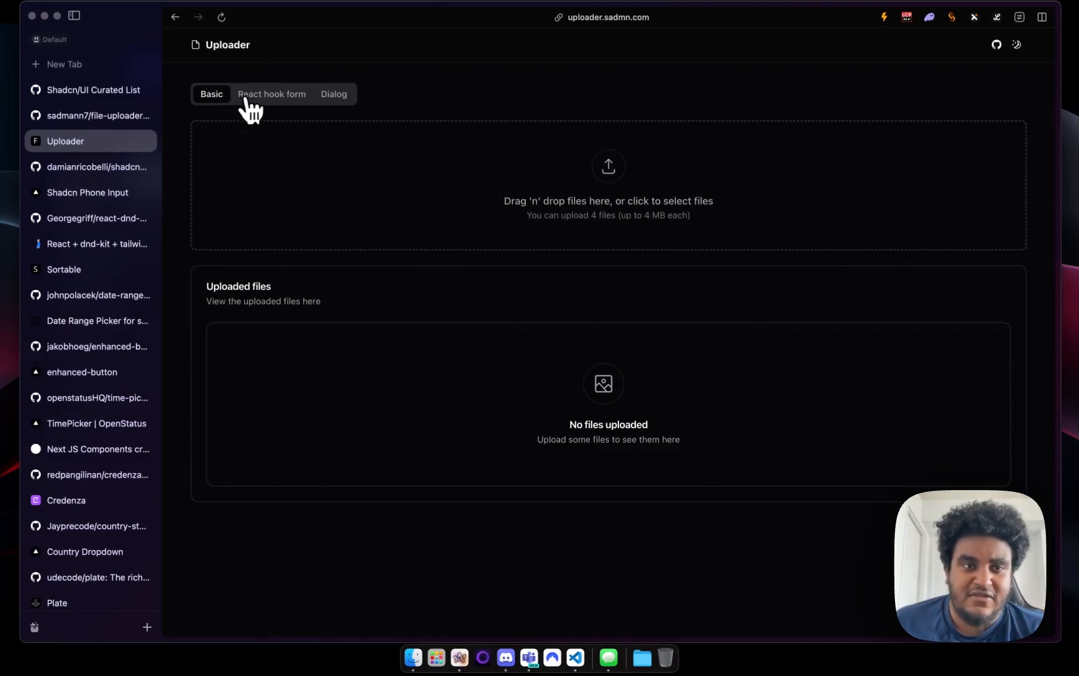
left_click(271, 94)
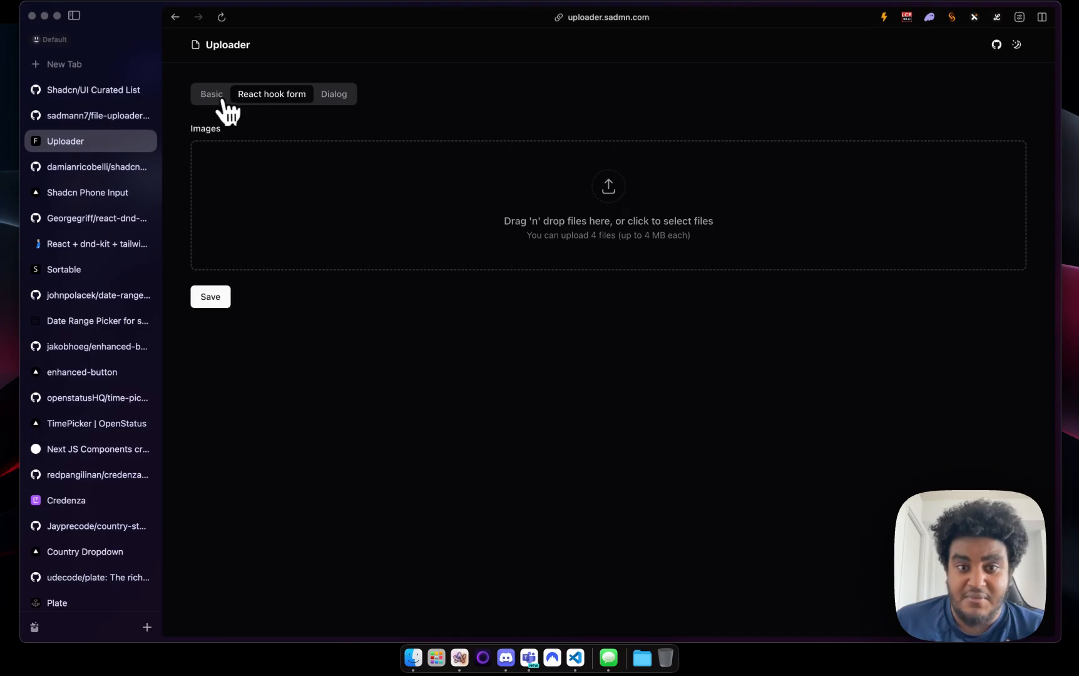
left_click(211, 94)
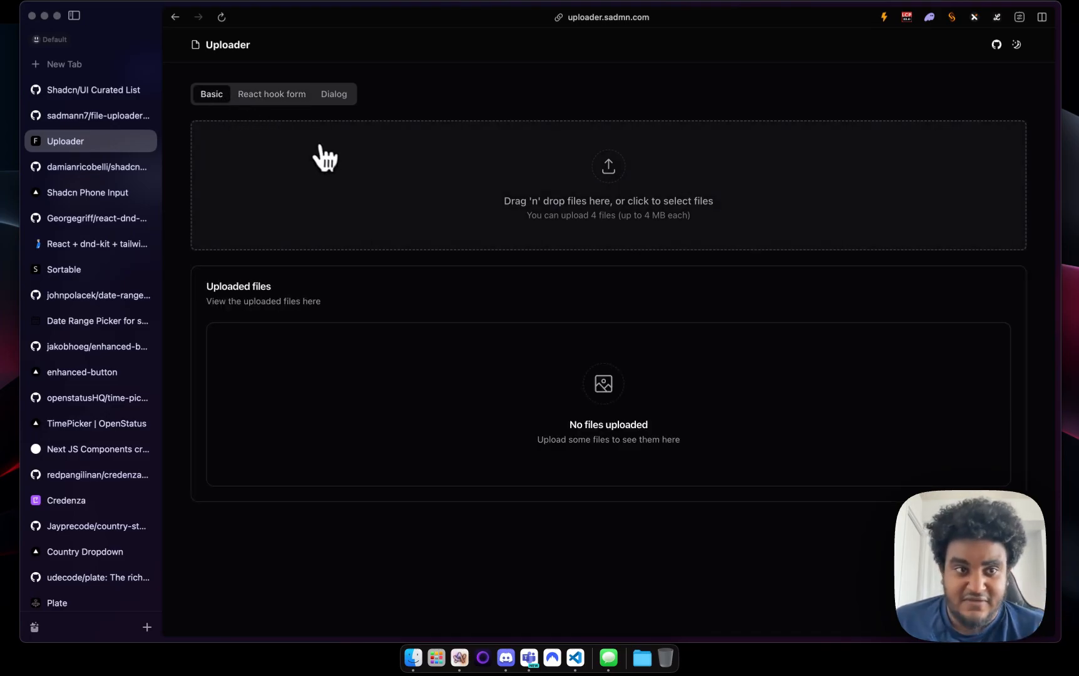
Upload the 7.png image through the drop zone so it appears listed with a confirmation.
left_click(607, 184)
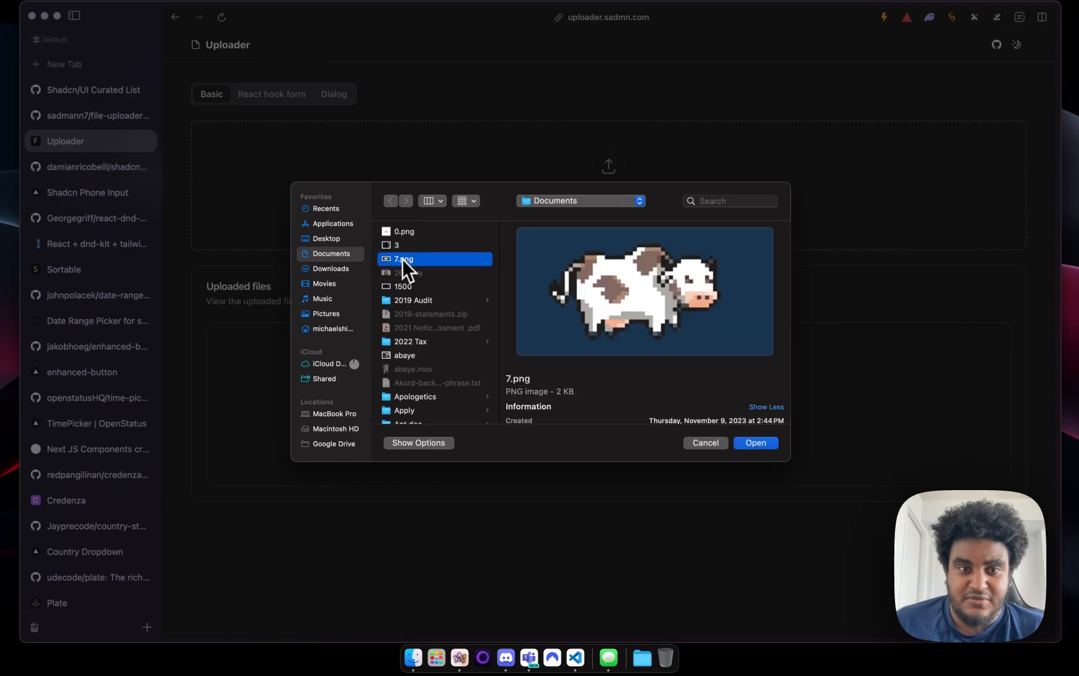
left_click(755, 443)
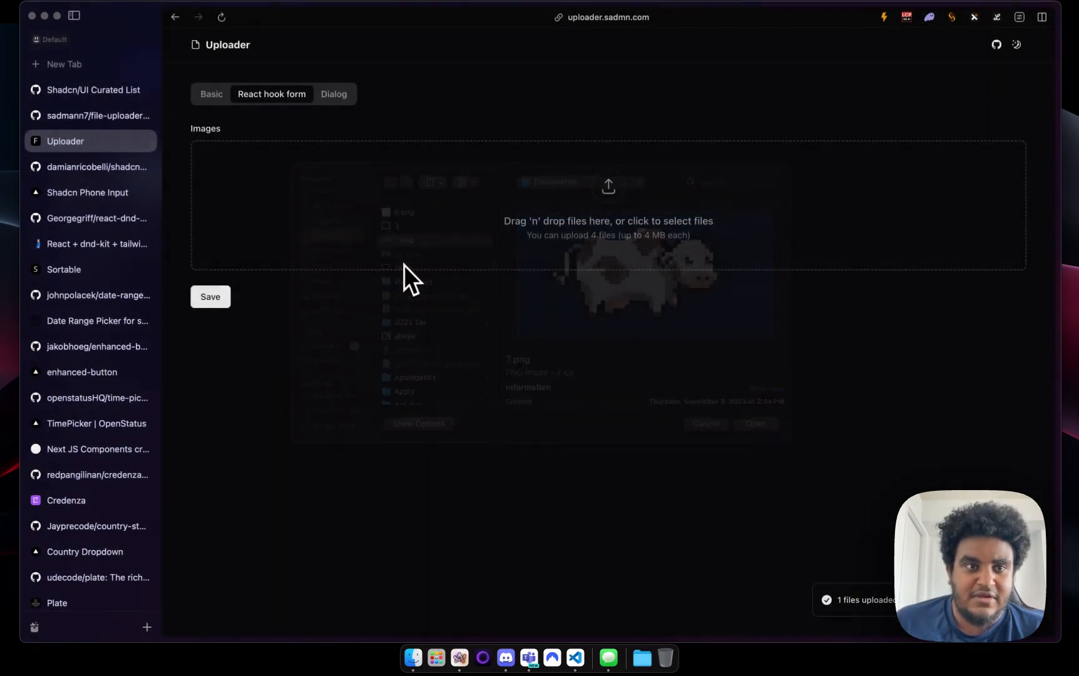
left_click(755, 430)
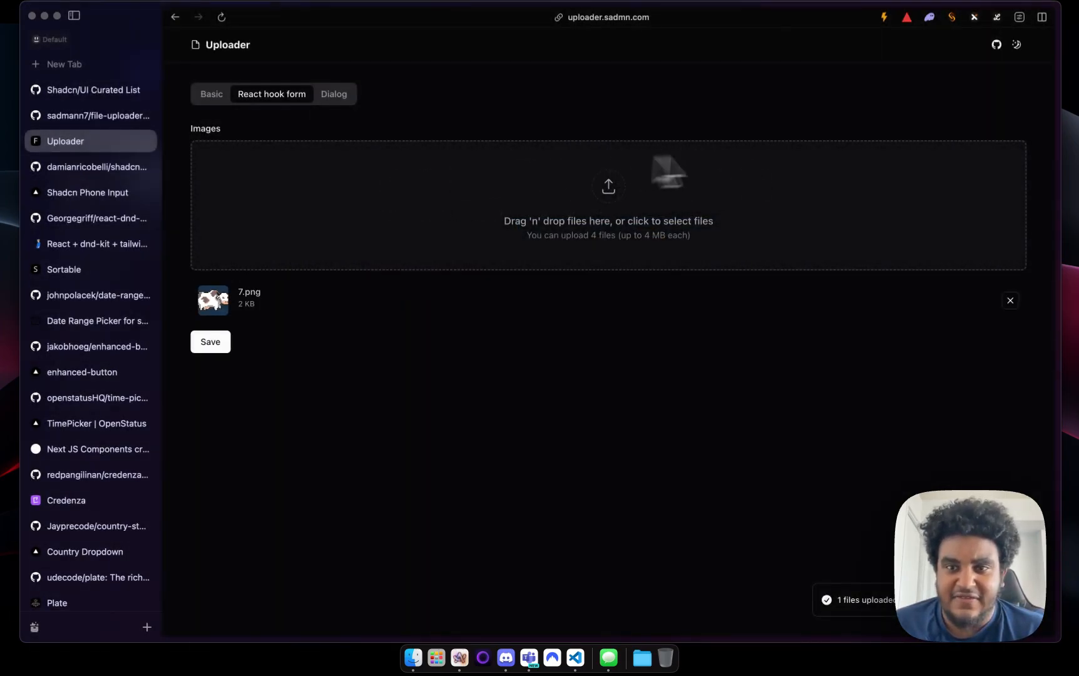
mouse_move(591, 305)
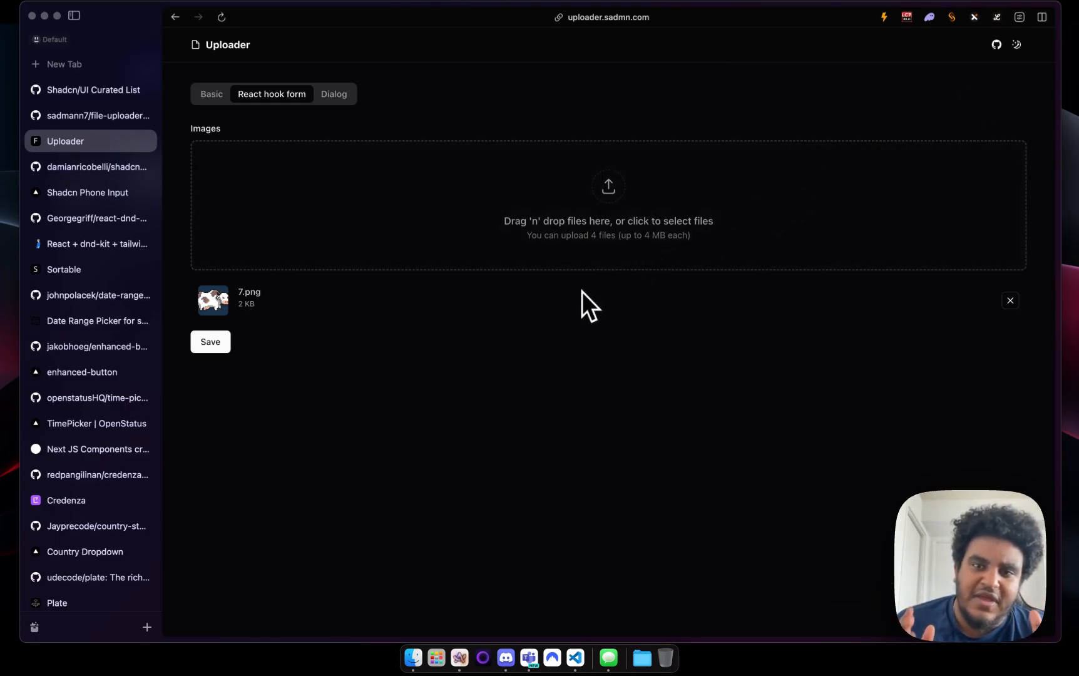
left_click(97, 115)
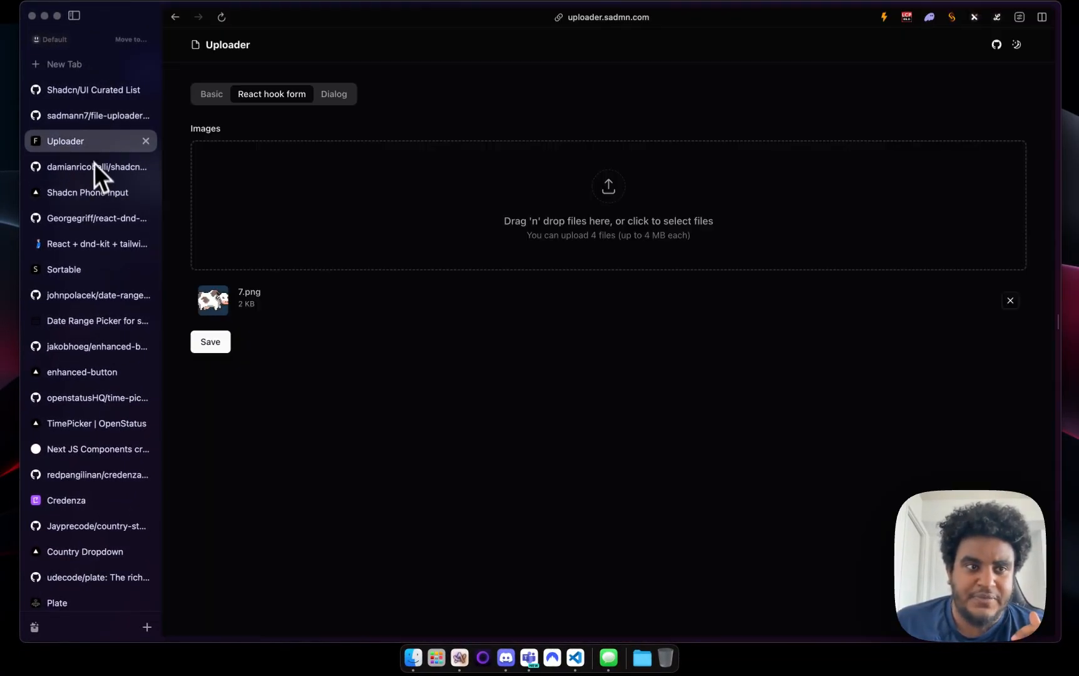
left_click(88, 192)
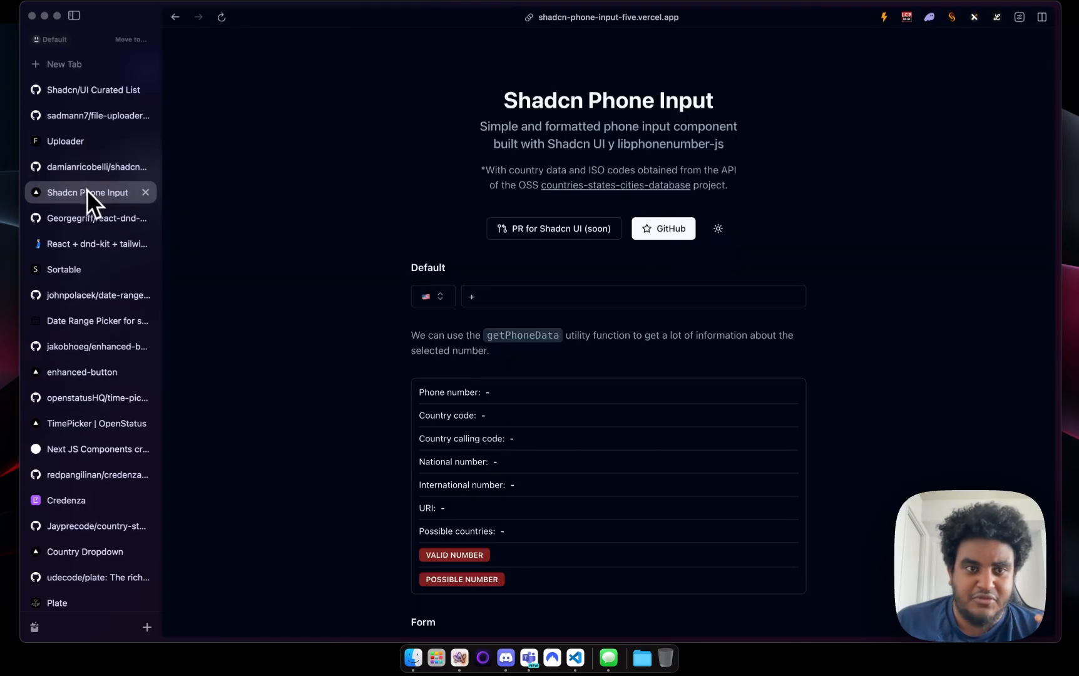
mouse_move(542, 271)
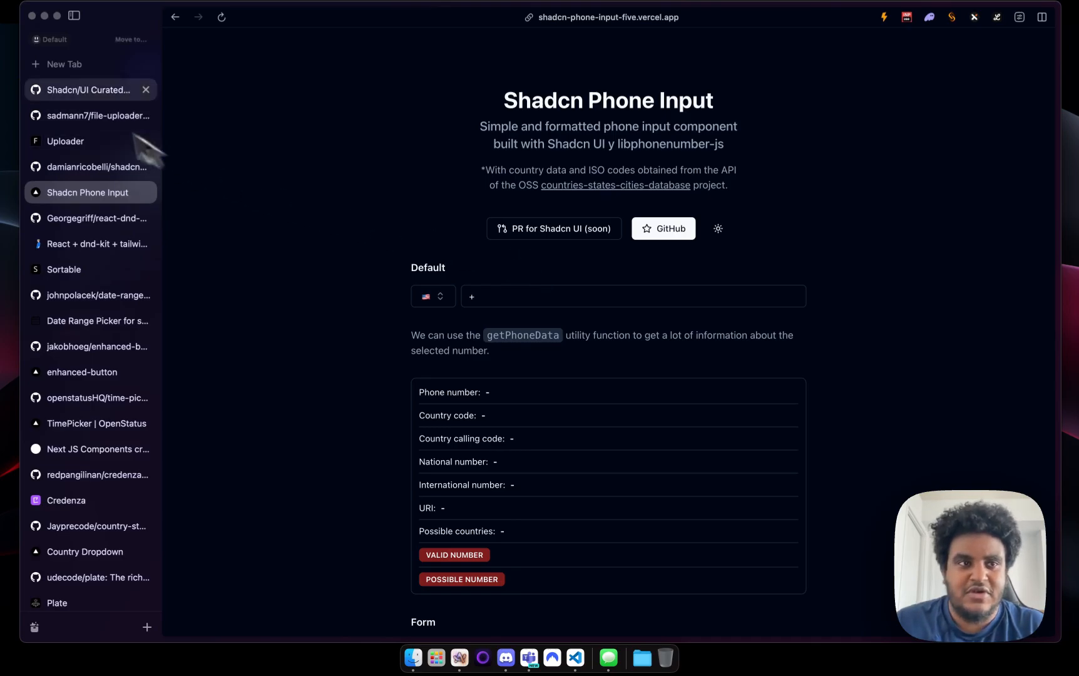
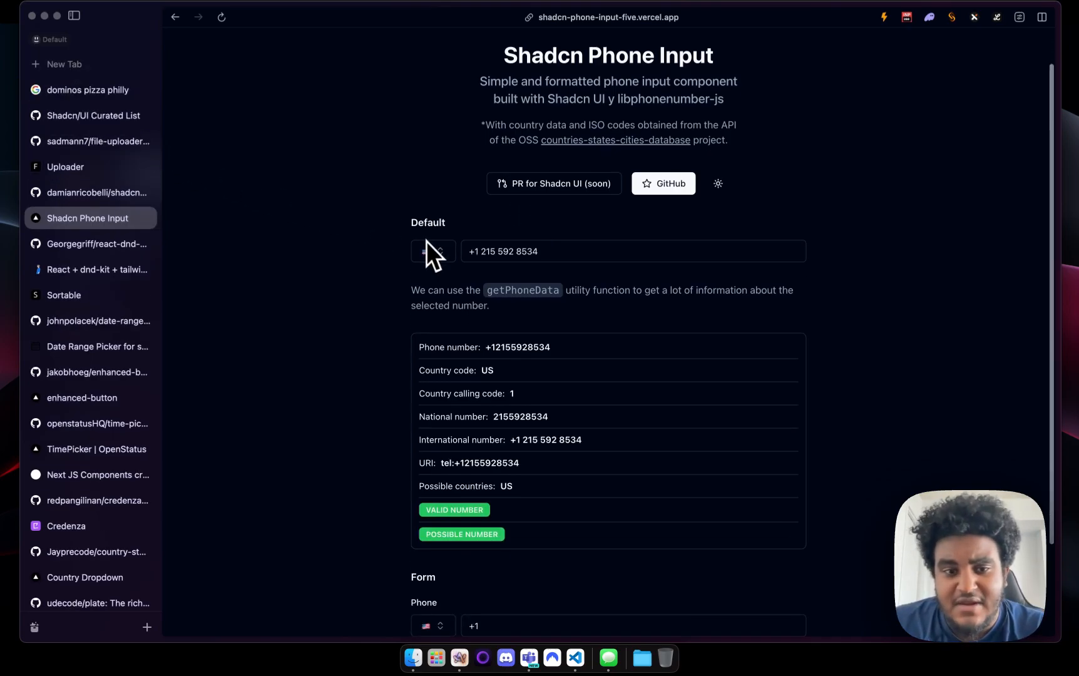
scroll("down", 3)
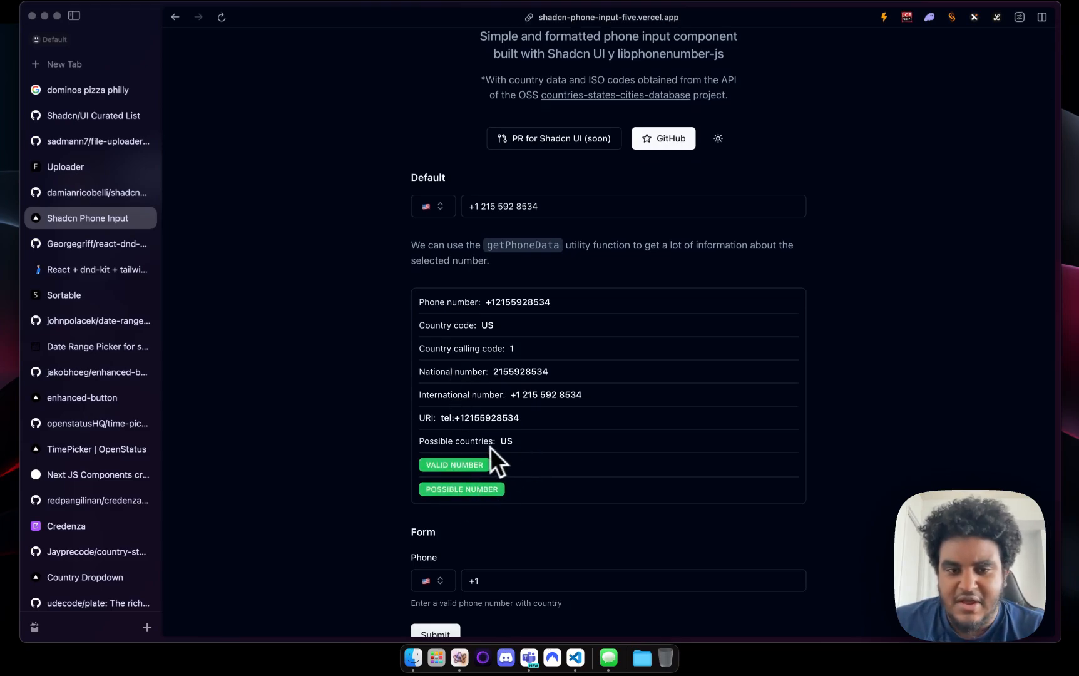
mouse_move(477, 404)
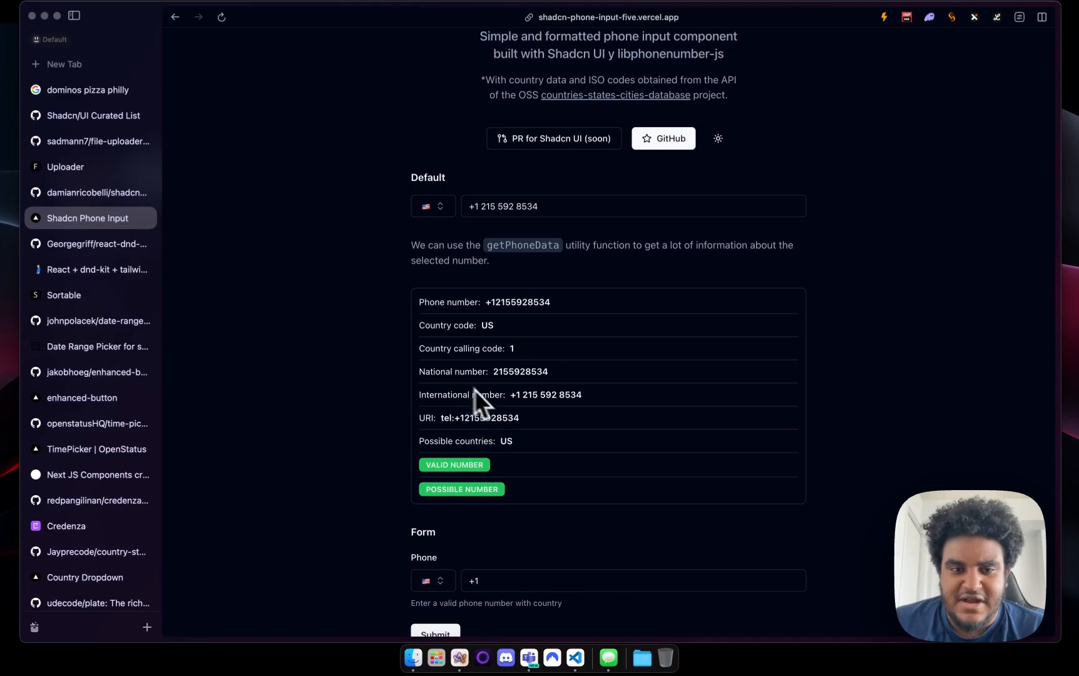
scroll("up", 3)
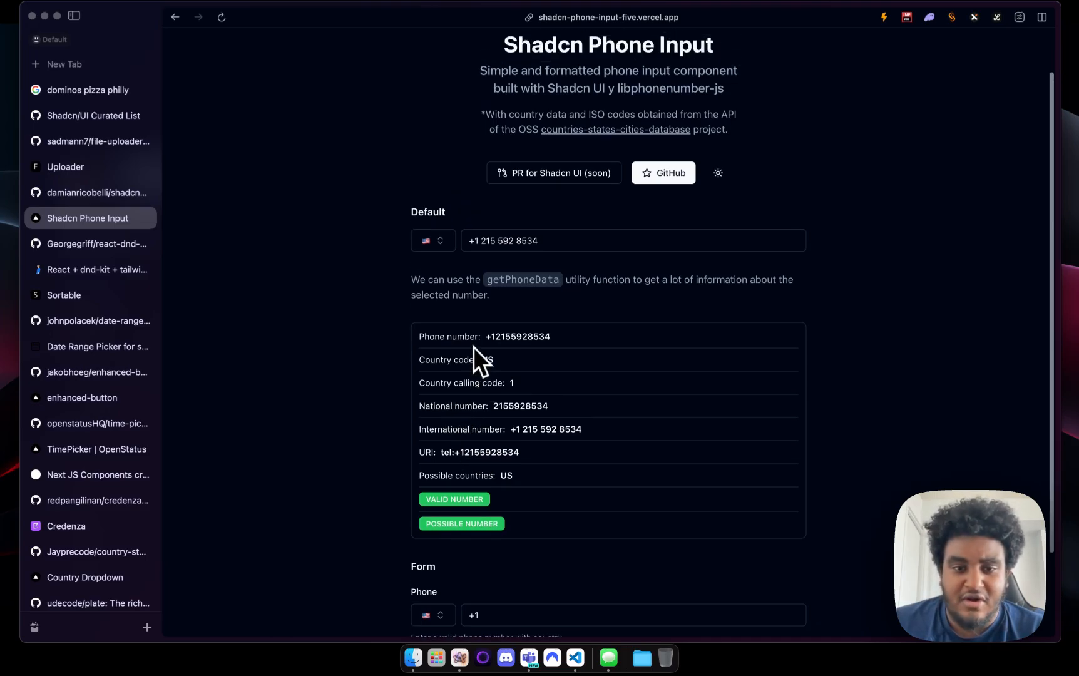
scroll("up", 3)
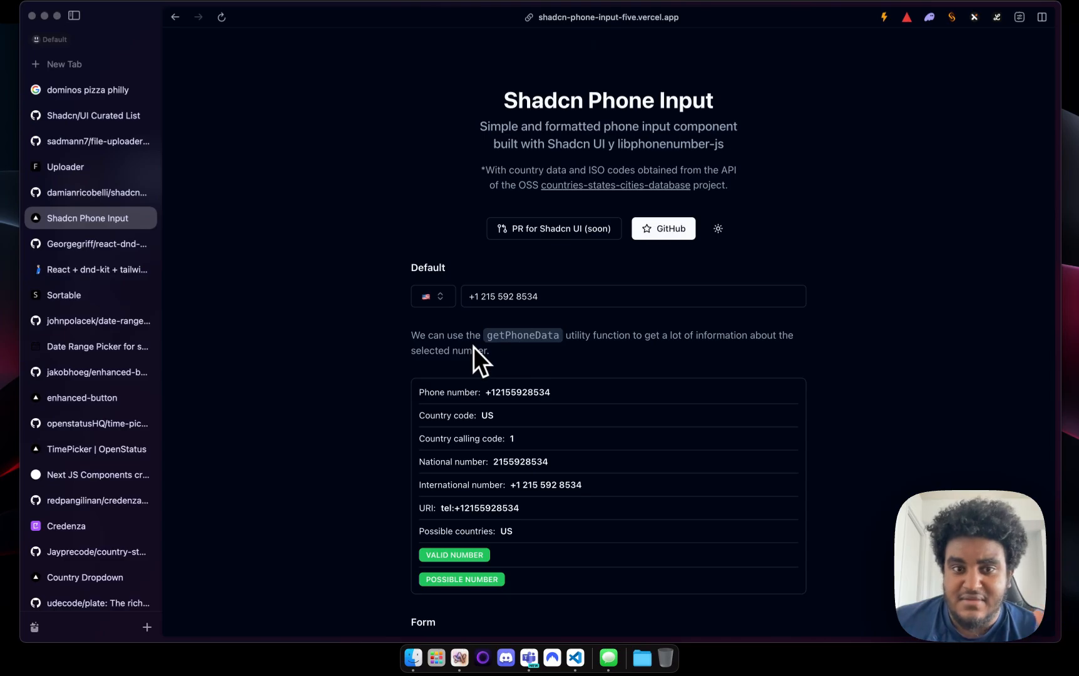
mouse_move(630, 254)
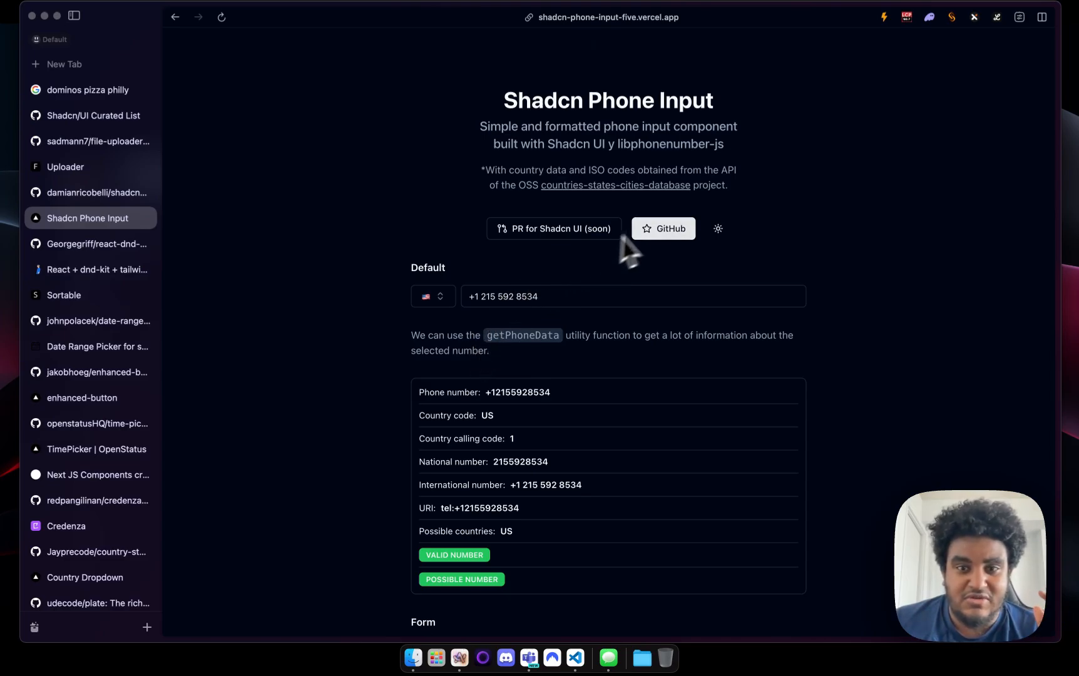
mouse_move(506, 262)
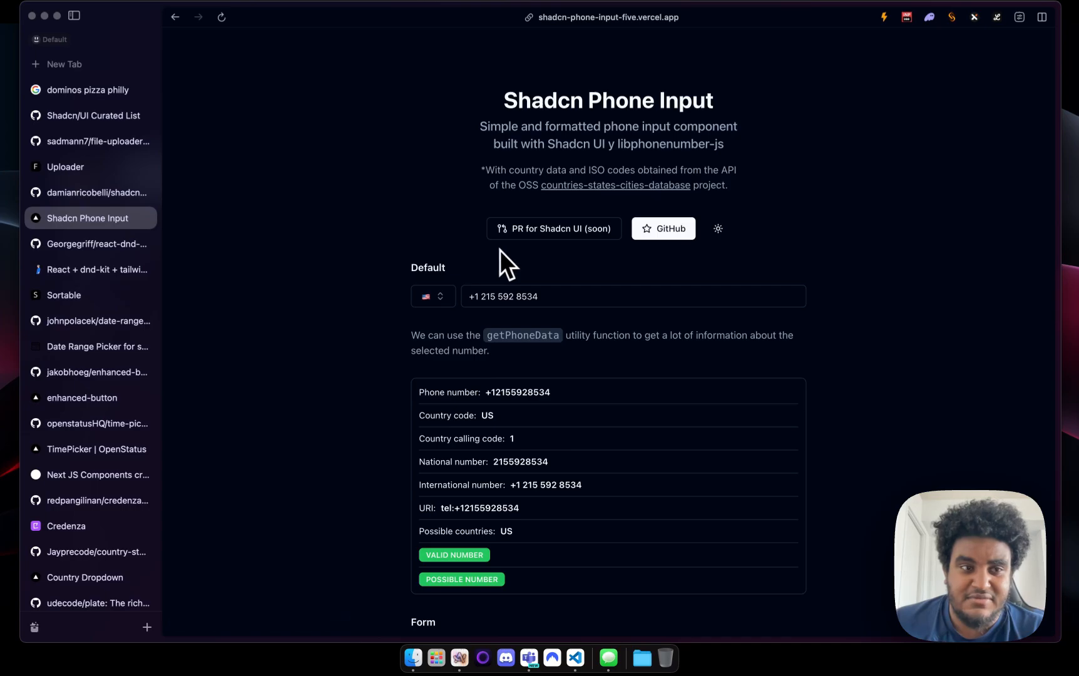
mouse_move(72, 249)
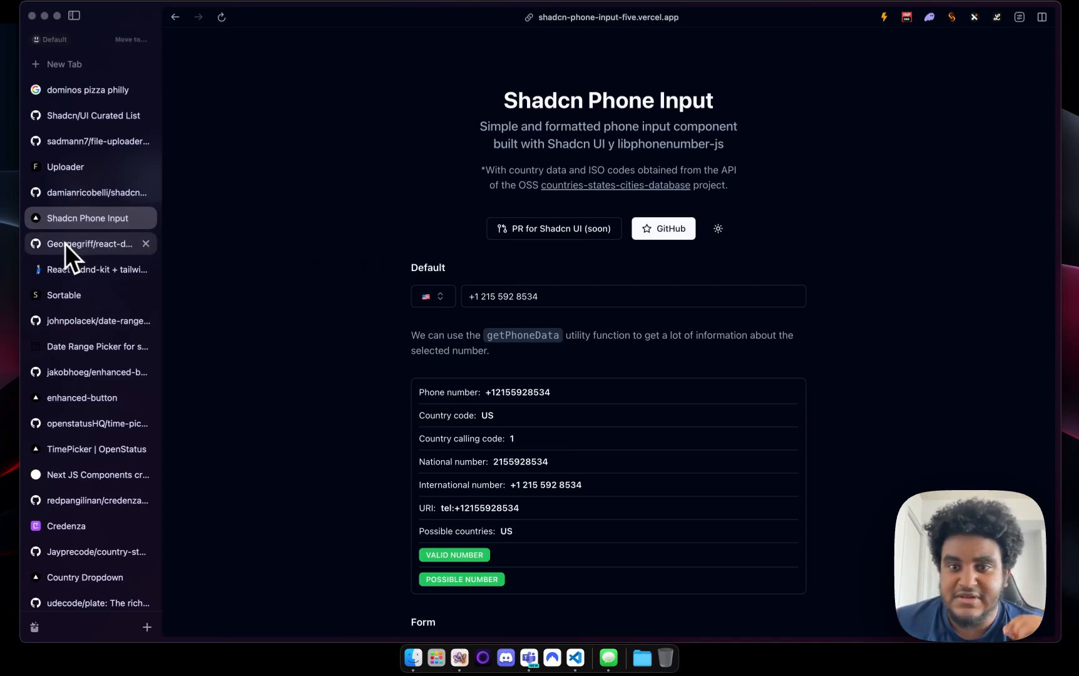
Visit the georgegriff react-dnd-kit Kanban repository and its drag-and-drop board live demo.
left_click(89, 244)
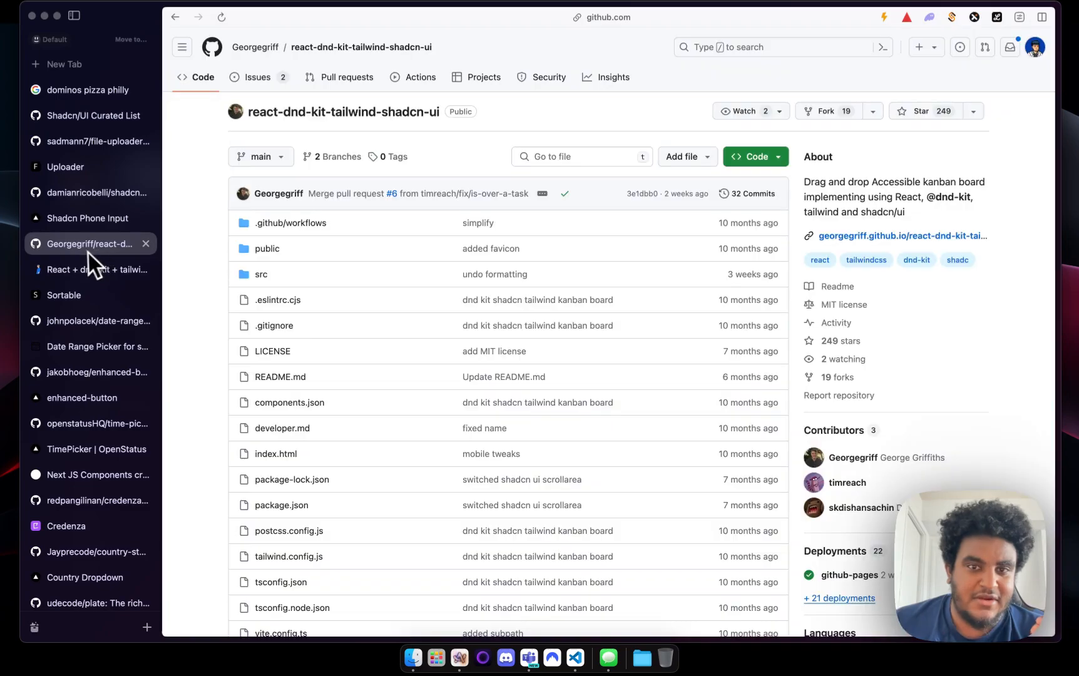
mouse_move(327, 155)
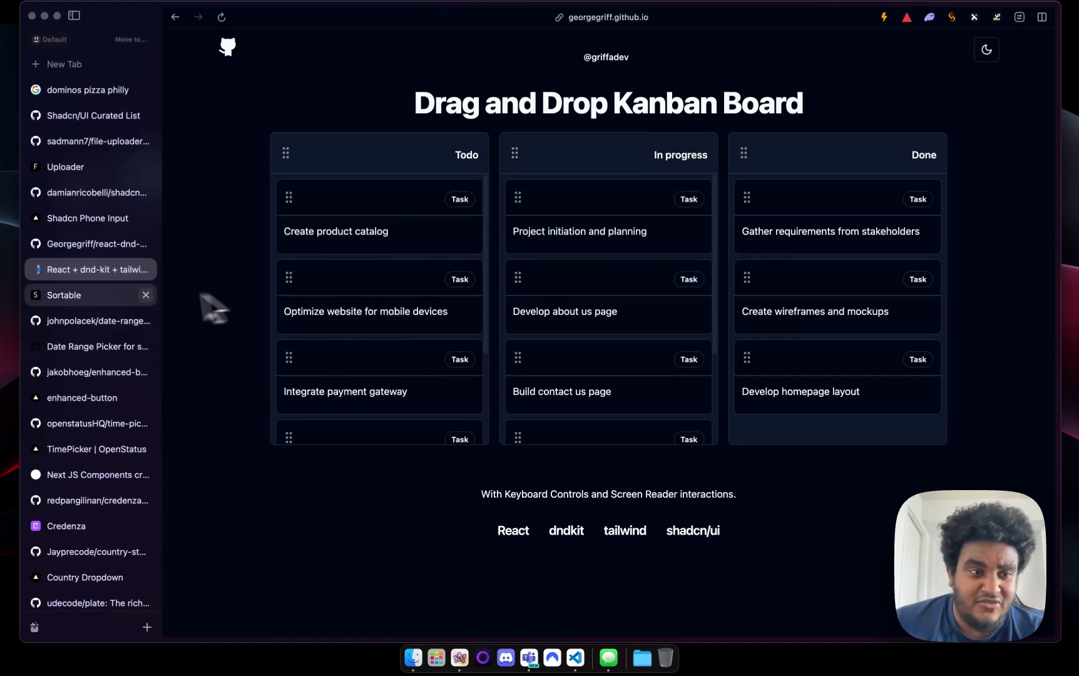
left_click(96, 244)
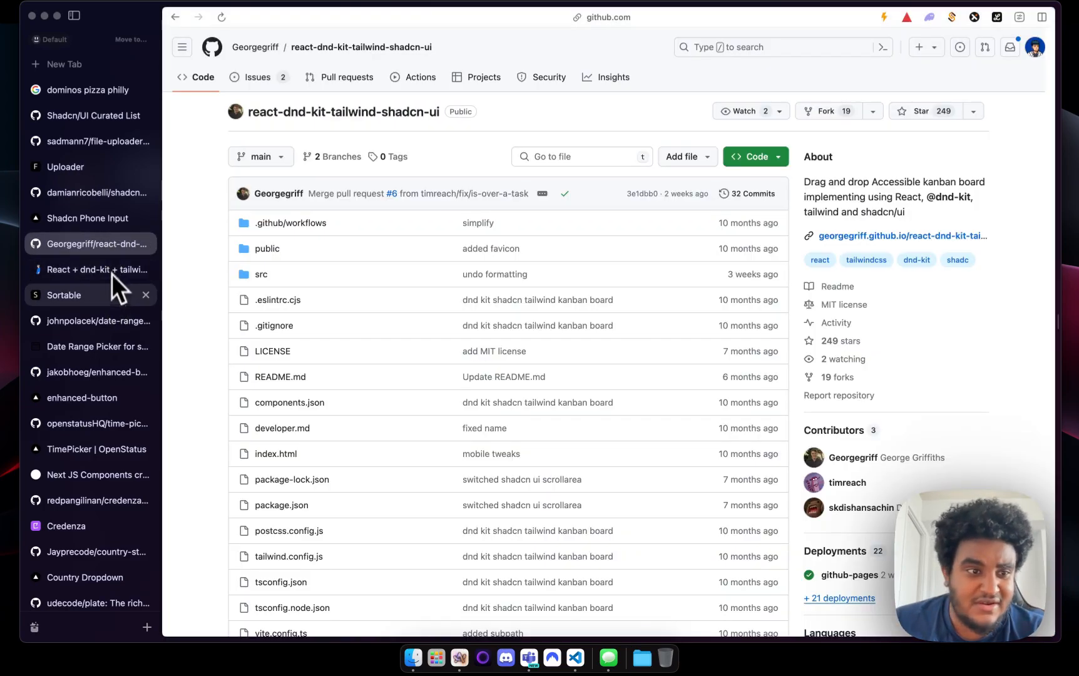
left_click(64, 294)
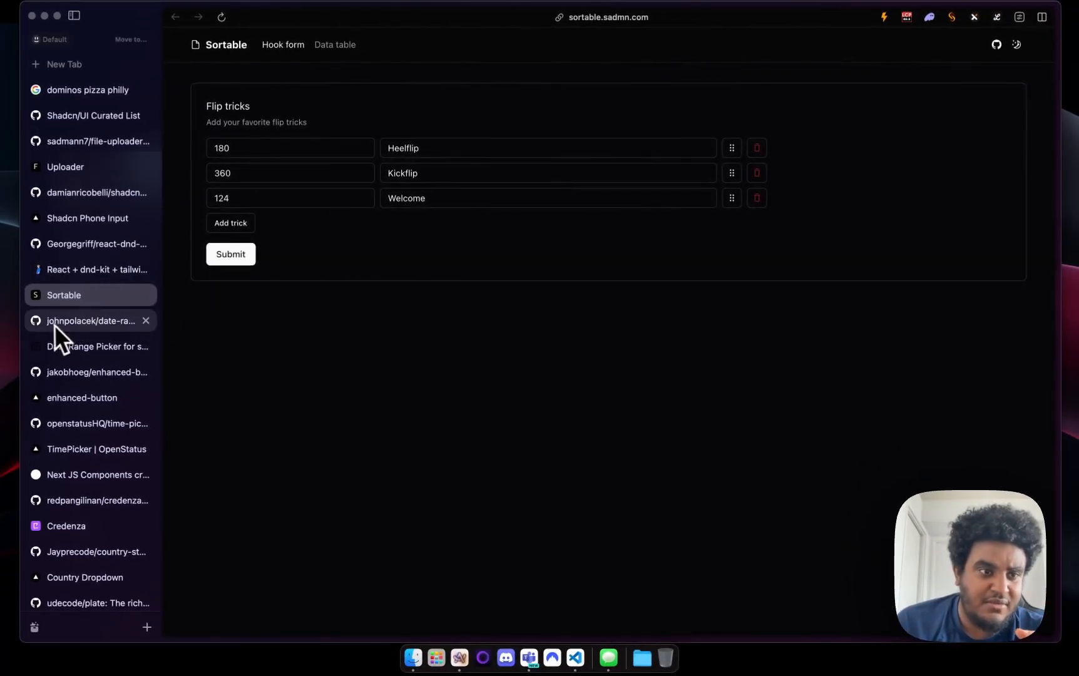
Apply the Last Week preset, May 26 – Jun 1, 2024, with the Compare toggle turned off.
left_click(91, 320)
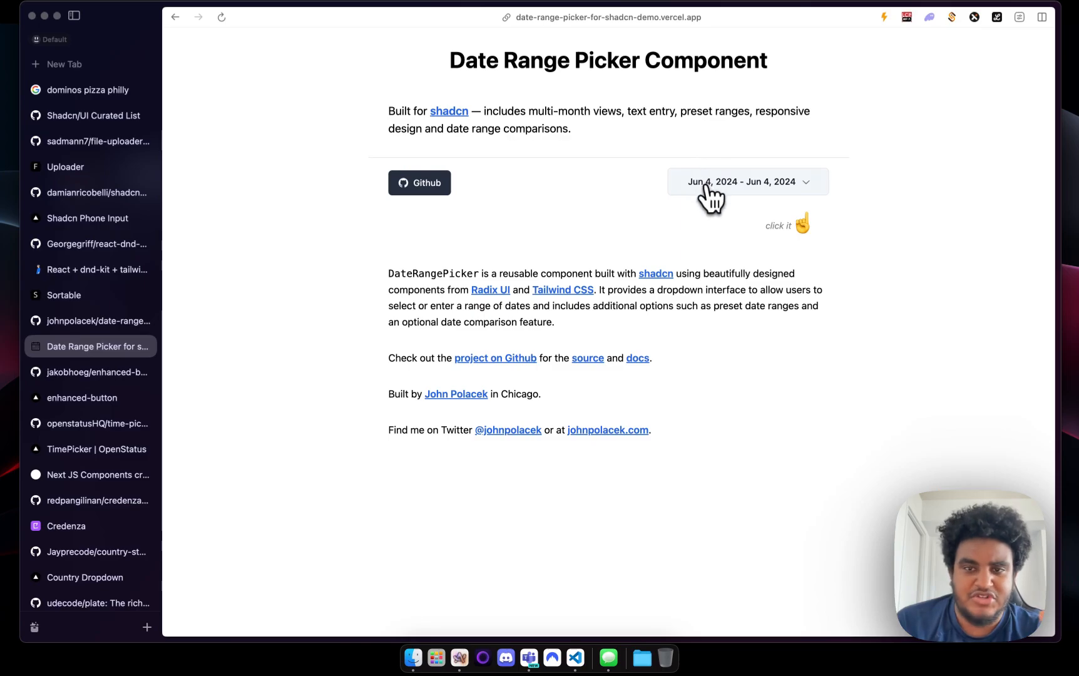
left_click(744, 181)
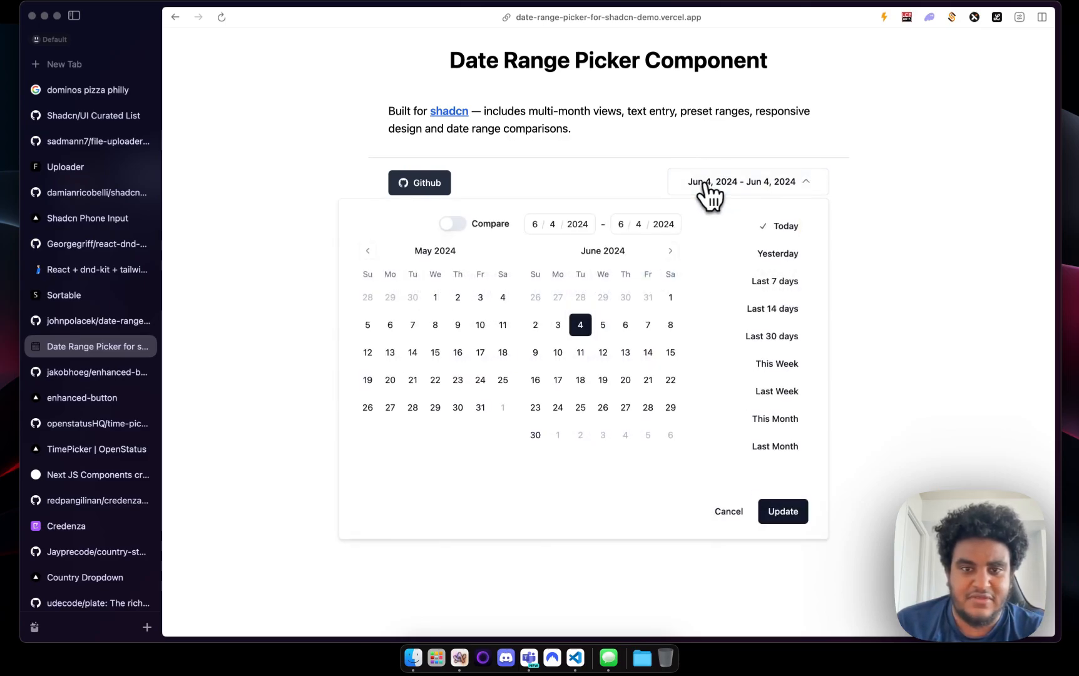
left_click(452, 224)
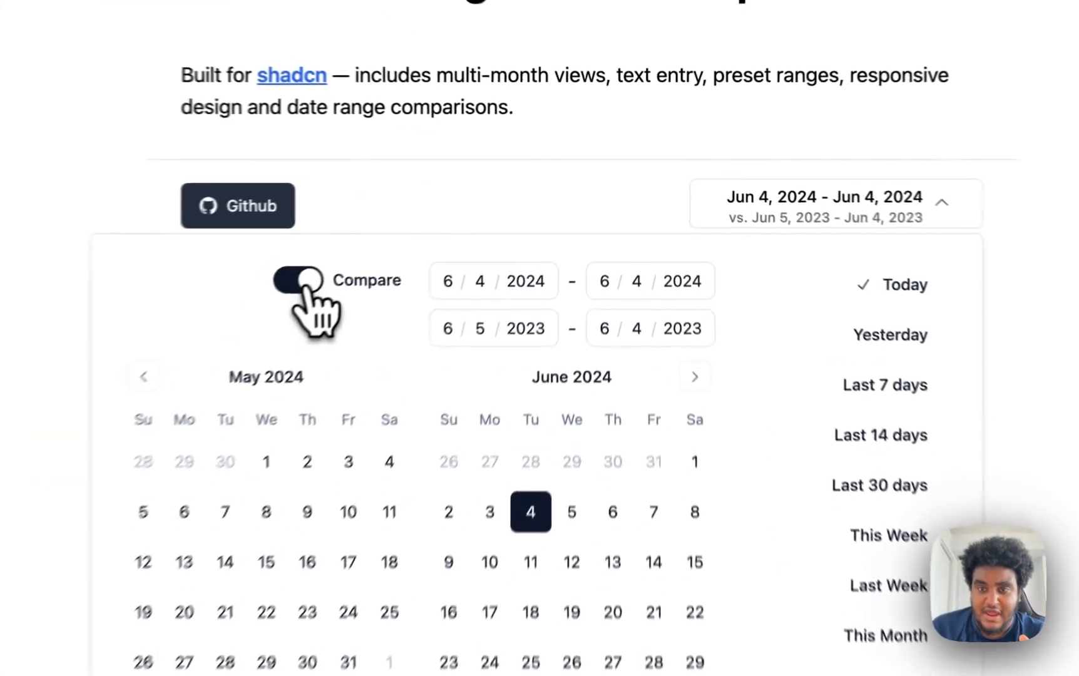
left_click(878, 484)
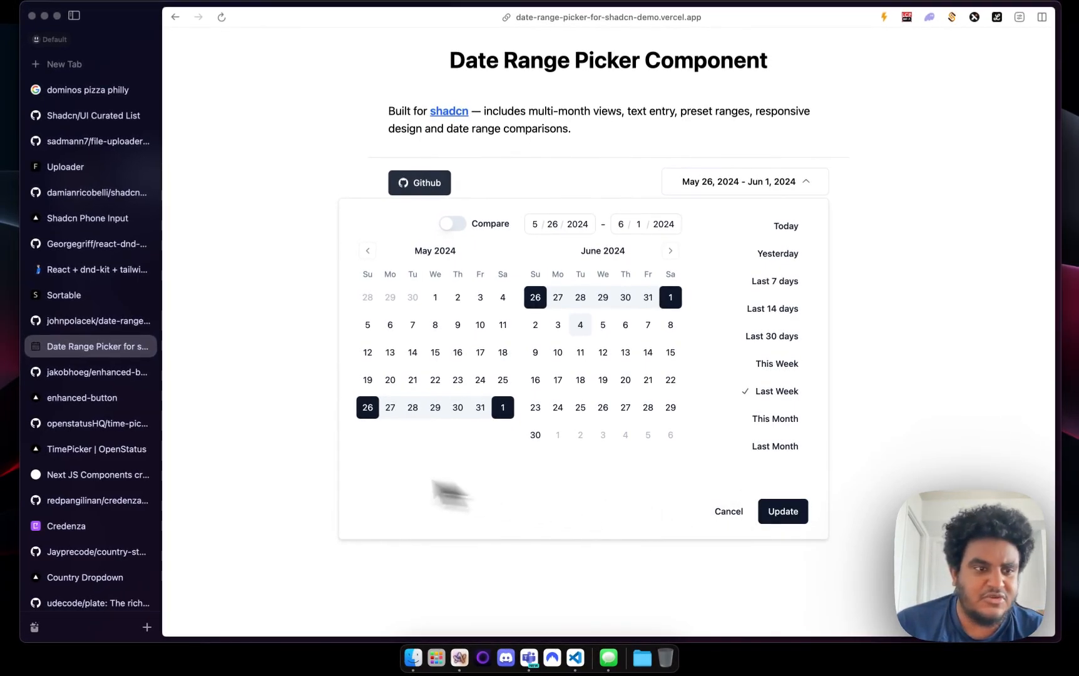
Scroll the enhanced-button demo's Examples & Usage through Icon, Gooey and Shine down to the Link variants.
left_click(96, 371)
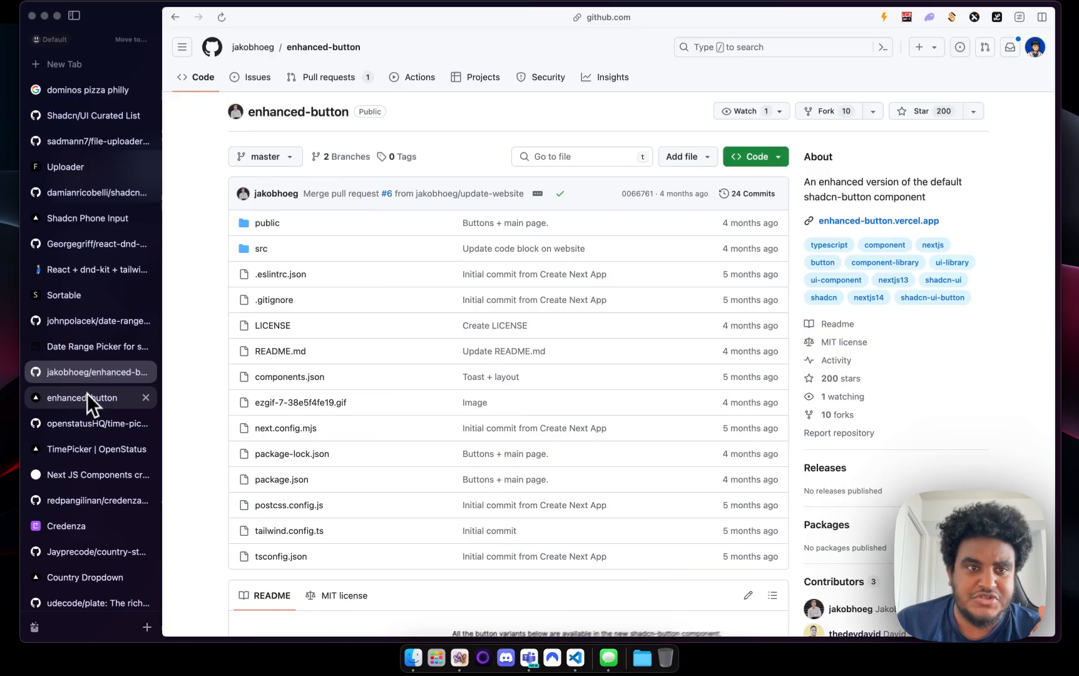
mouse_move(121, 410)
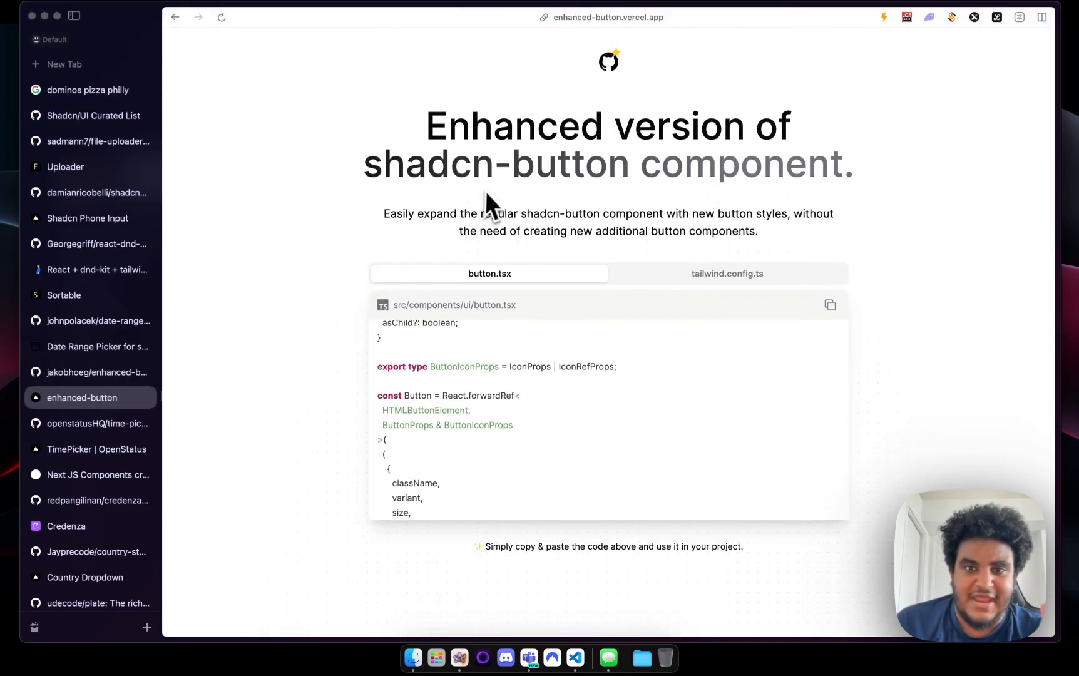
scroll("down", 3)
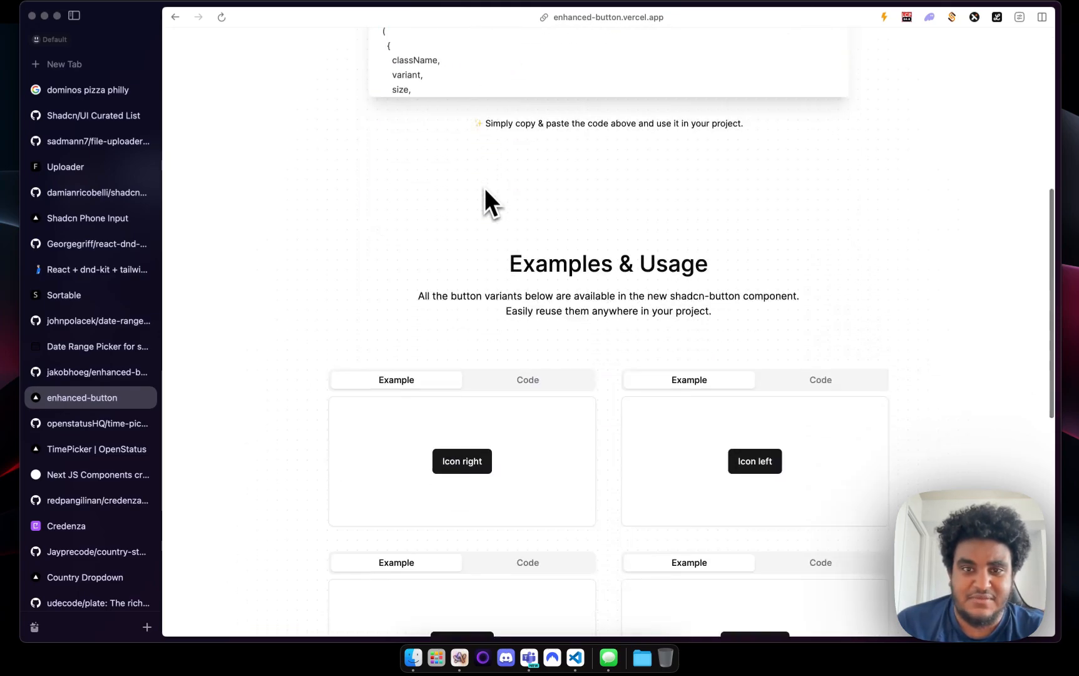
scroll("down", 3)
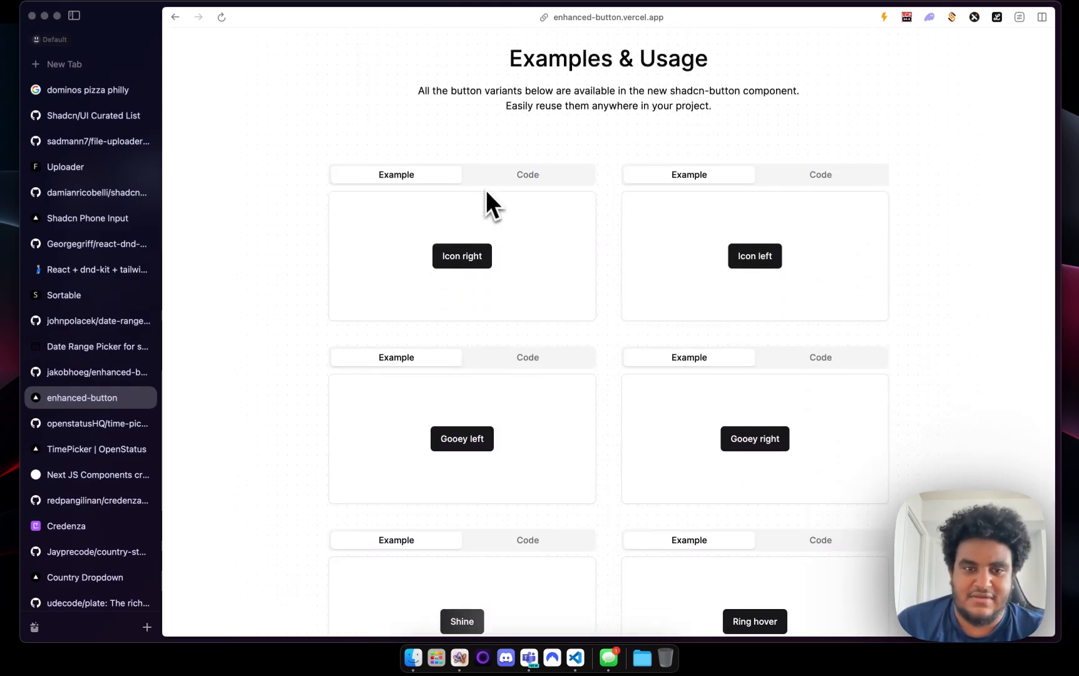
mouse_move(755, 256)
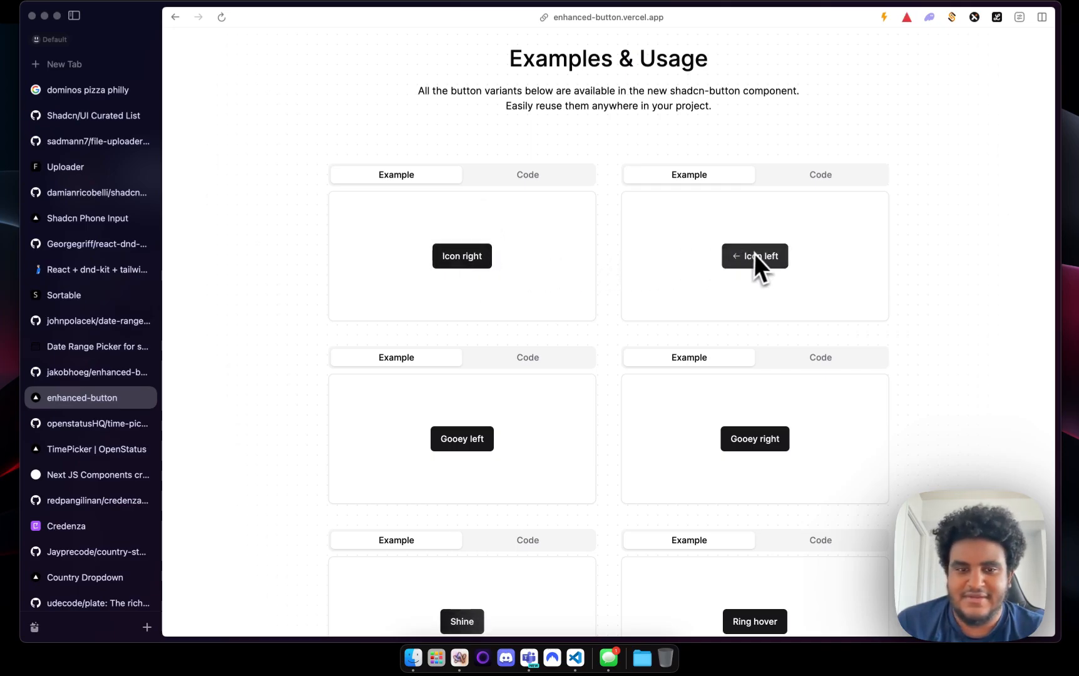
mouse_move(462, 438)
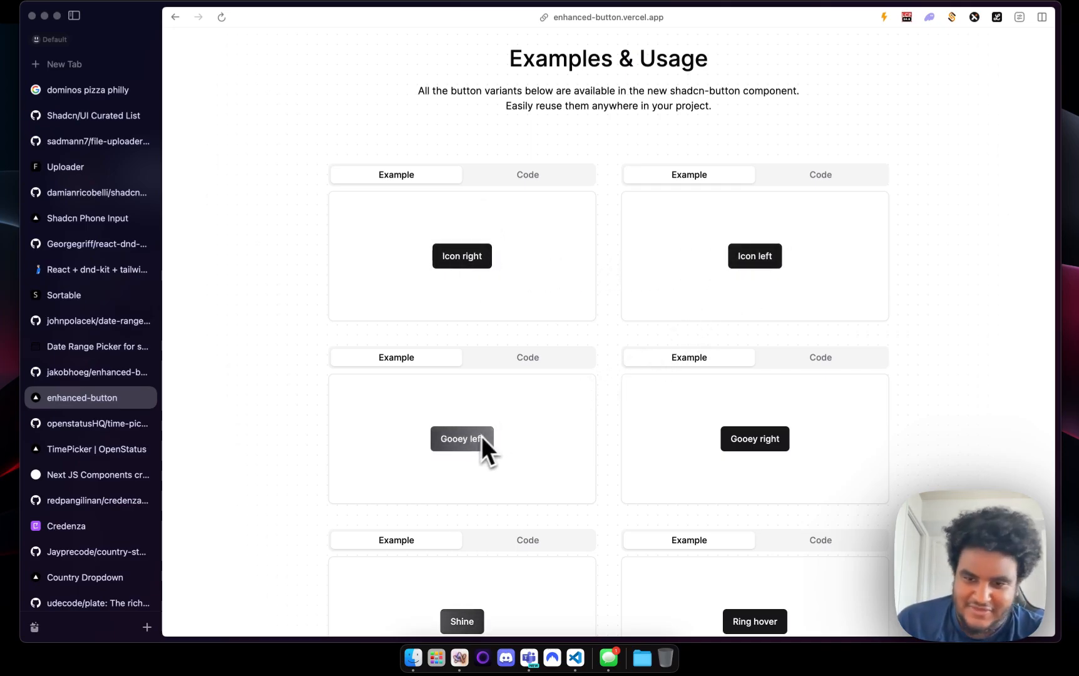
scroll("down", 3)
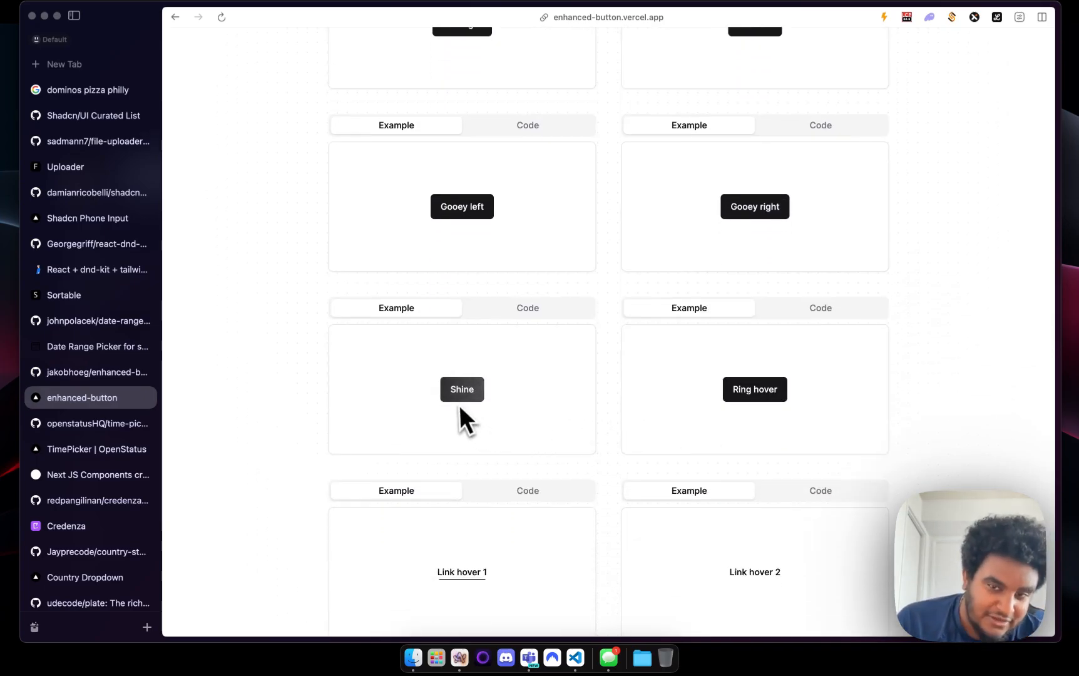
scroll("down", 3)
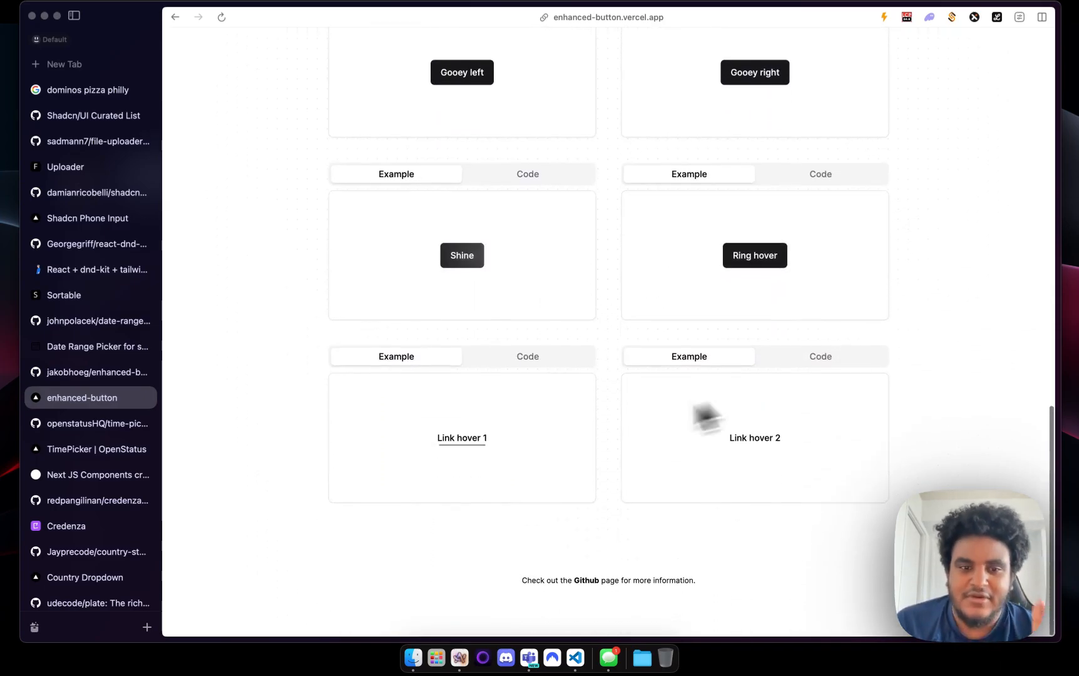
Expand the TimePicker DateTime field to view its calendar and hour, minute, second inputs, then leave for the Next.js collection.
left_click(96, 423)
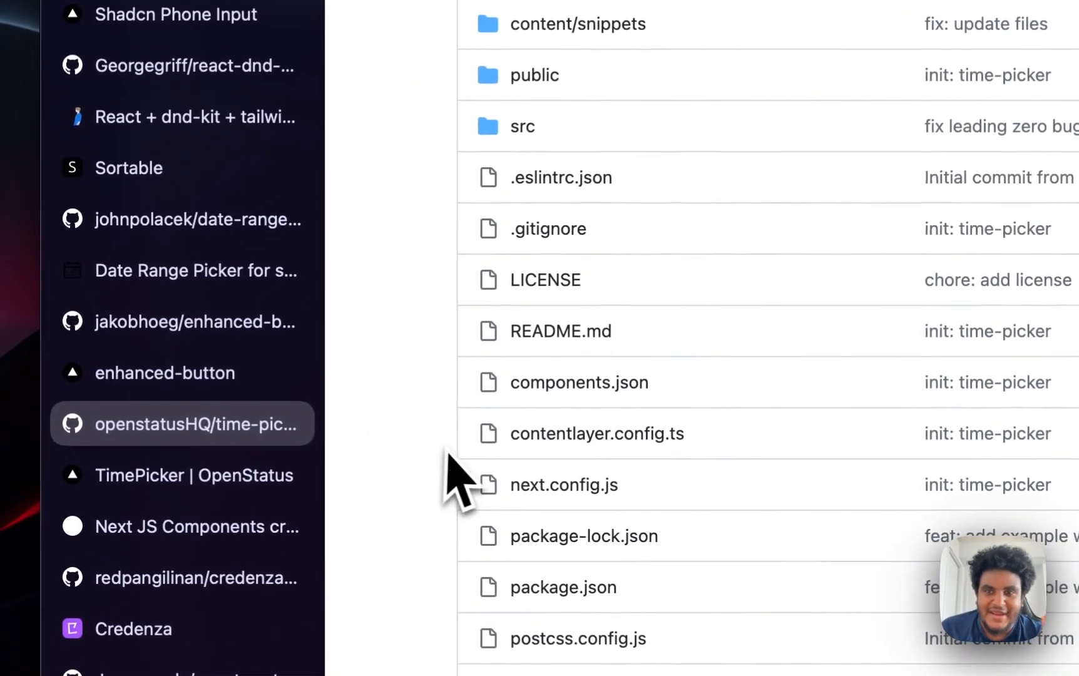
left_click(181, 475)
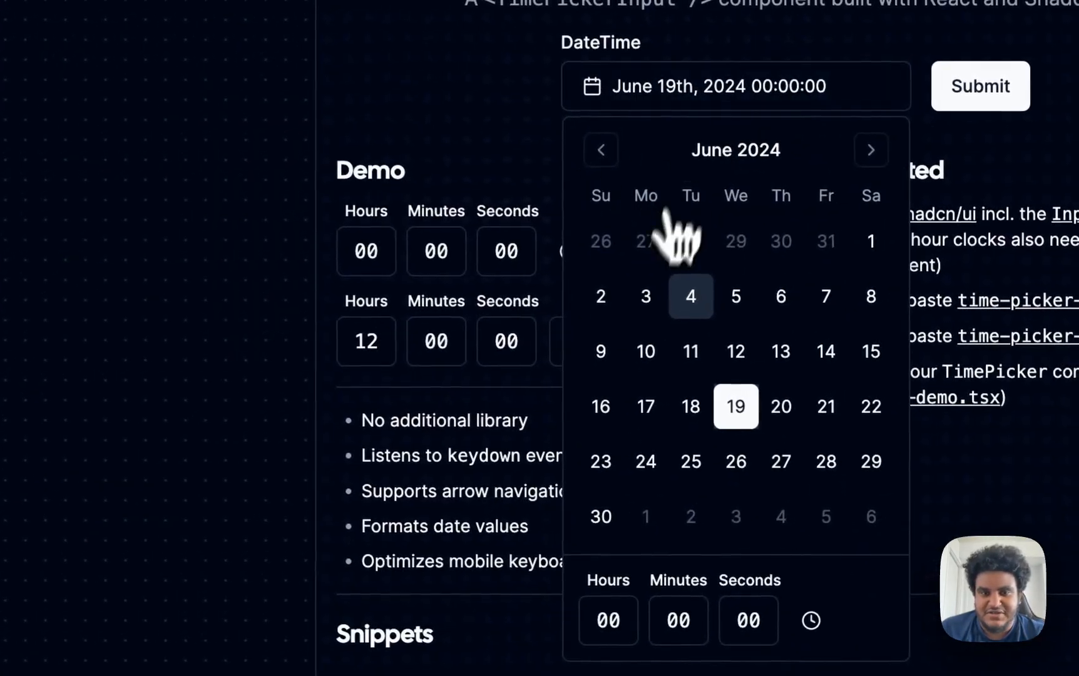
scroll("down", 3)
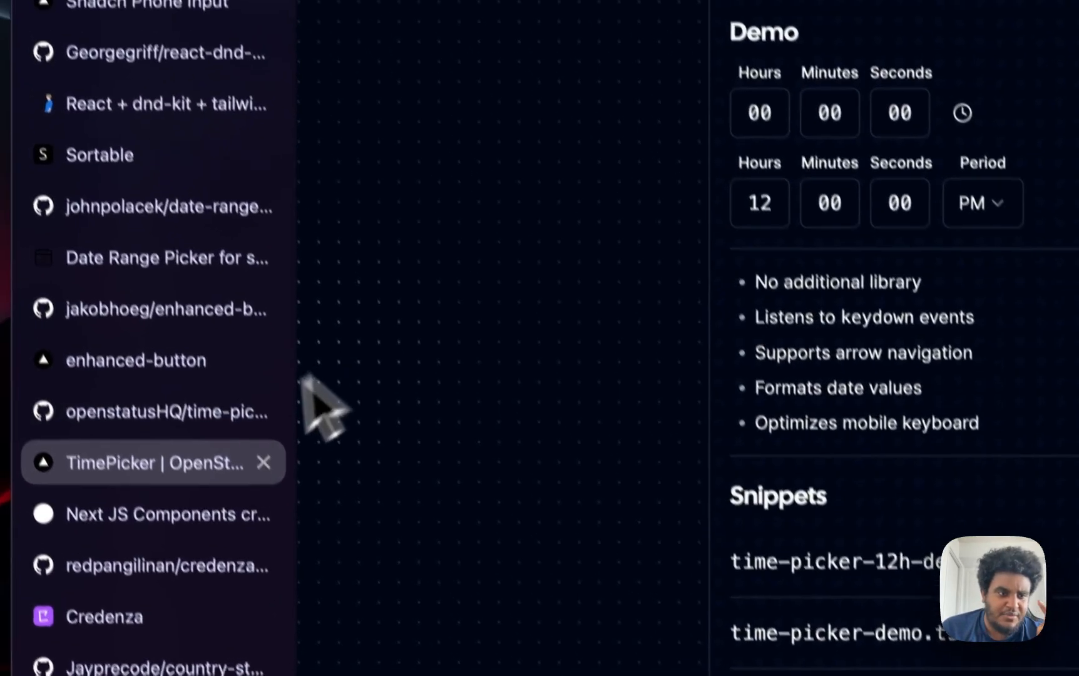
left_click(167, 513)
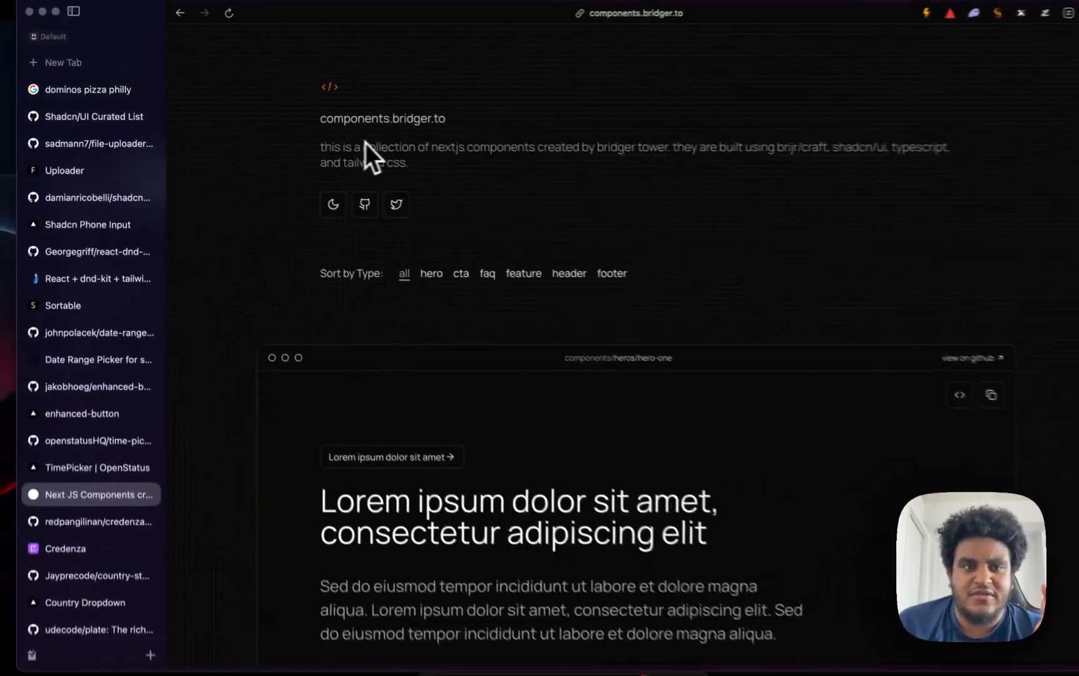
Look over the hero sections, then filter the collection to only the faq components.
scroll("down", 3)
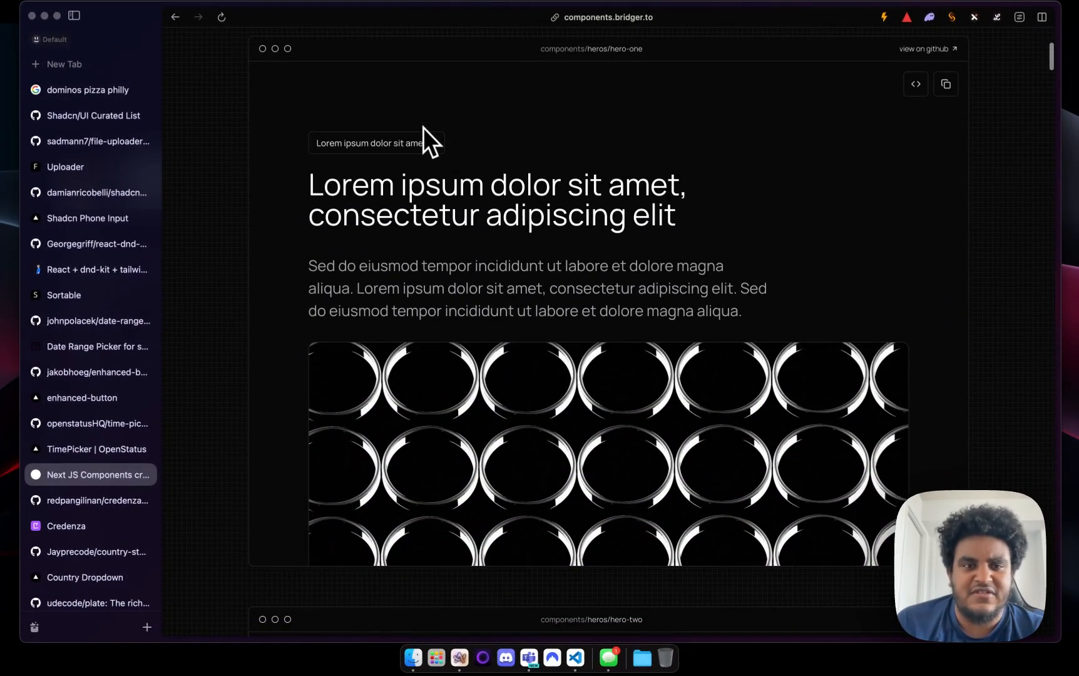
scroll("up", 3)
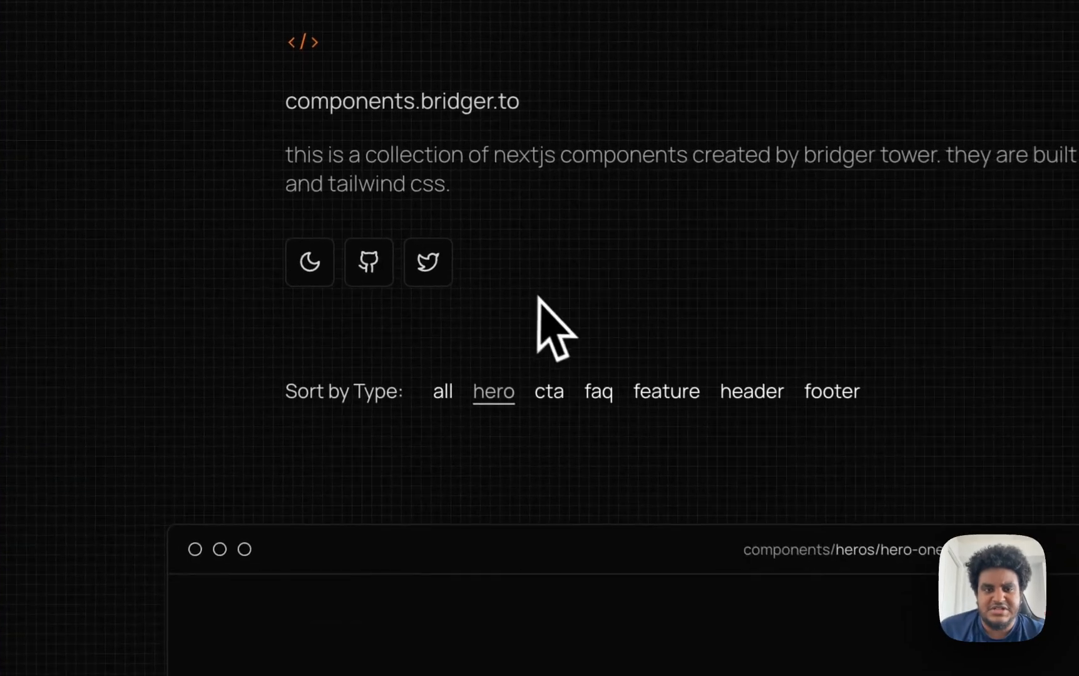
left_click(598, 391)
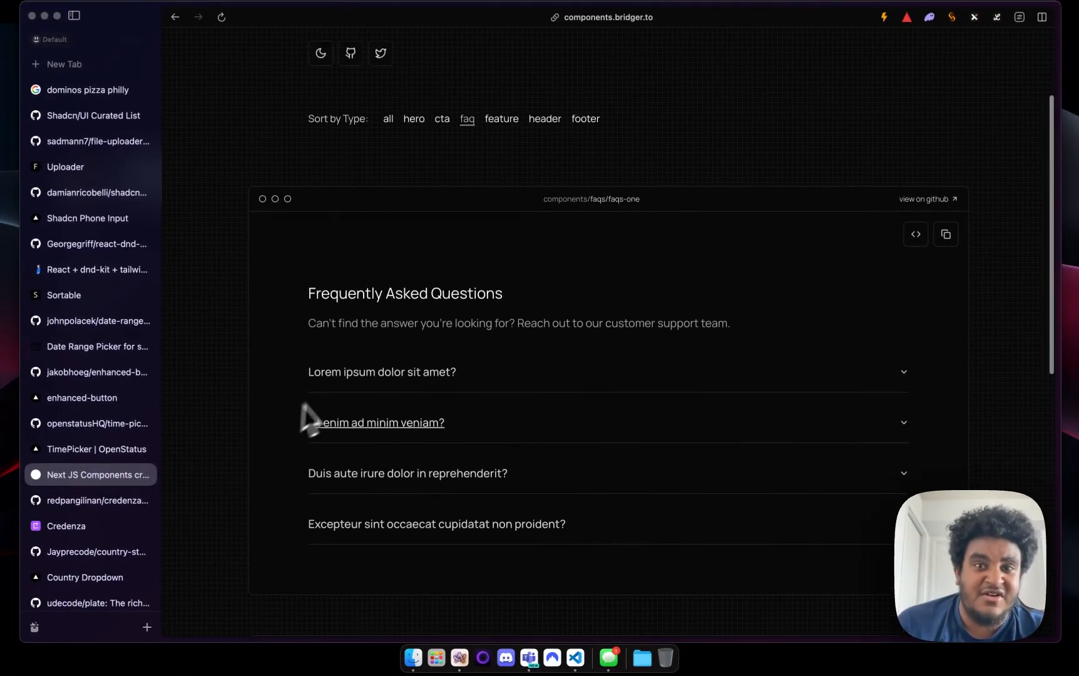
Scroll through the listed components and copy the hero-two section's code.
scroll("up", 3)
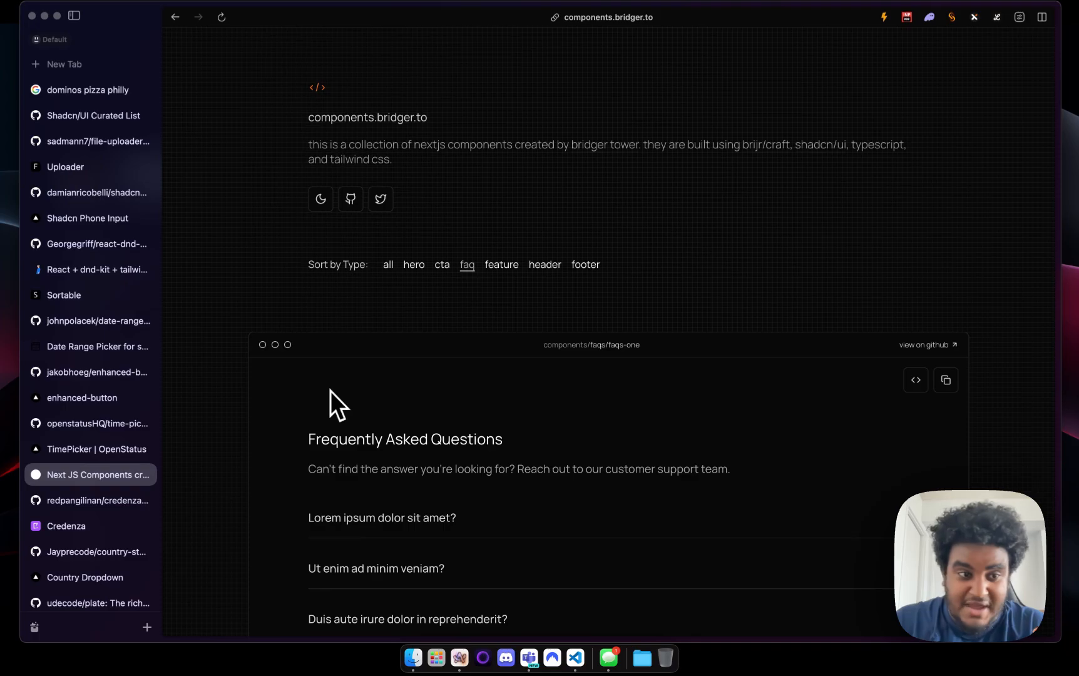
scroll("down", 3)
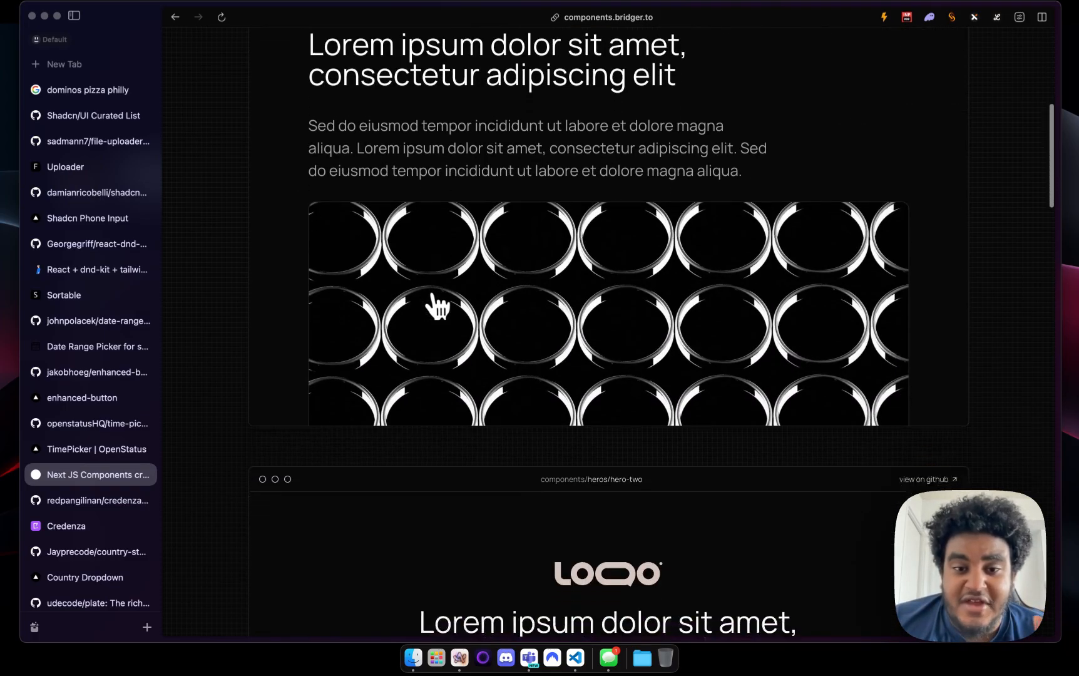
scroll("down", 3)
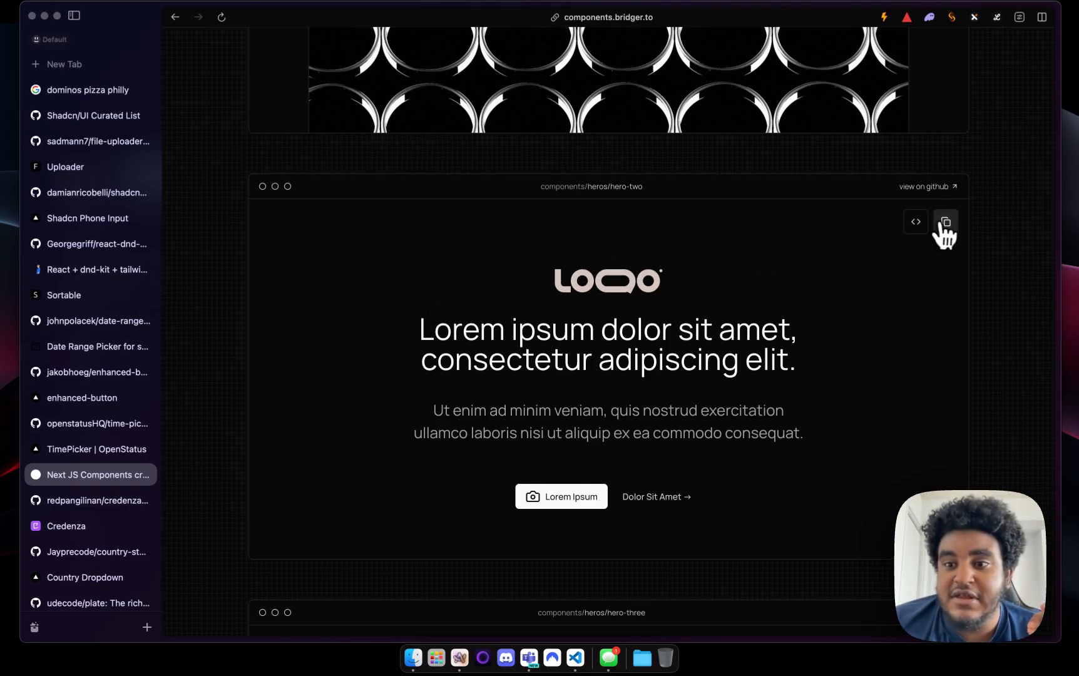
left_click(915, 222)
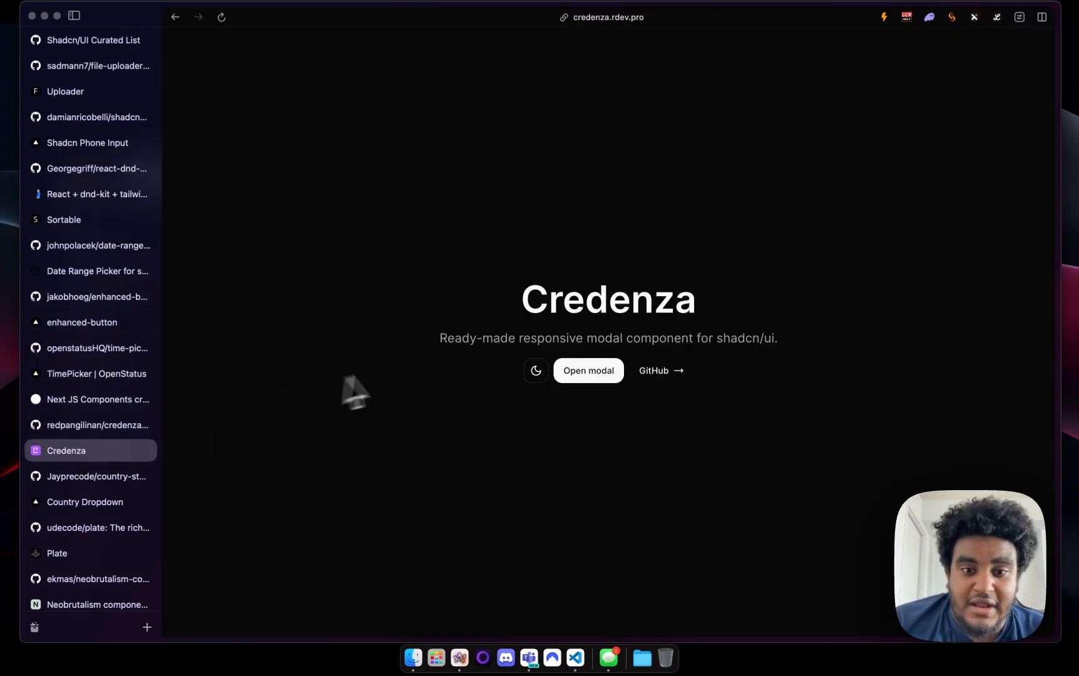
Show the Credenza modal as a desktop dialog and bring up DevTools via Inspect.
left_click(588, 370)
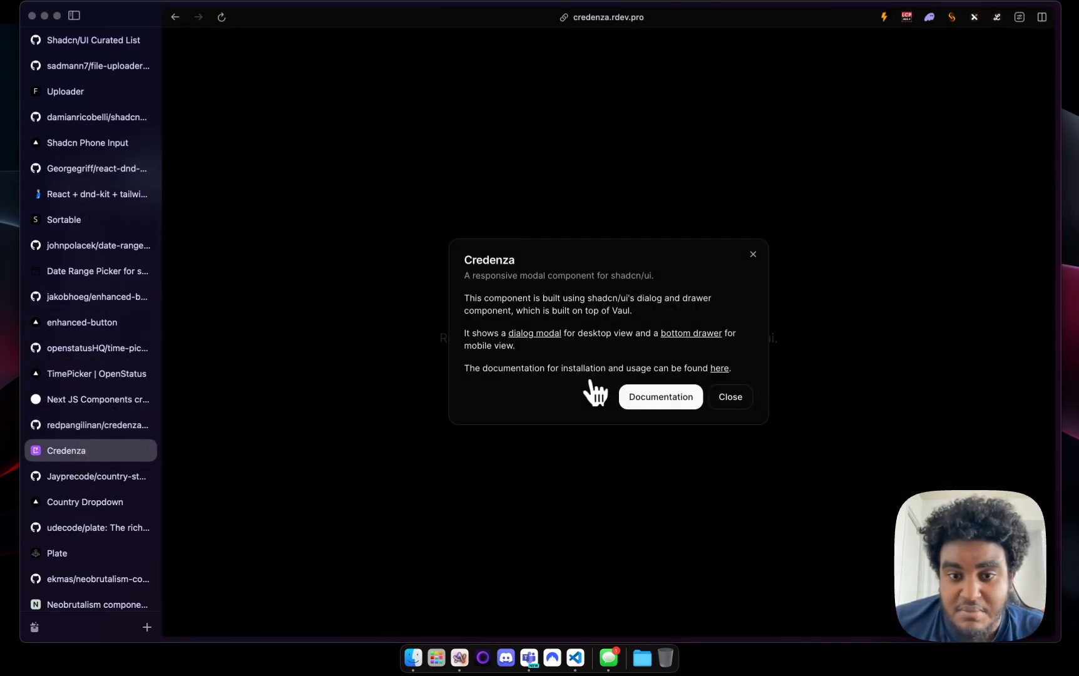
right_click(754, 261)
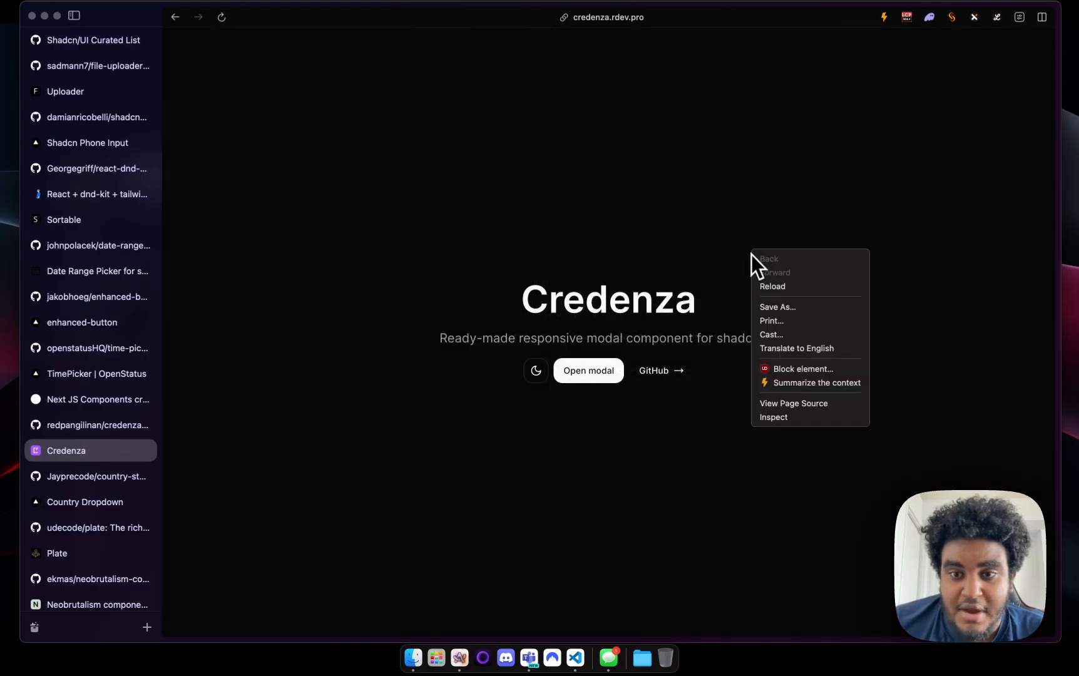
left_click(773, 417)
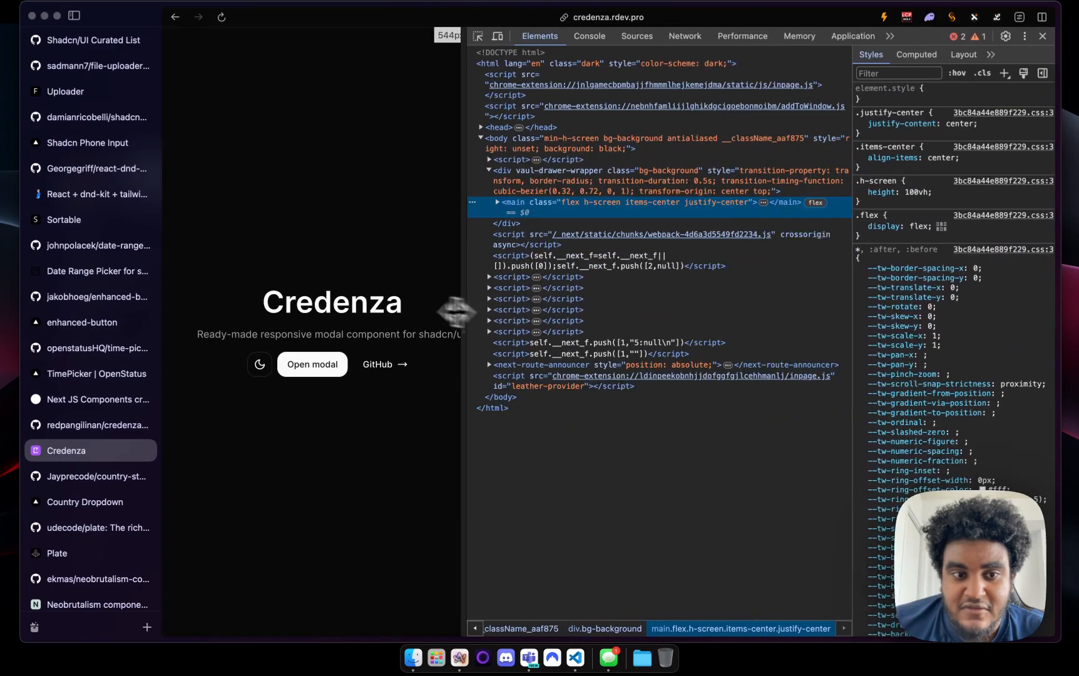
Show the modal as a mobile-width bottom drawer, dismiss it and DevTools, then move to country-state-dropdown on GitHub.
left_click(312, 364)
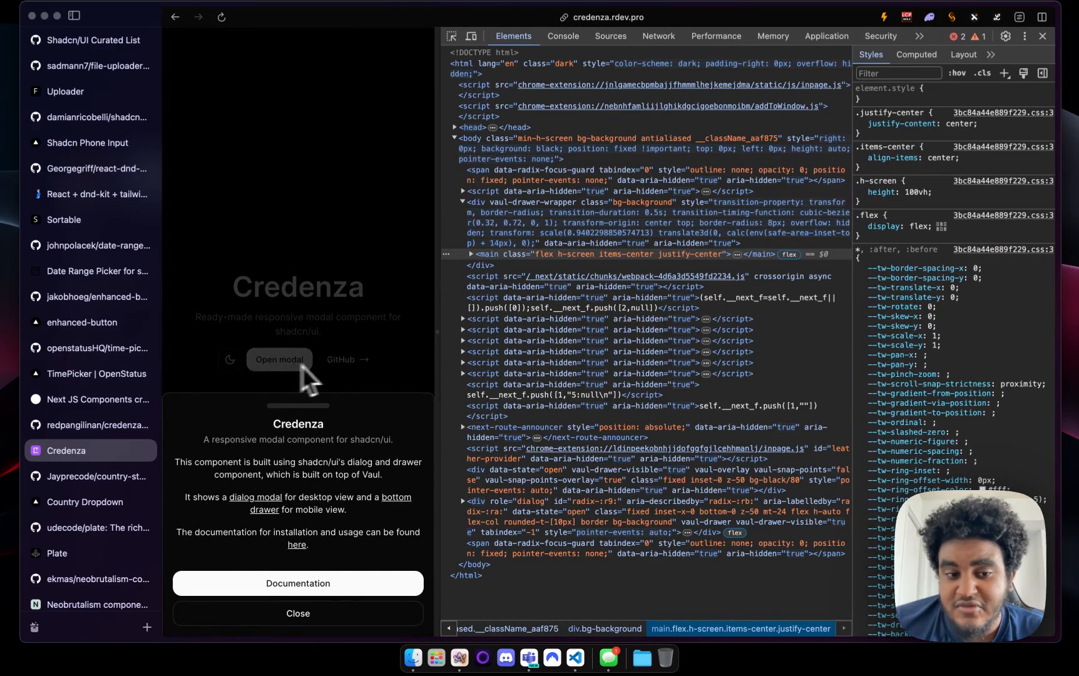
left_click(297, 614)
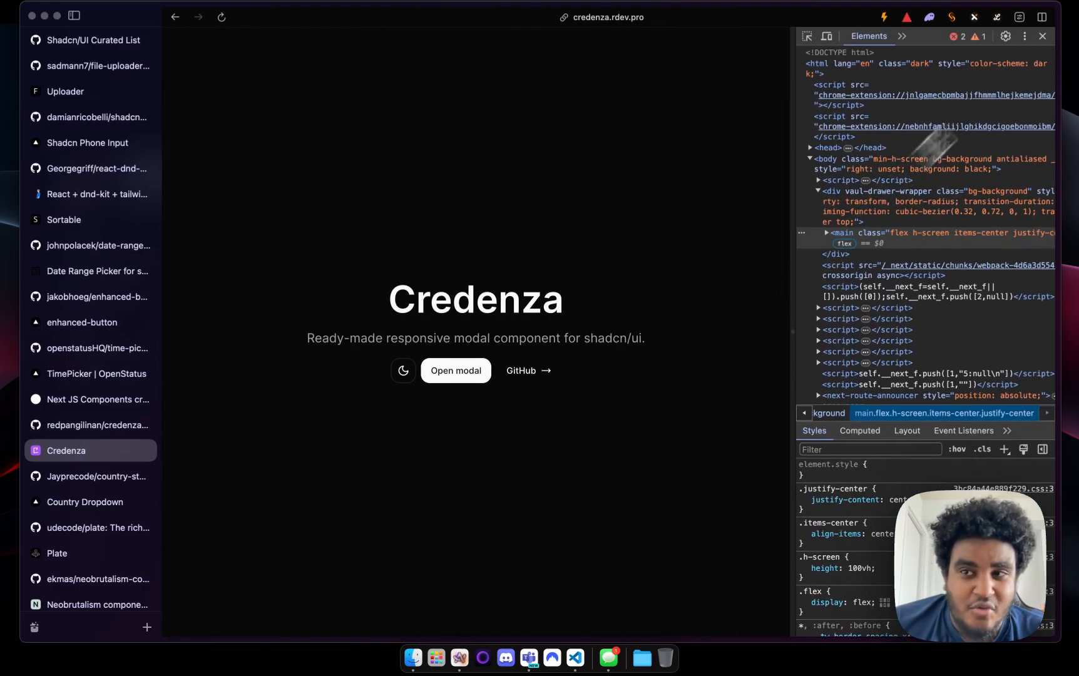
left_click(1041, 37)
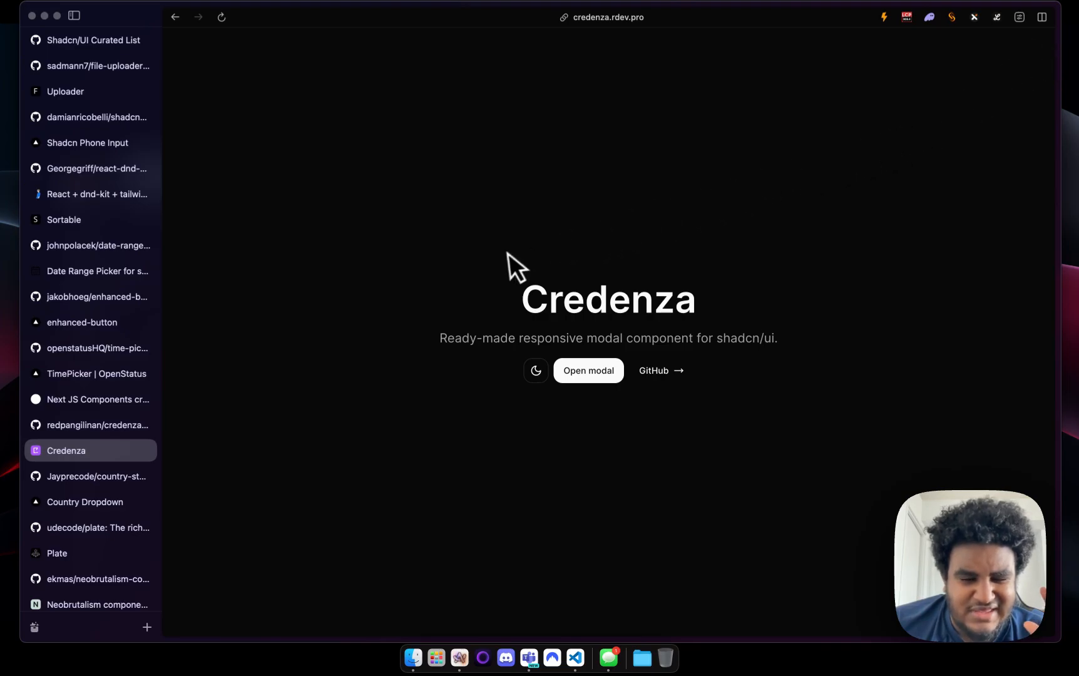
left_click(97, 475)
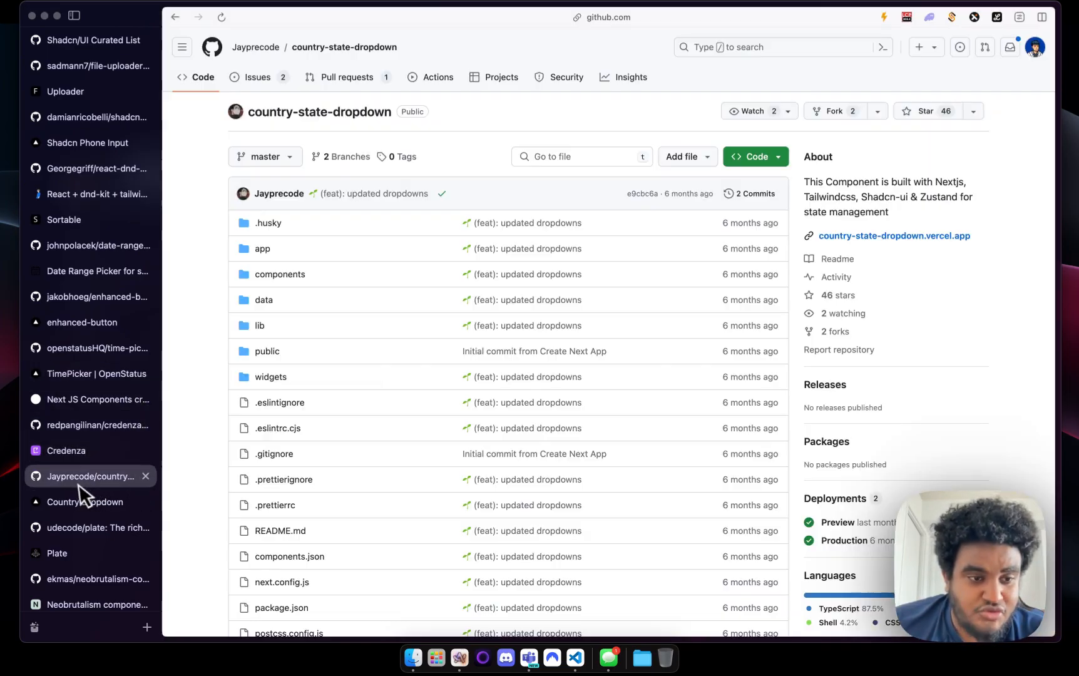
mouse_move(651, 130)
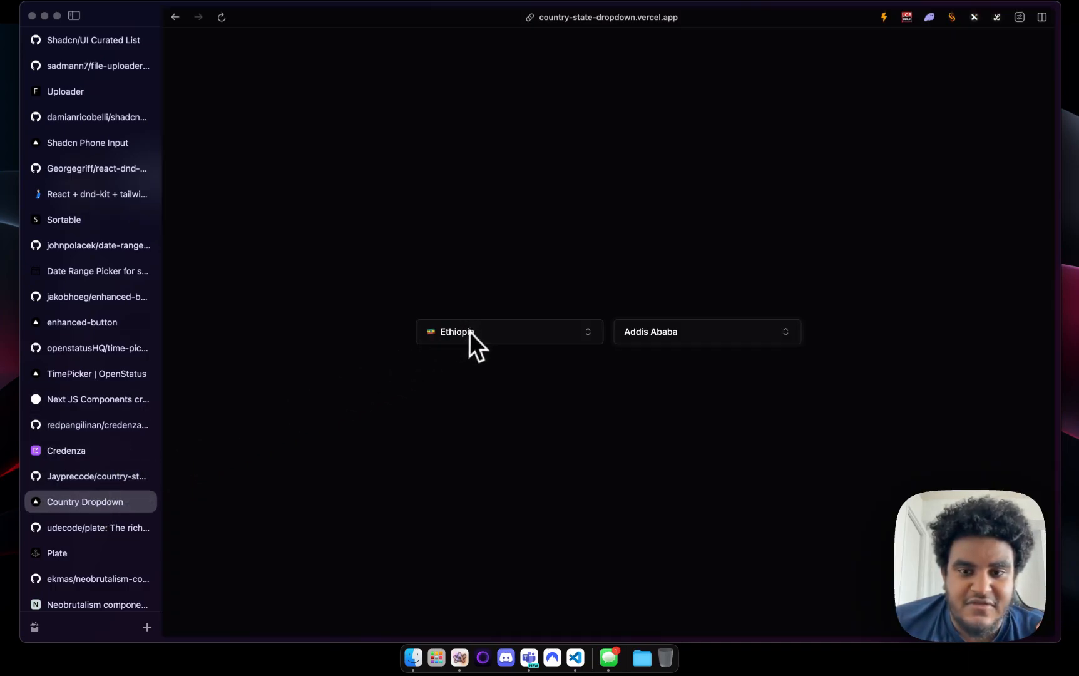
Choose Australia as the country and South Australia as the state, then switch to the Plate editor demo.
left_click(508, 331)
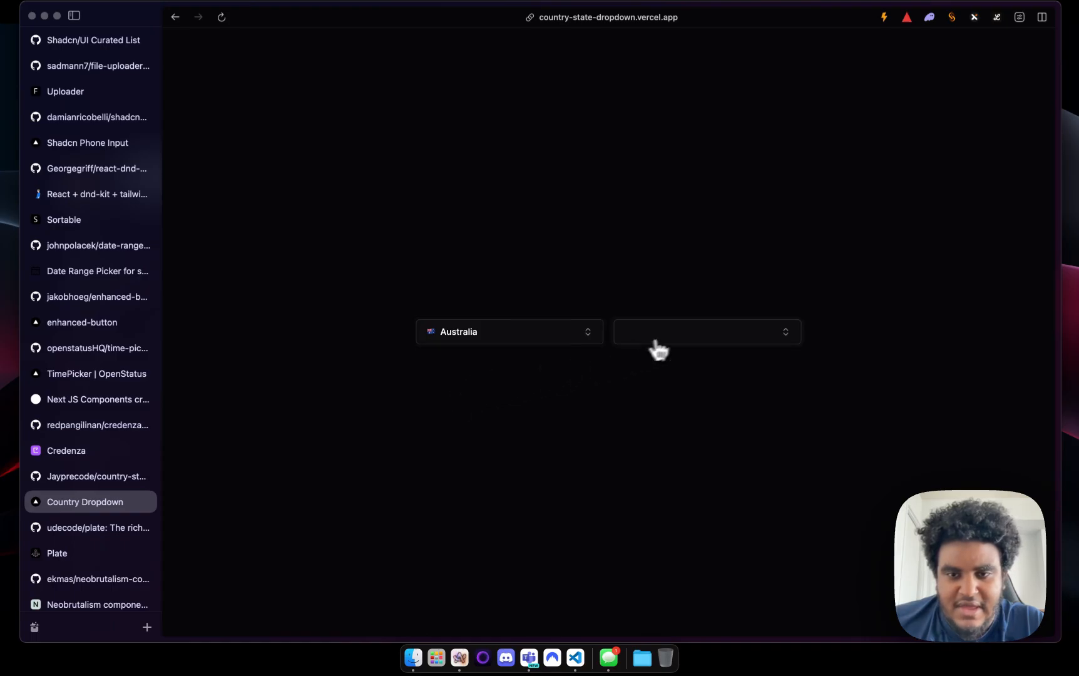
left_click(704, 333)
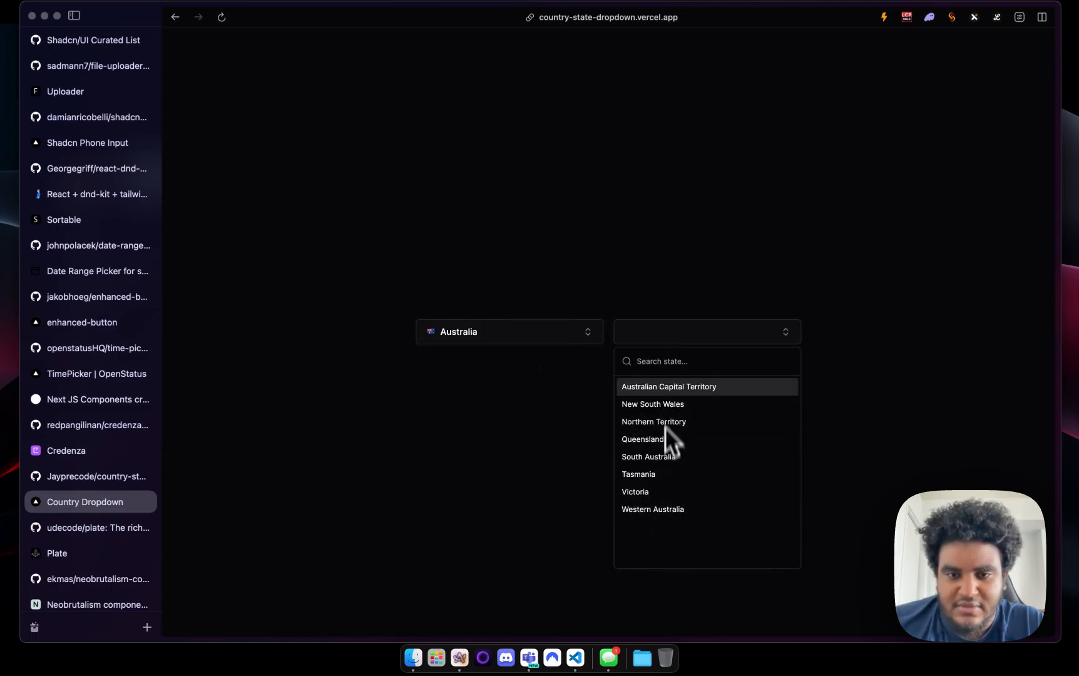
mouse_move(662, 460)
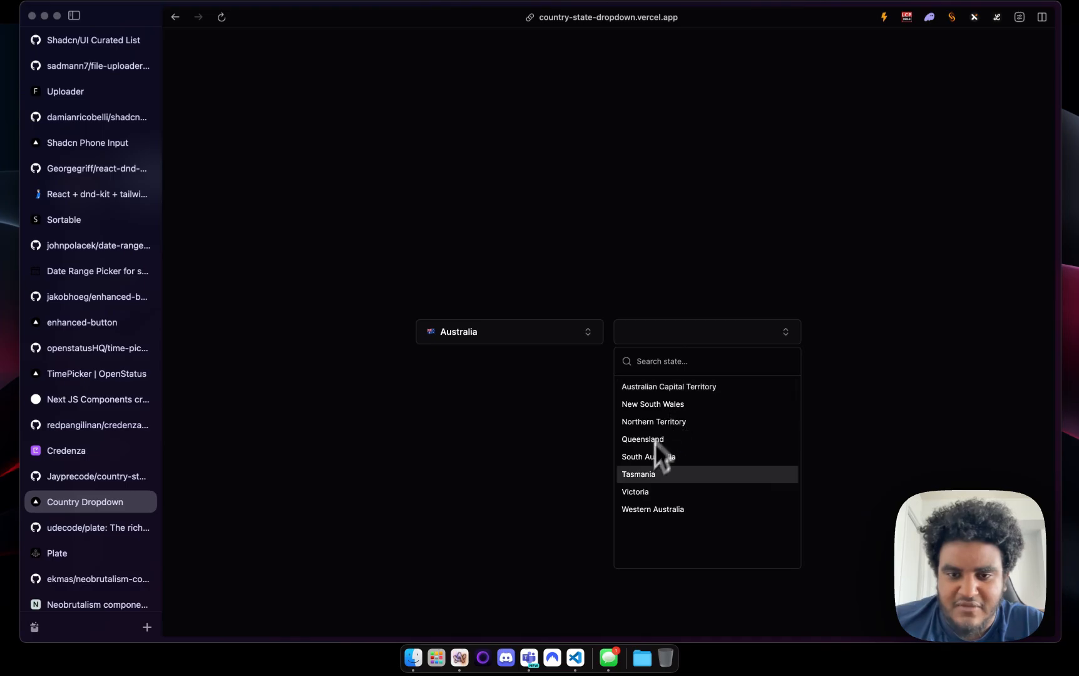
left_click(647, 457)
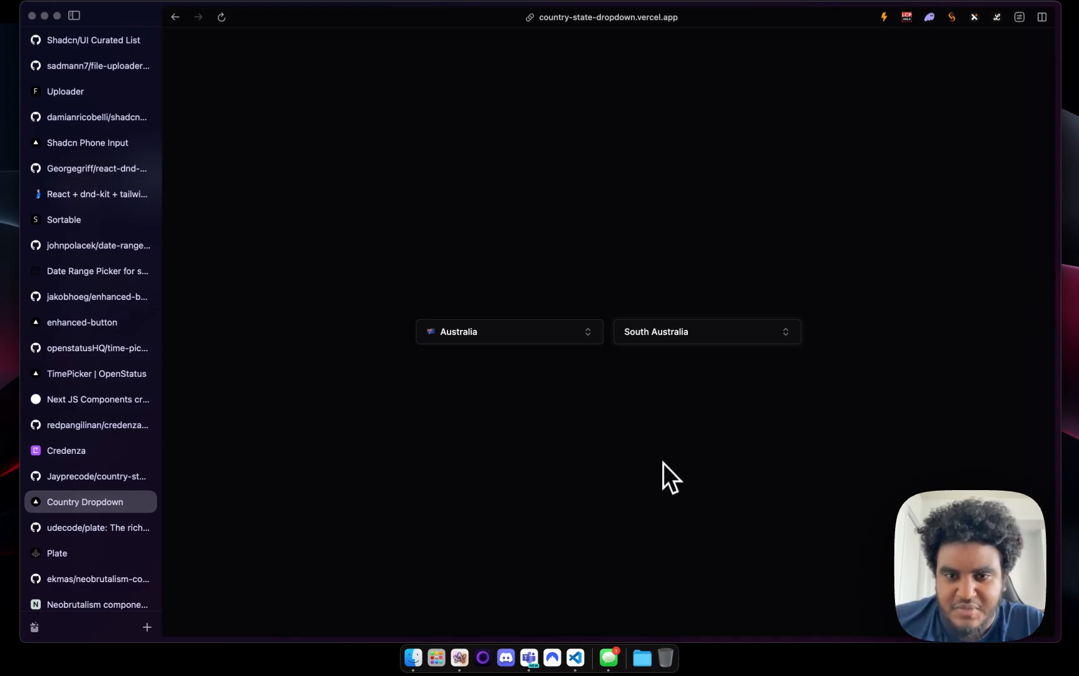
left_click(96, 479)
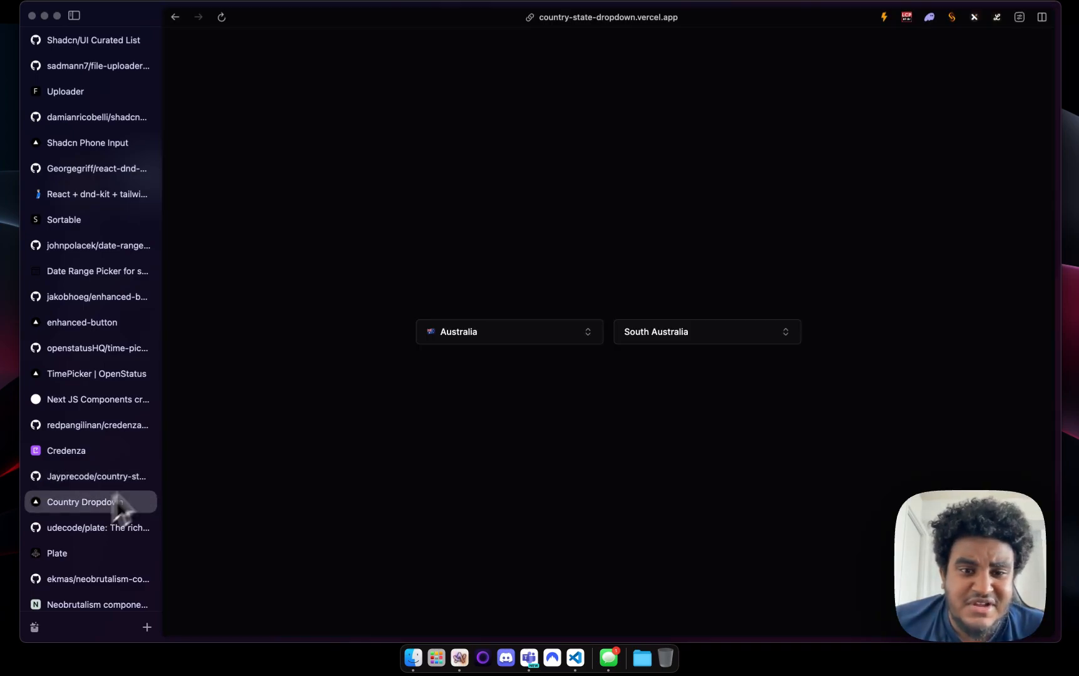
left_click(96, 527)
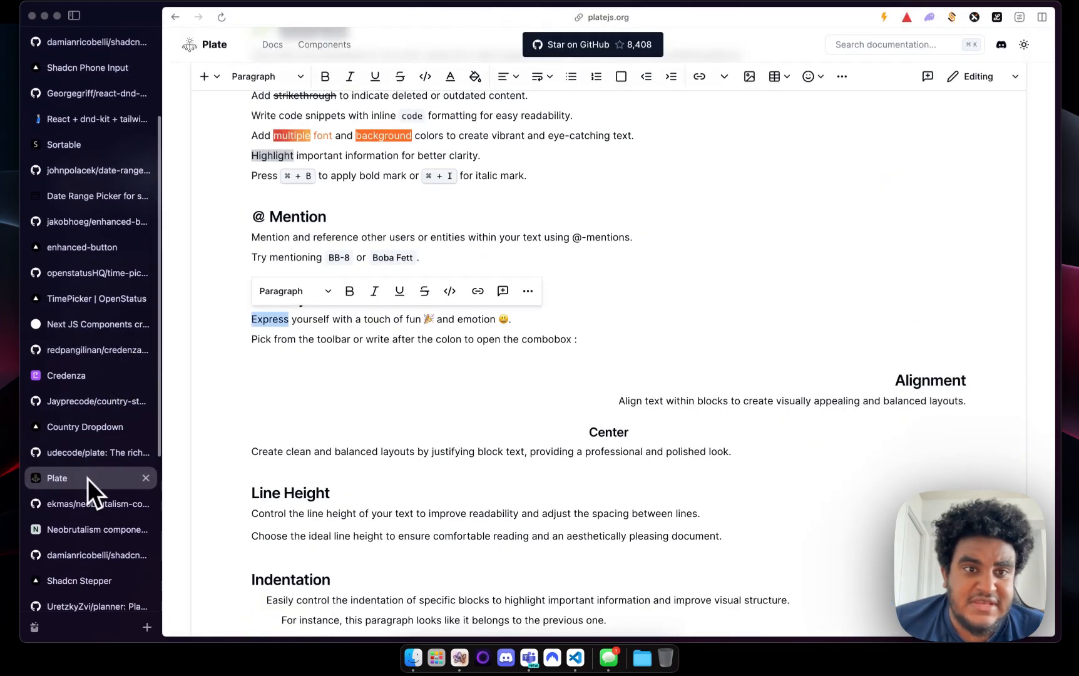
scroll("up", 3)
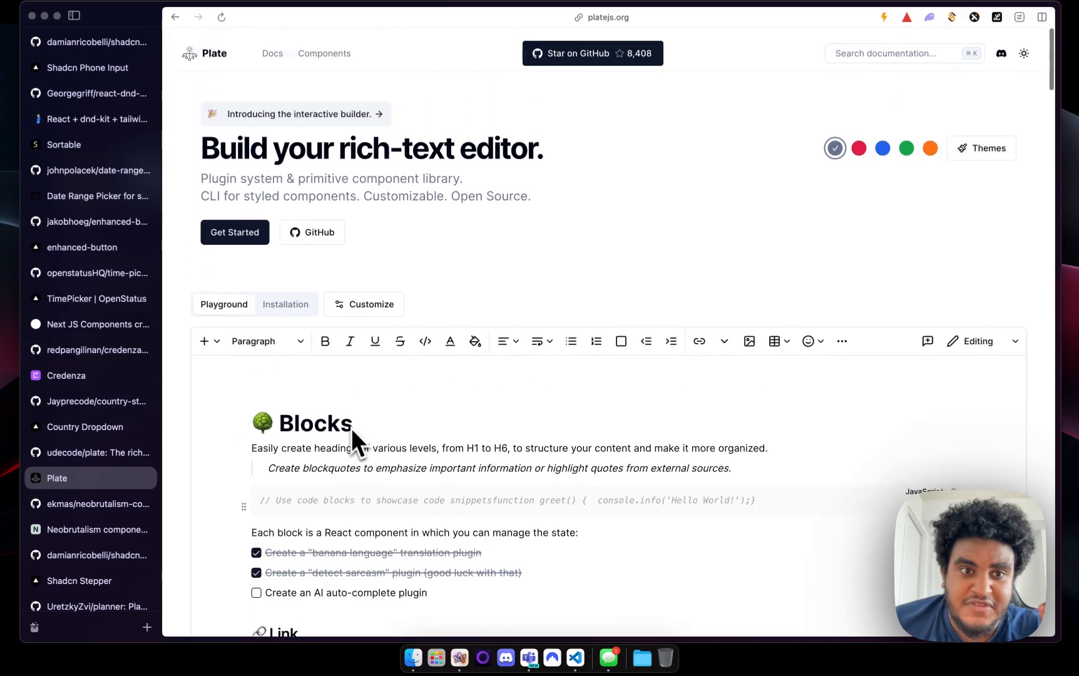
scroll("down", 3)
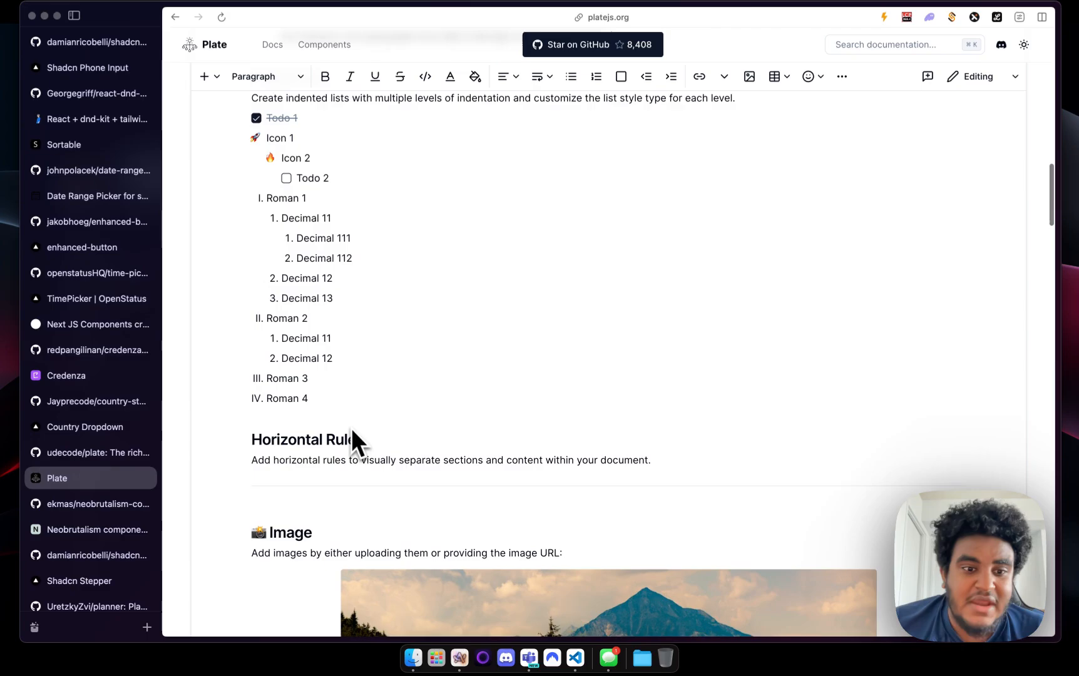
scroll("down", 3)
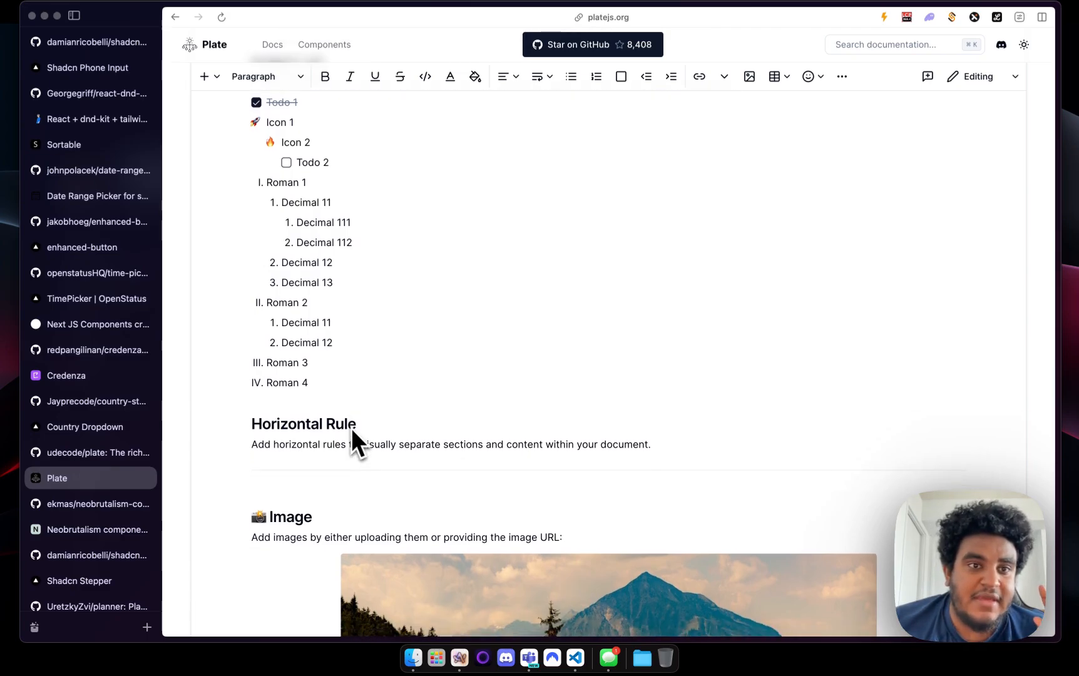
scroll("down", 3)
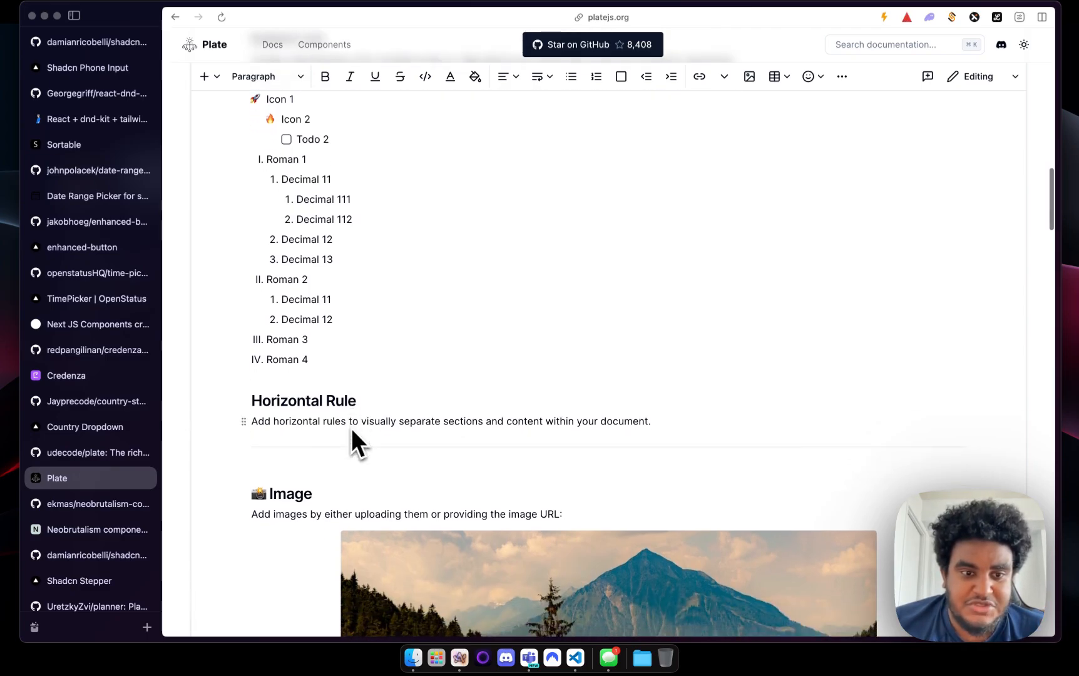
scroll("down", 3)
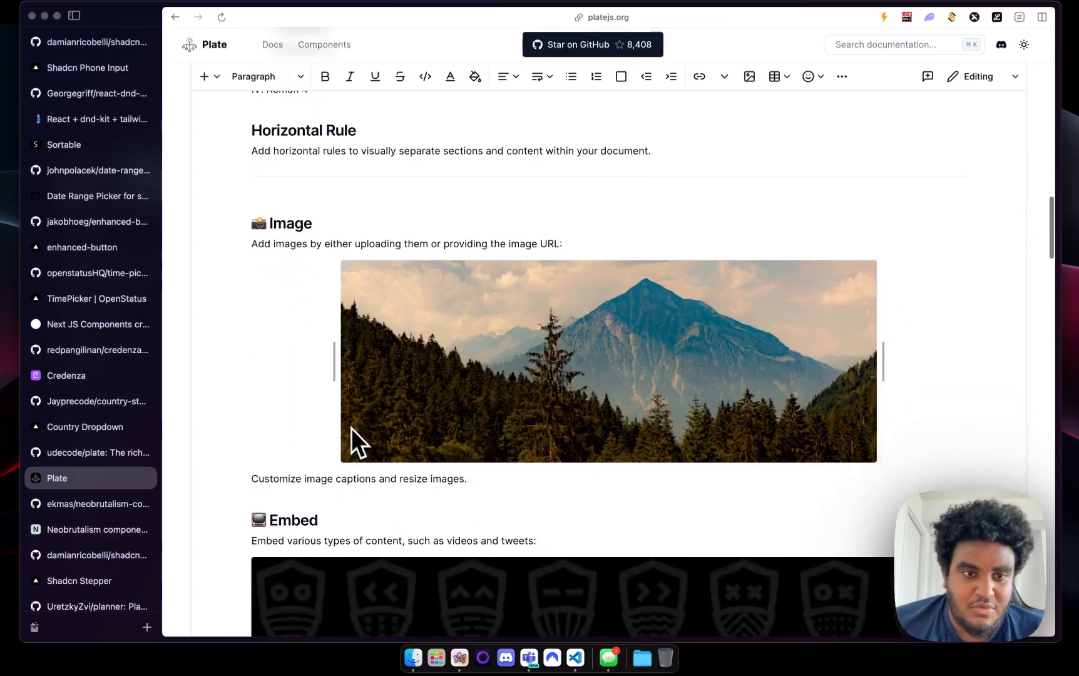
scroll("down", 3)
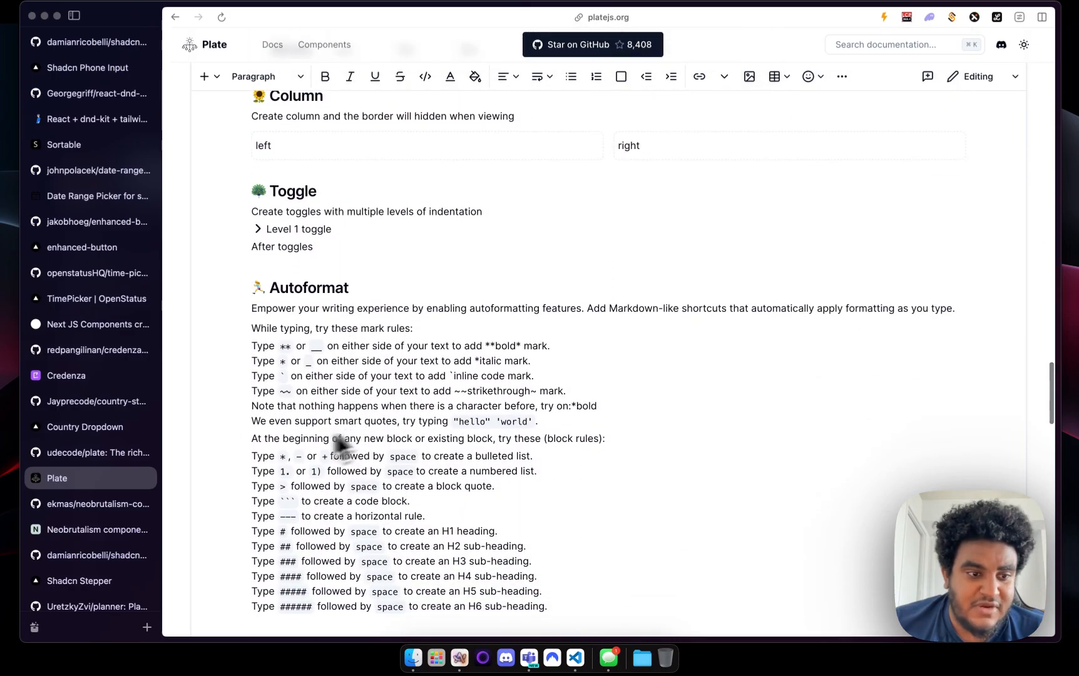
Reach the neobrutalism-components repo and its React component documentation via Components > React.
left_click(97, 504)
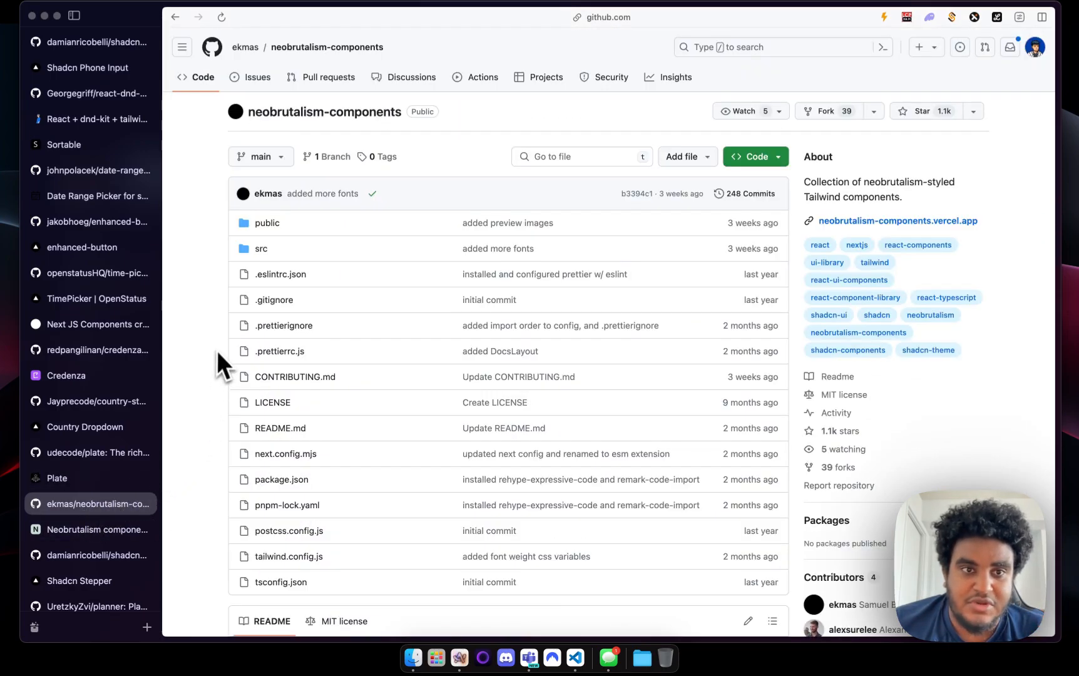
scroll("down", 3)
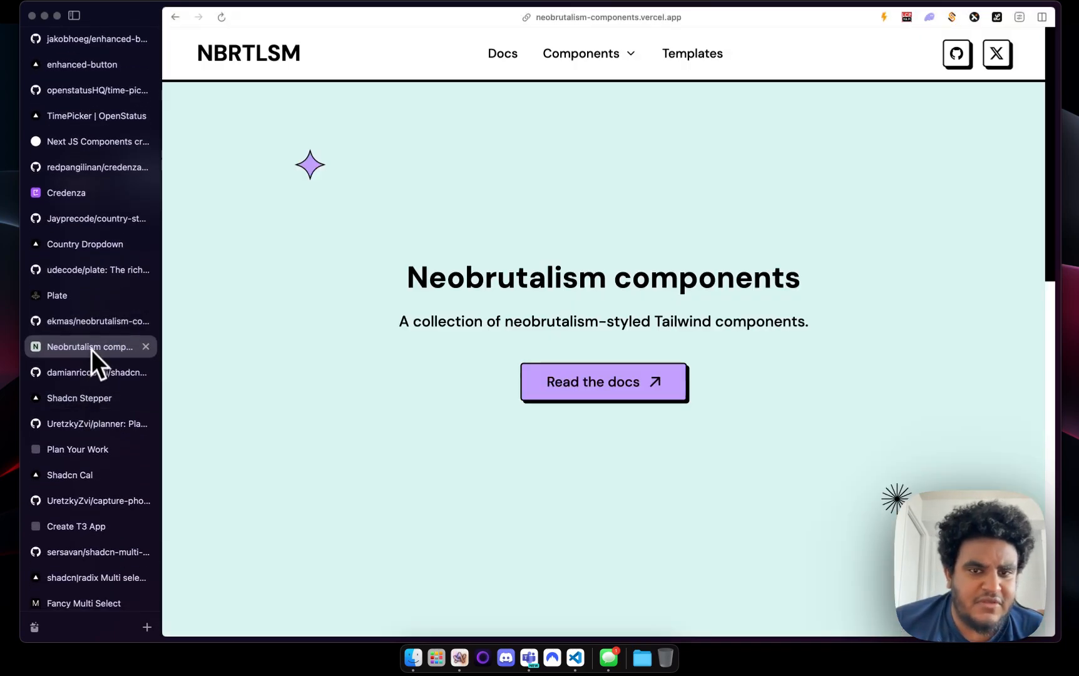
left_click(588, 53)
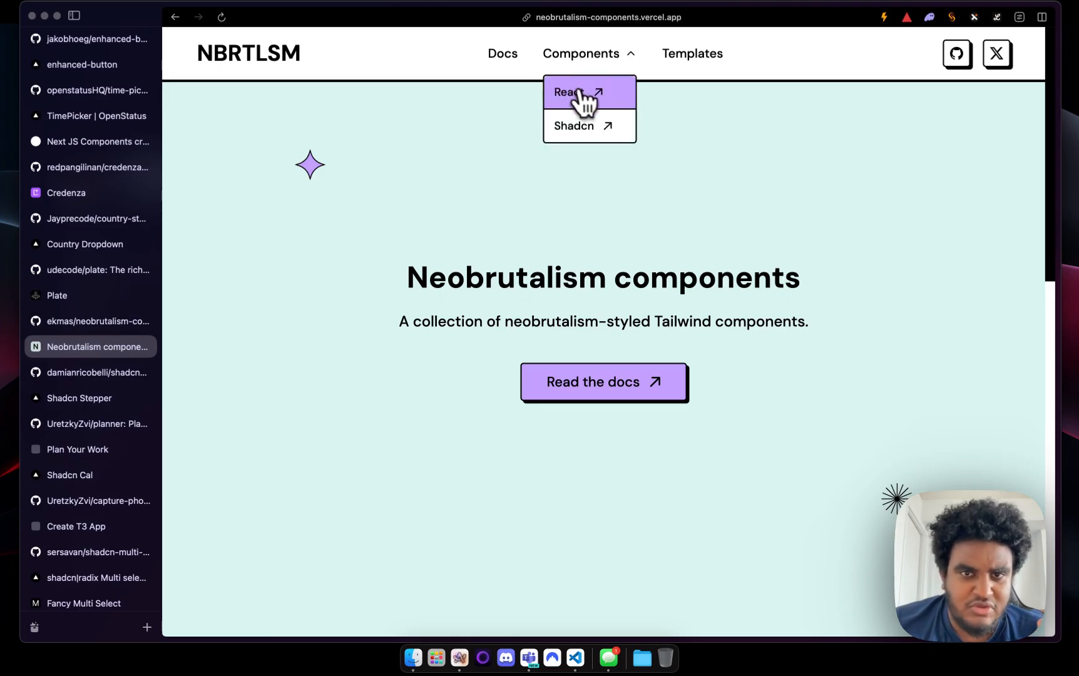
left_click(570, 92)
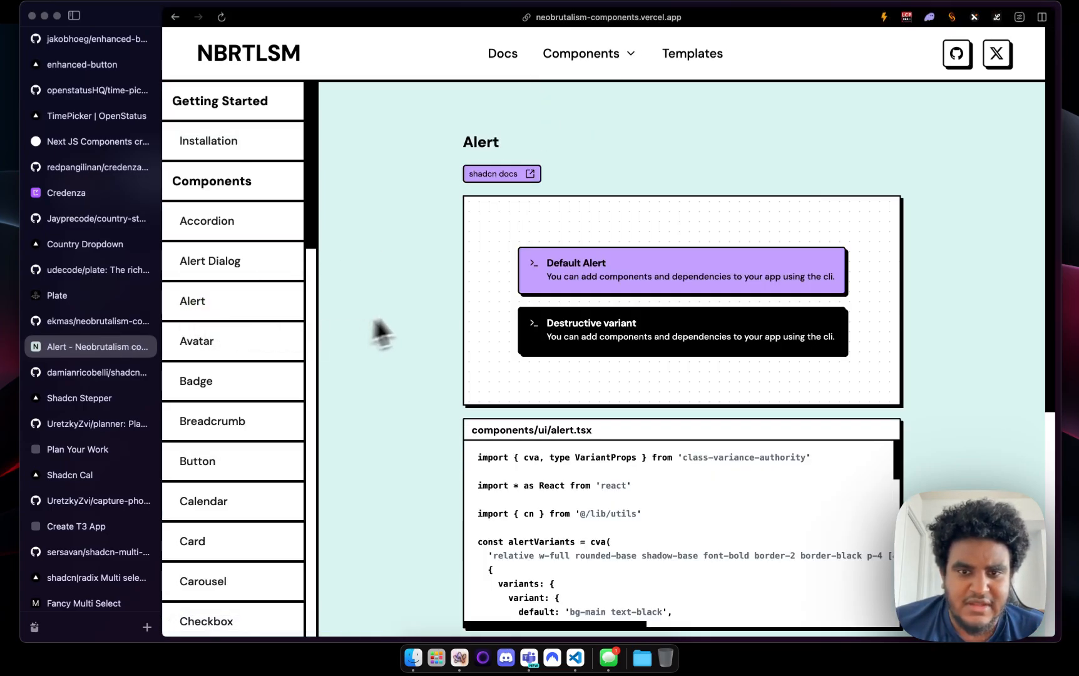
mouse_move(233, 341)
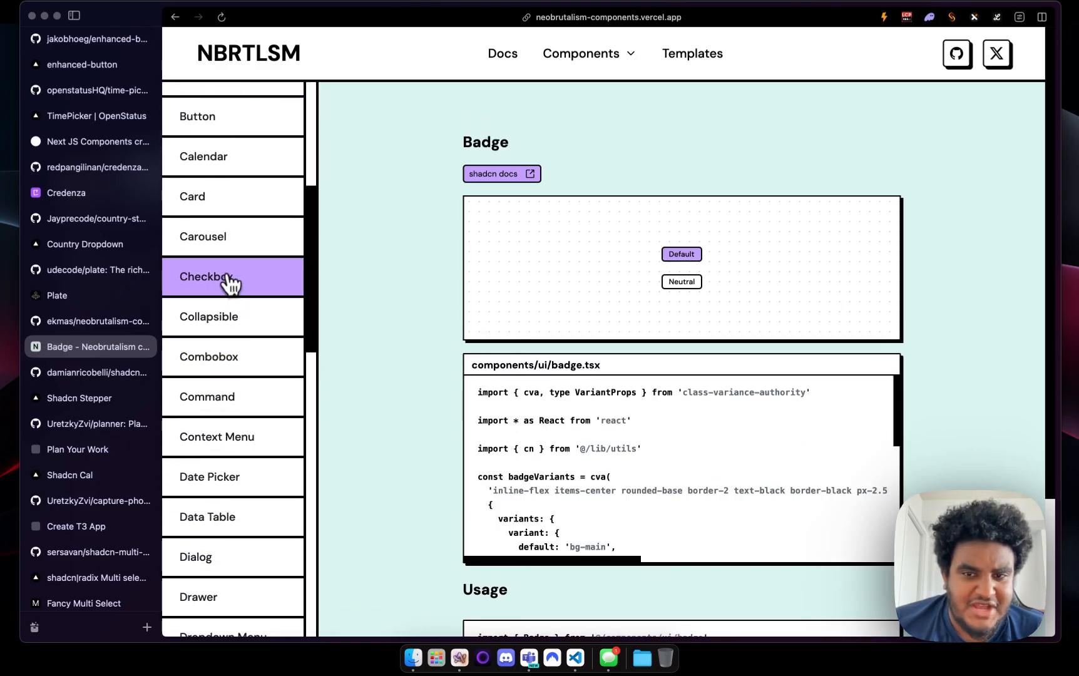
View the Command component demo, then the Popover demo with its popover opened.
left_click(207, 397)
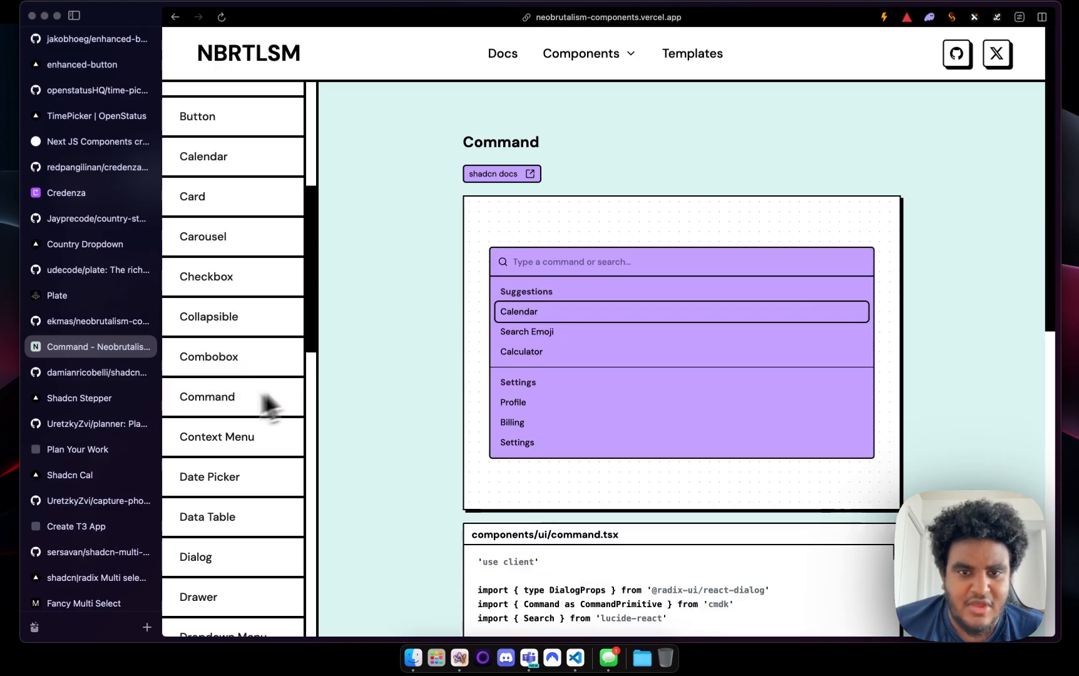
scroll("down", 3)
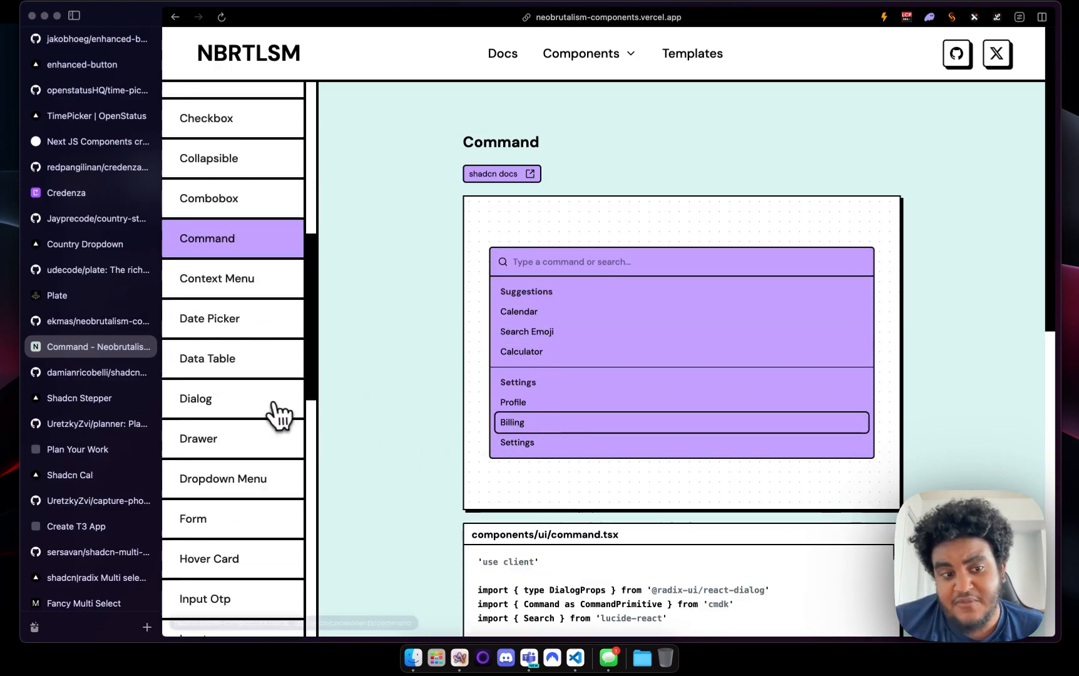
left_click(198, 438)
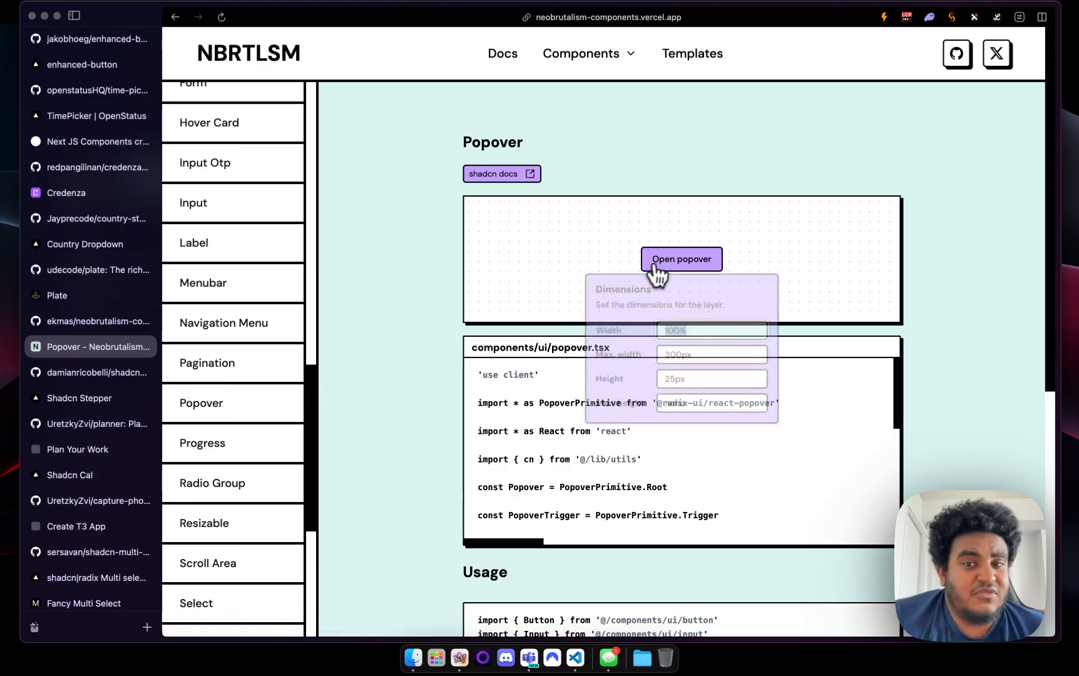
Reach the Shadcn Stepper demo page from its repository tab, scrolled to the Default stepper.
left_click(96, 372)
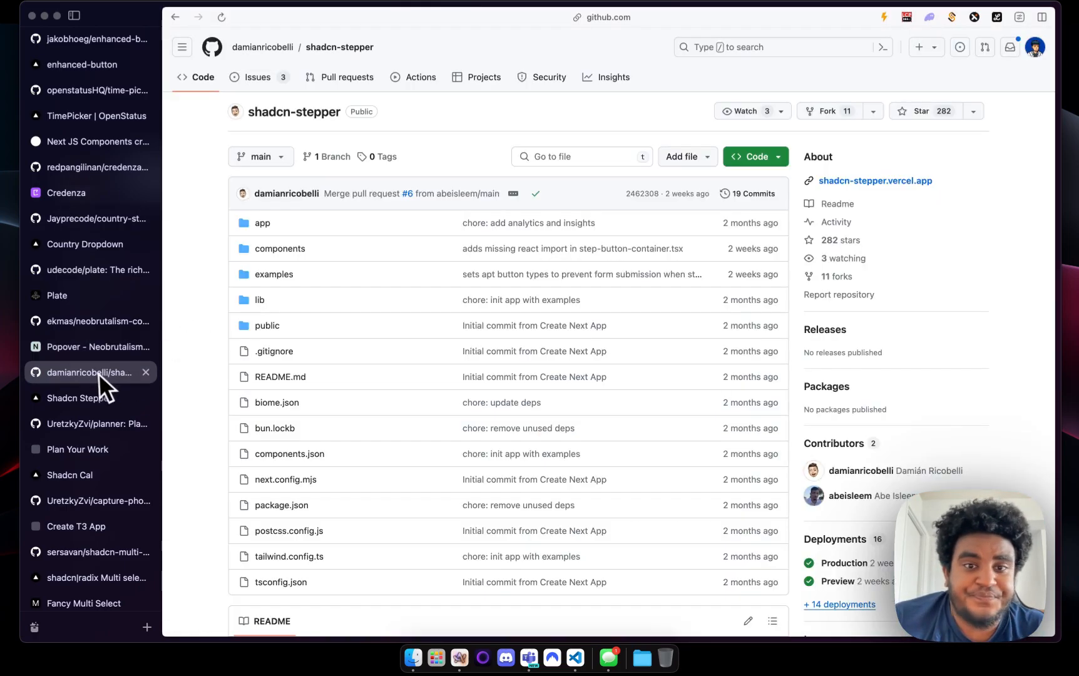
left_click(79, 398)
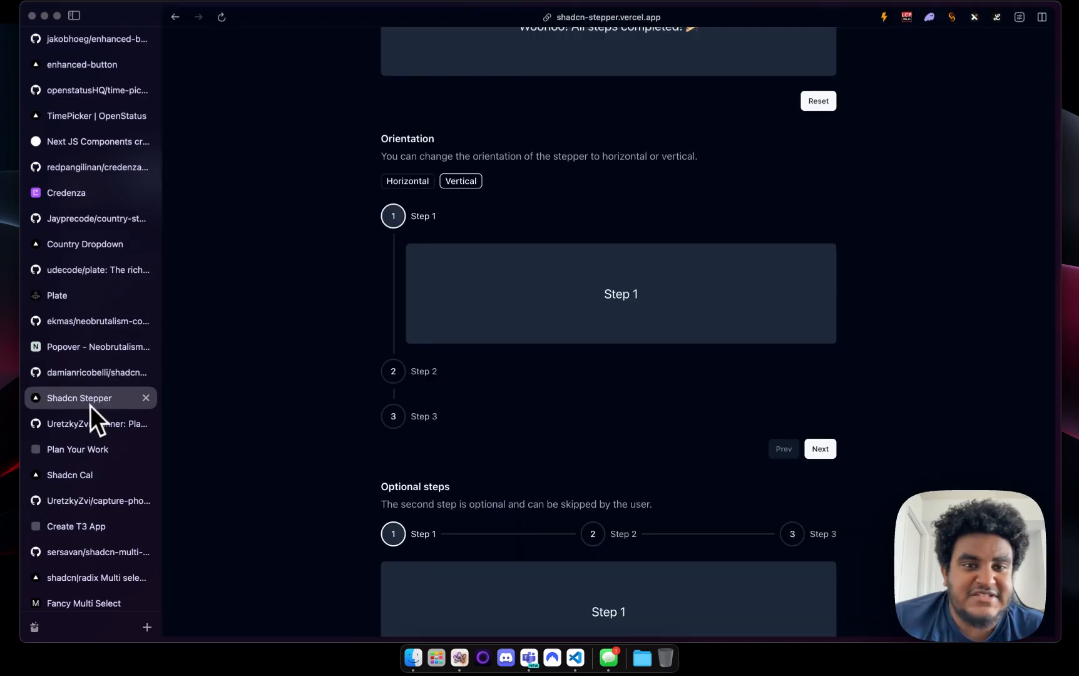
scroll("up", 3)
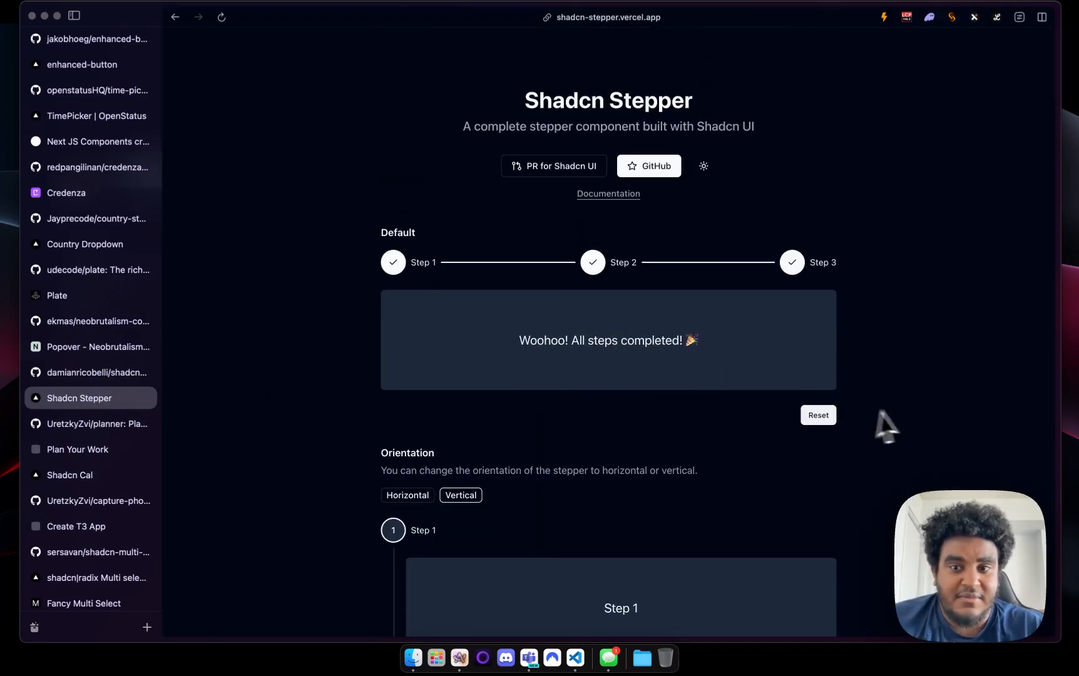
mouse_move(446, 298)
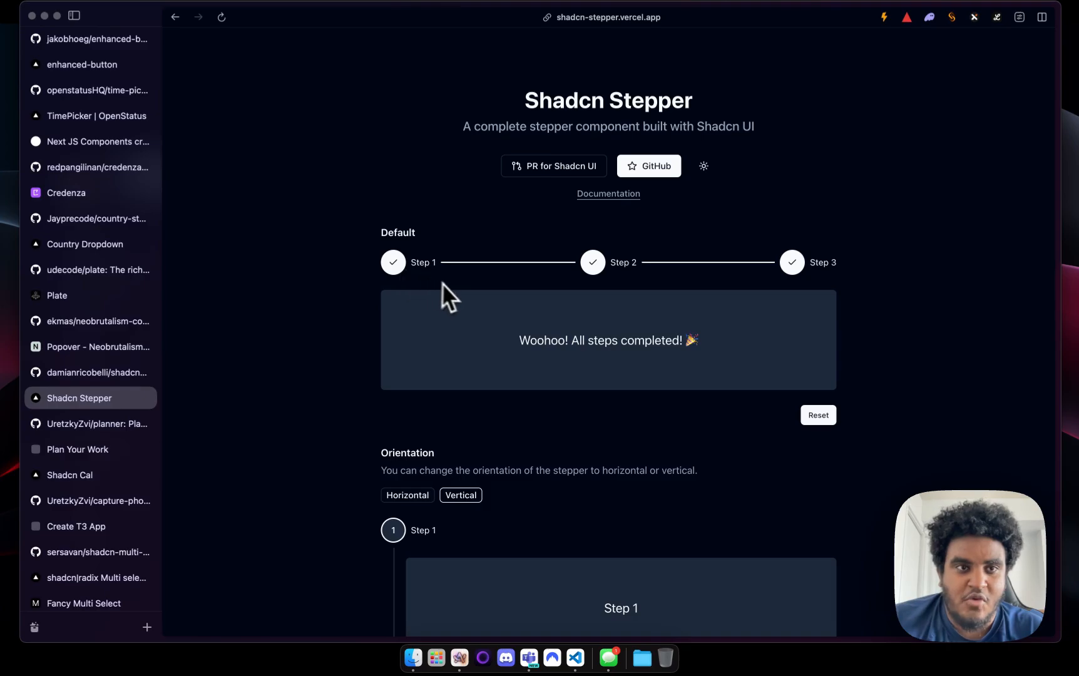
Reset the default stepper and run it Next through Finish to the all-steps-completed message.
left_click(818, 416)
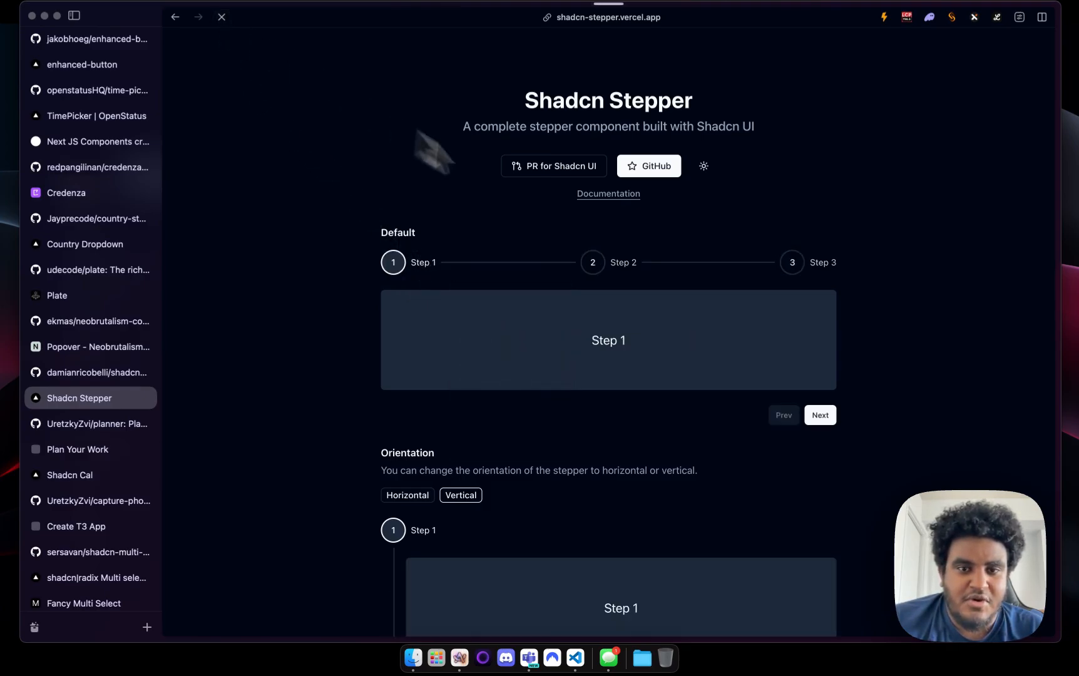
left_click(819, 414)
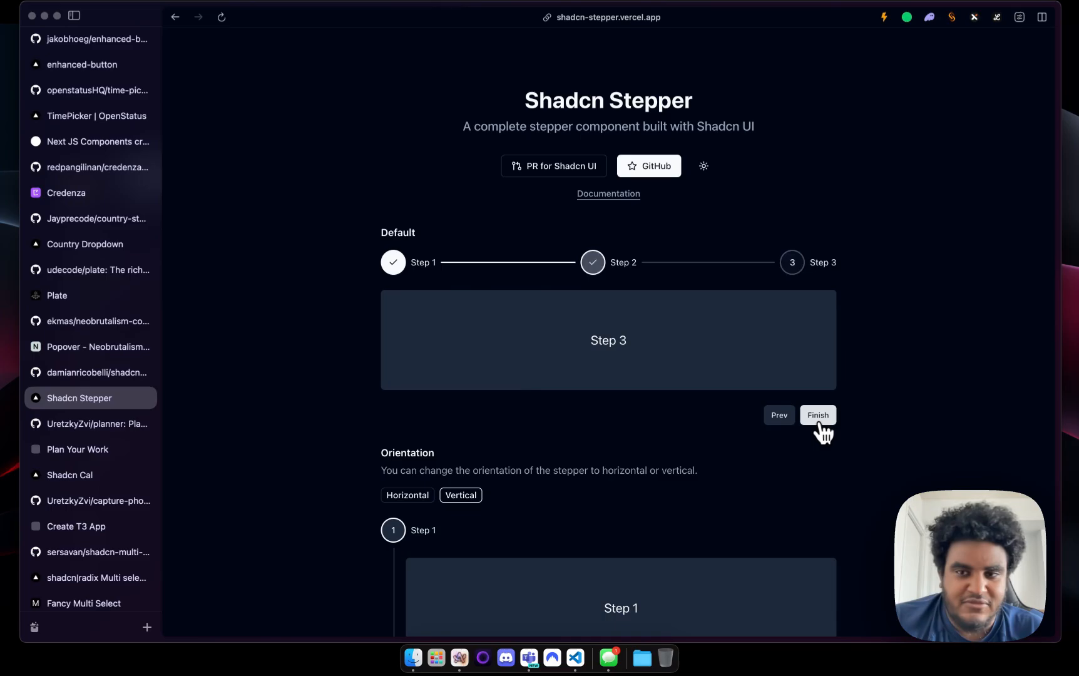
left_click(818, 416)
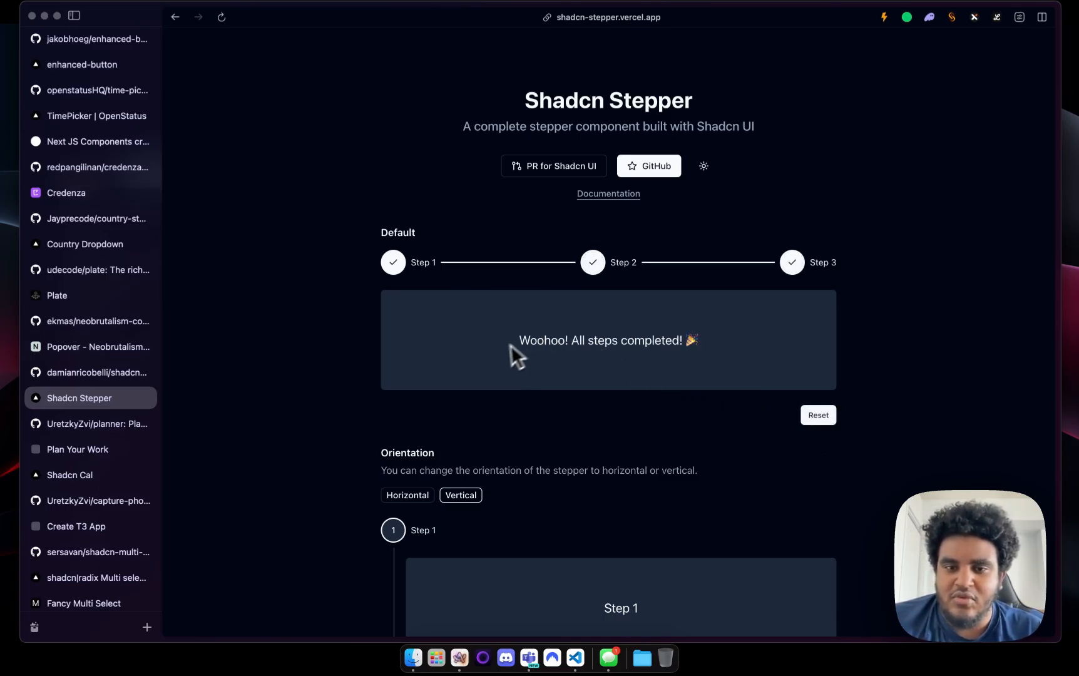
left_click(96, 423)
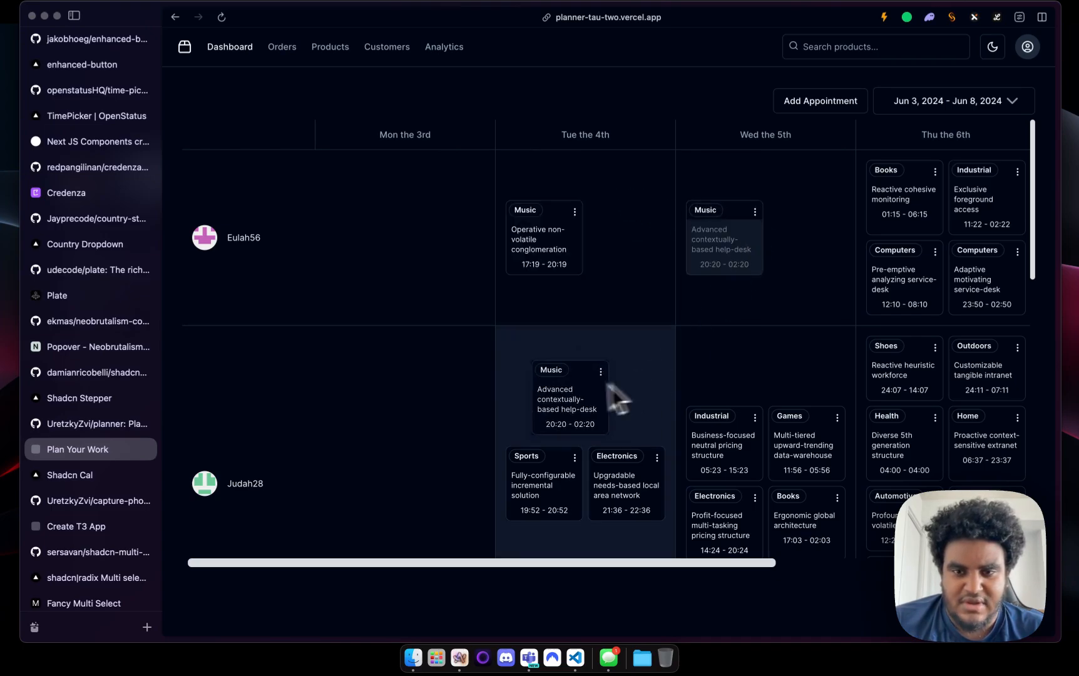
Book the June 6, 11:00 AM slot in Shadcn Cal, then move to the capture-photo repository.
left_click(72, 475)
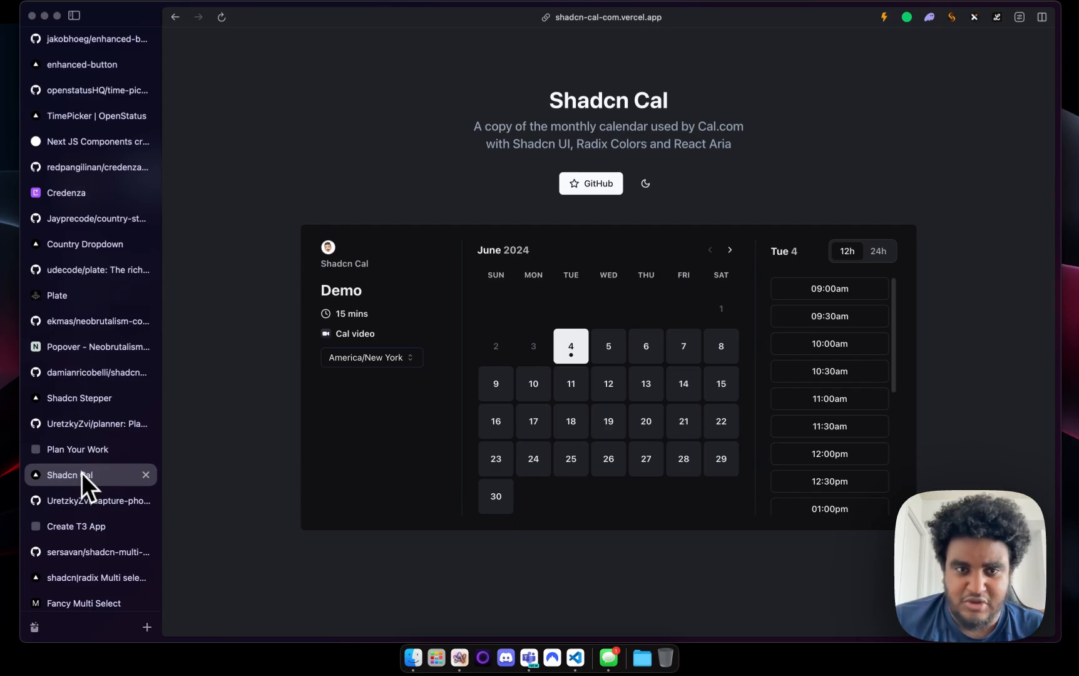
mouse_move(301, 274)
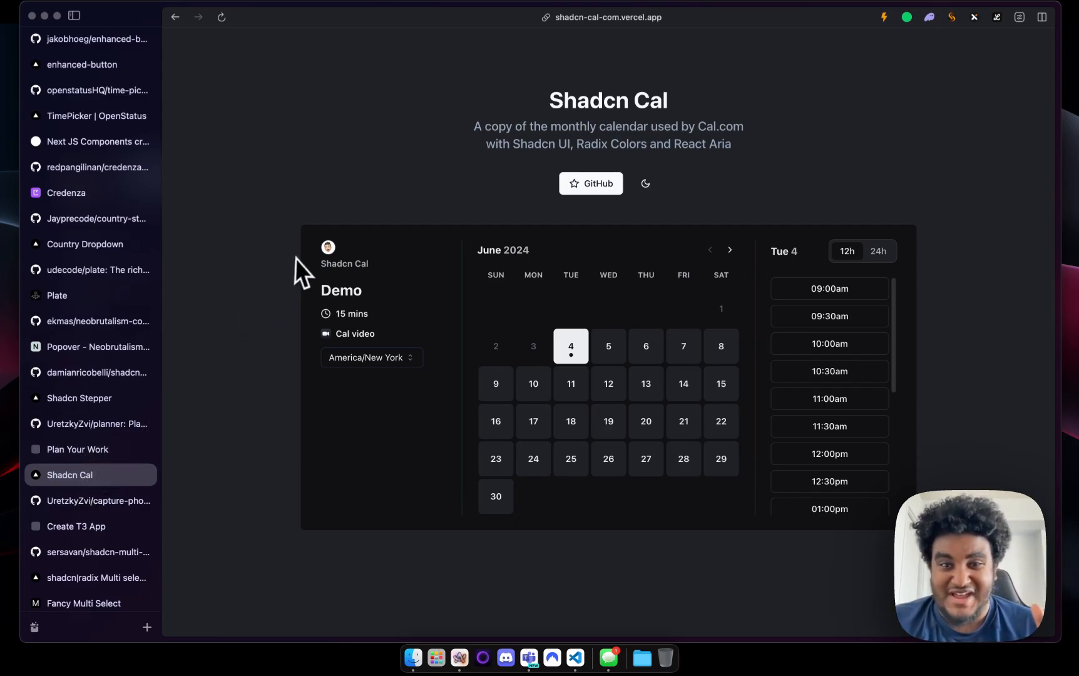
mouse_move(558, 372)
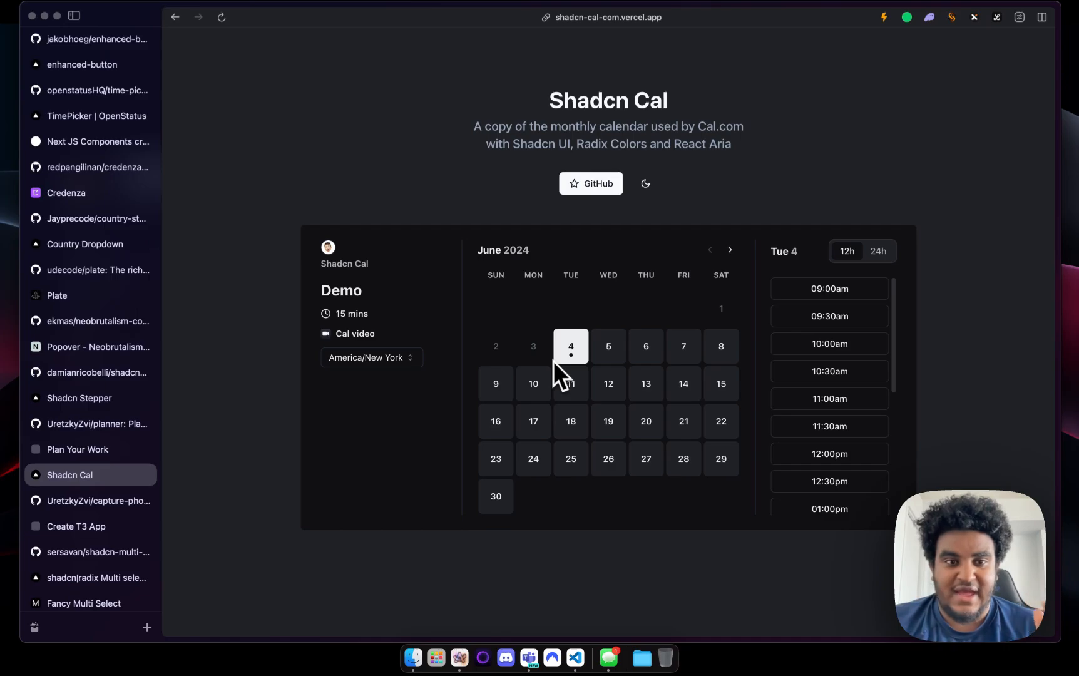
mouse_move(887, 316)
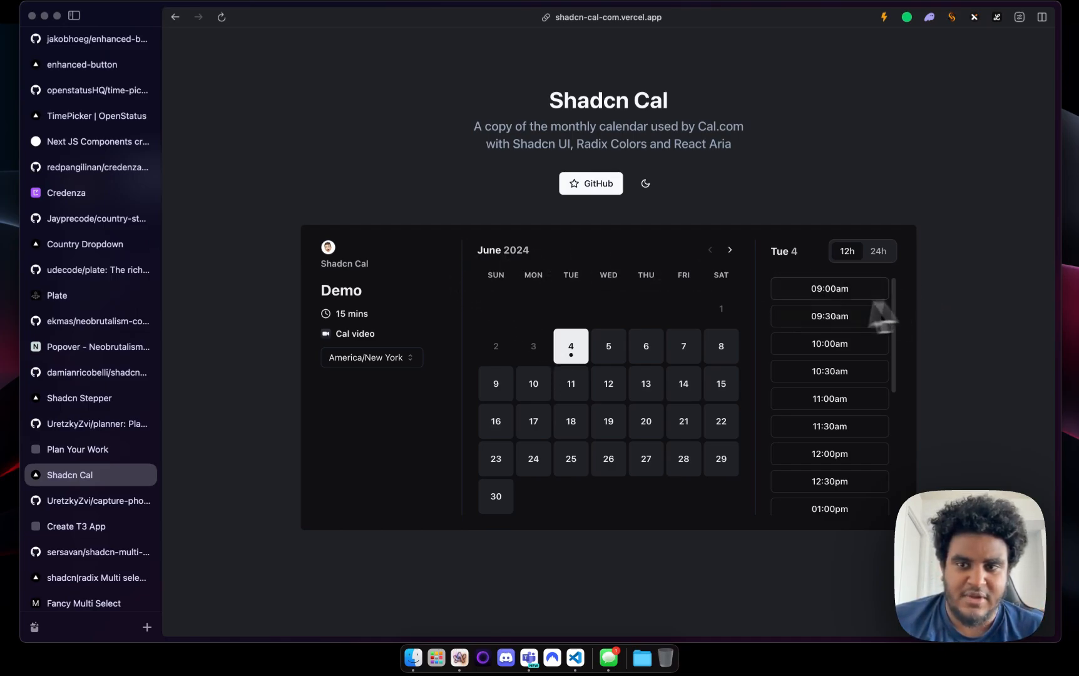
left_click(877, 250)
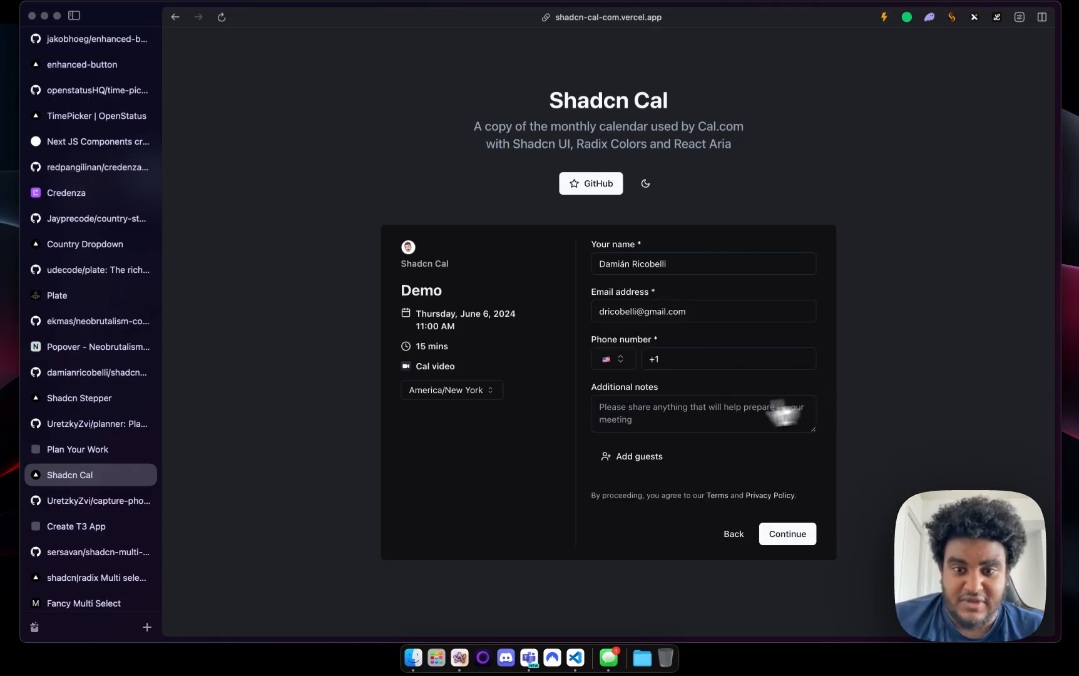
mouse_move(74, 510)
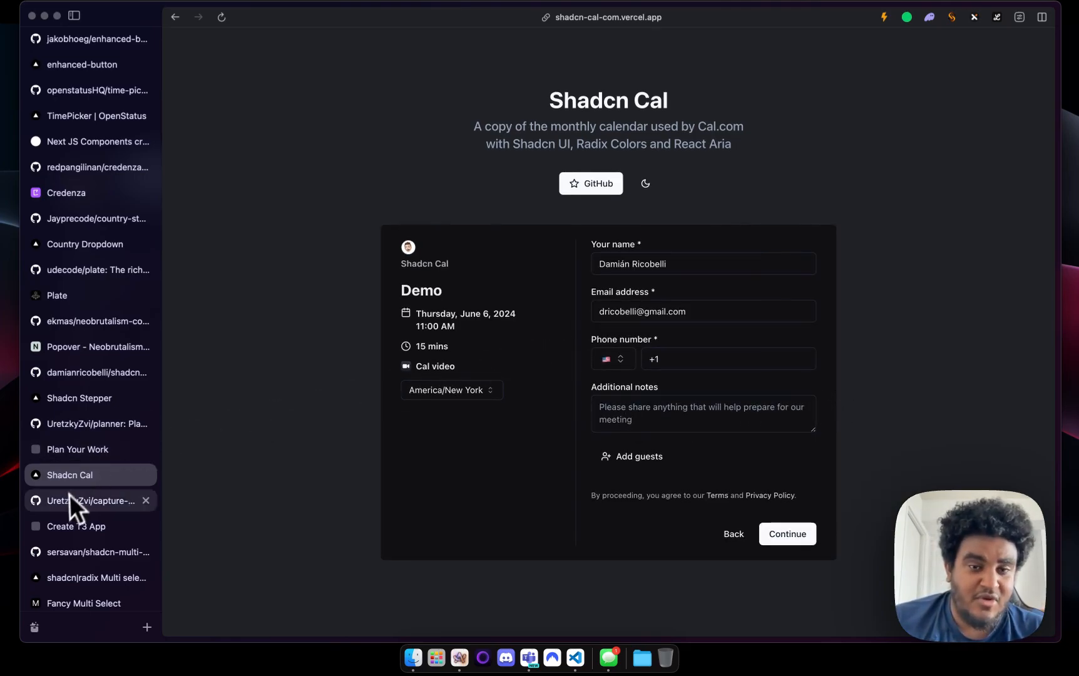
left_click(86, 505)
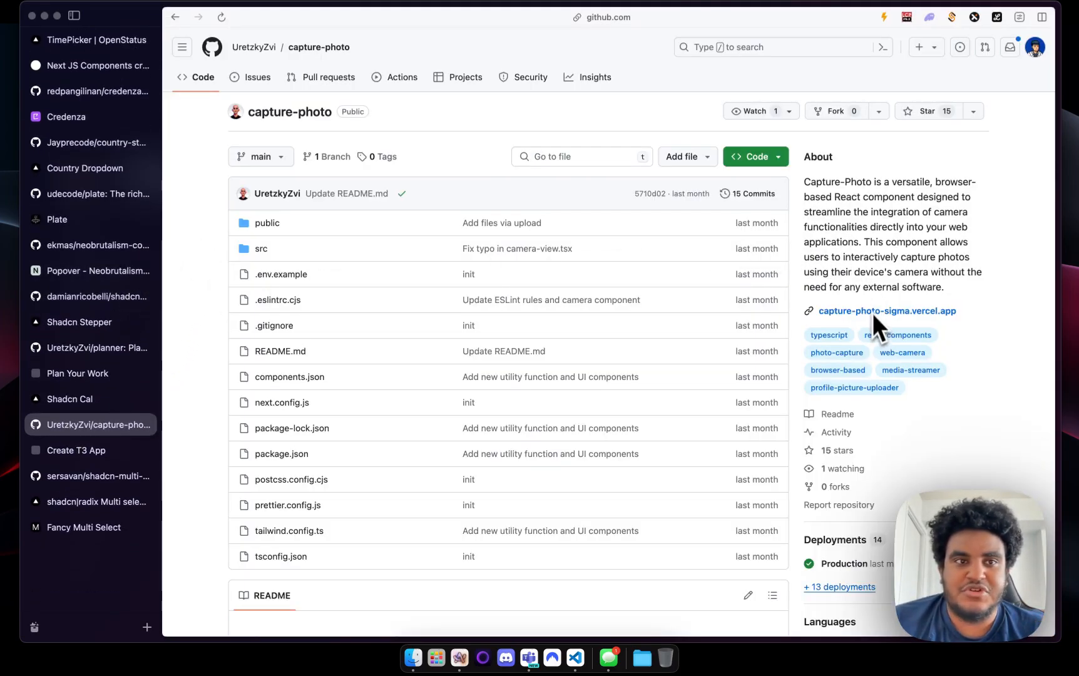
left_click(888, 310)
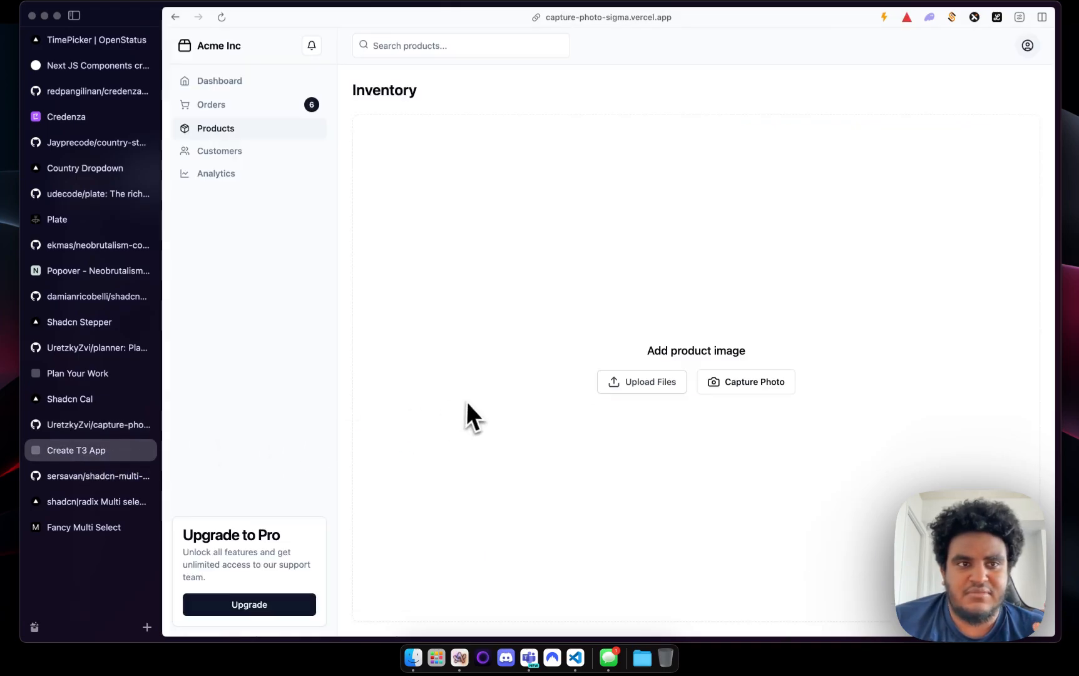
mouse_move(745, 382)
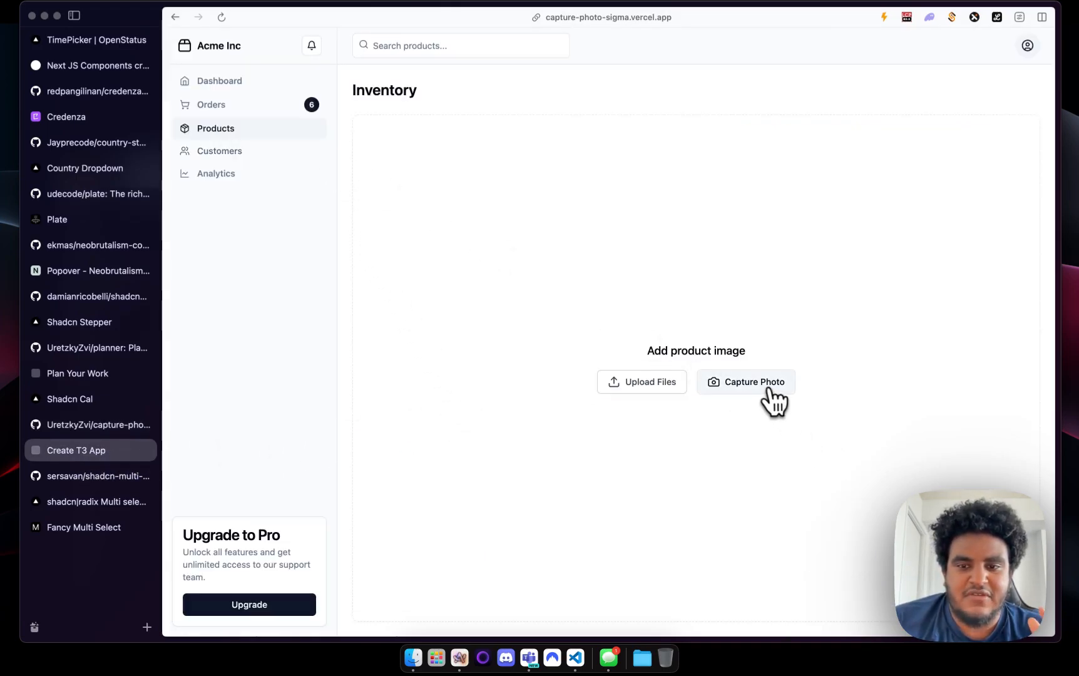
left_click(744, 382)
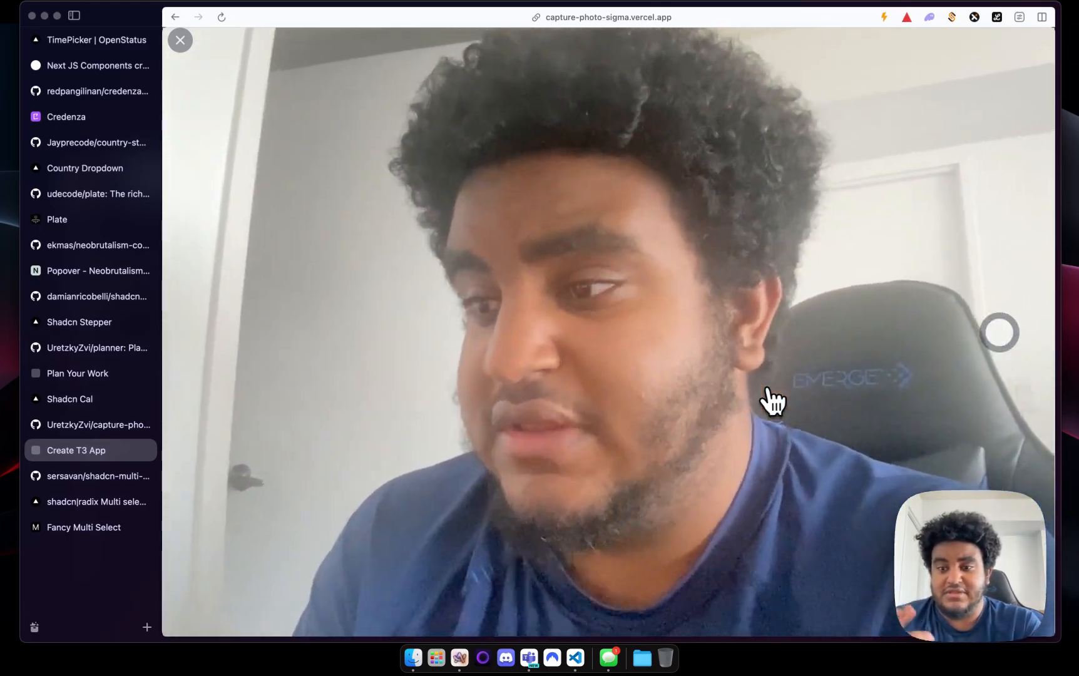
left_click(89, 424)
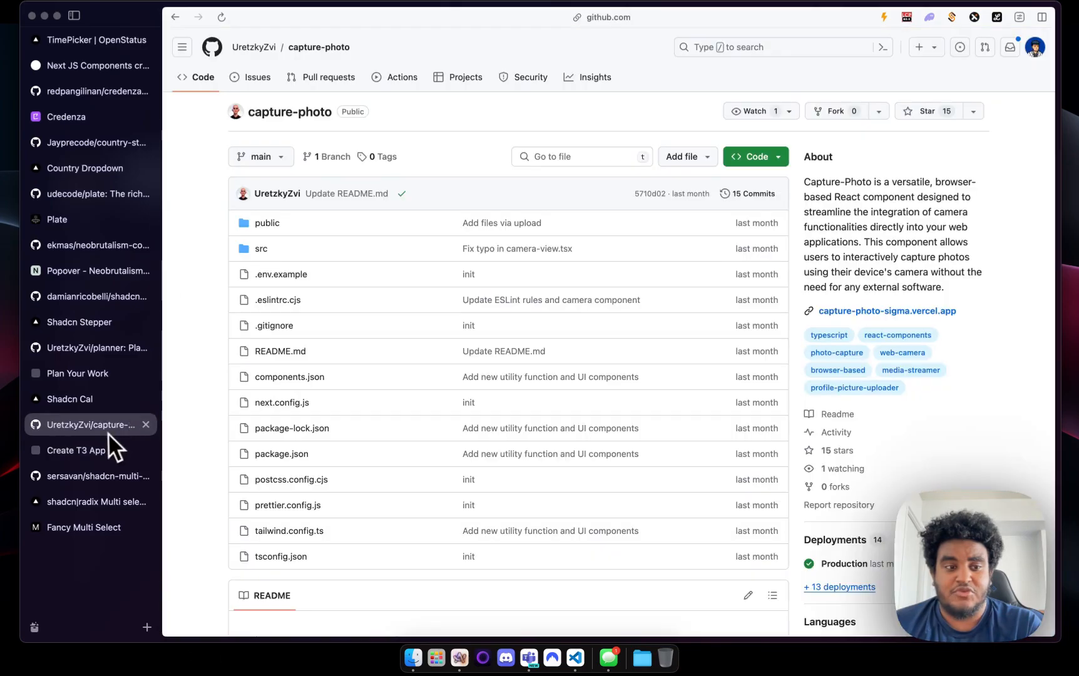
View the Multi select component demo and clear its selected frameworks.
left_click(92, 476)
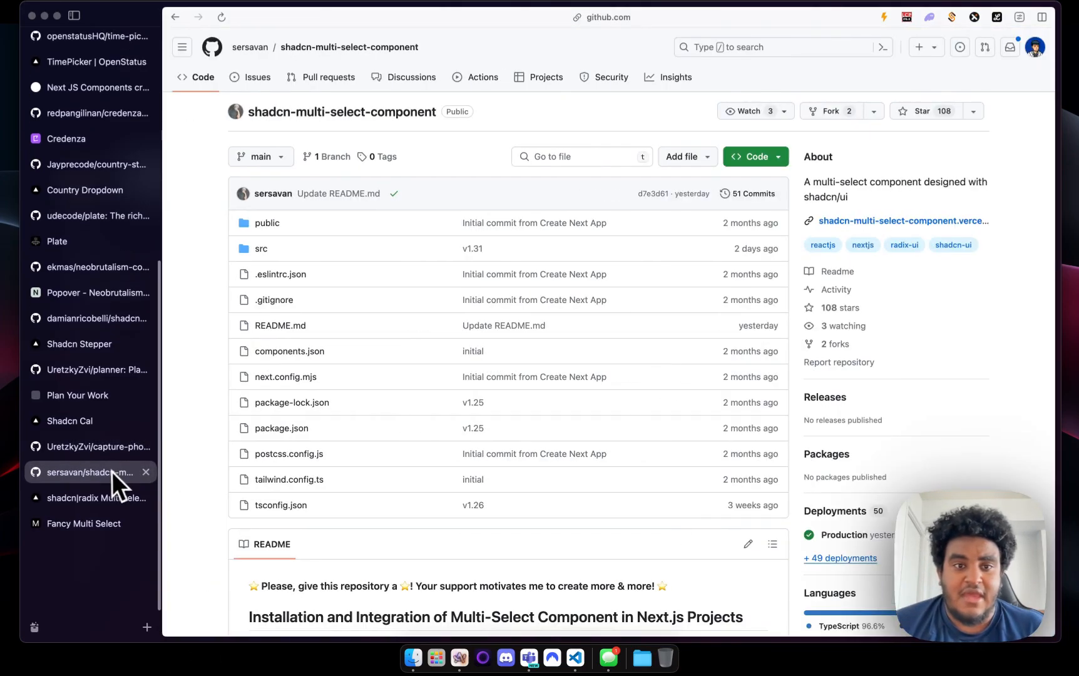
left_click(89, 499)
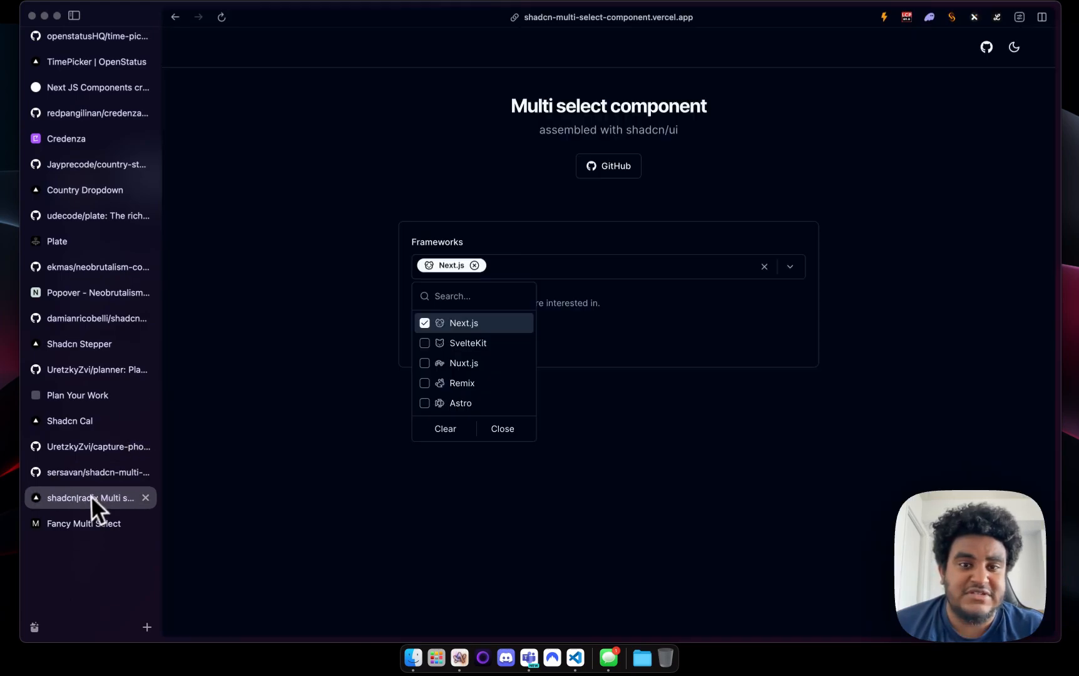
left_click(464, 363)
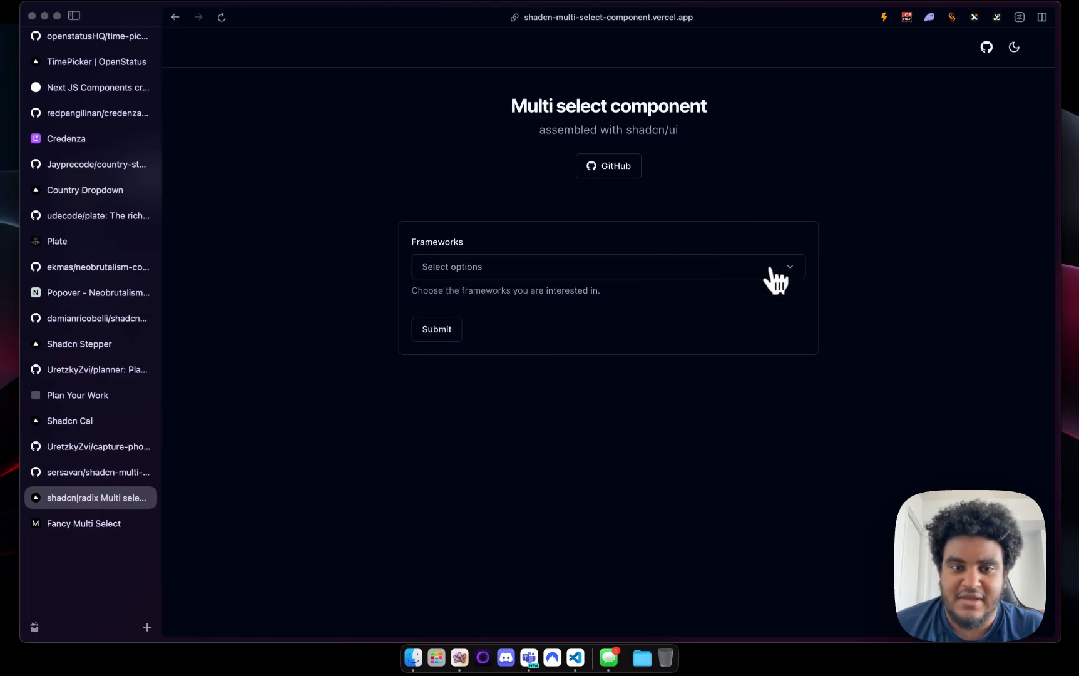
View the Fancy Multi Select demo, then return toward the awesome-shadcn-ui repository.
left_click(84, 523)
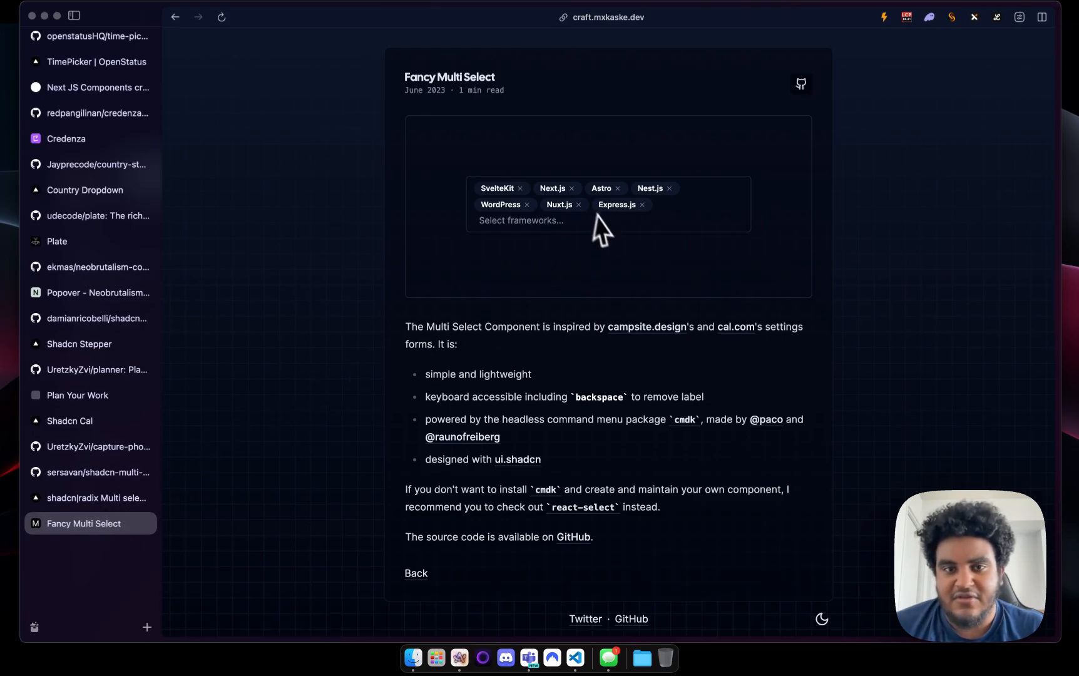
left_click(519, 187)
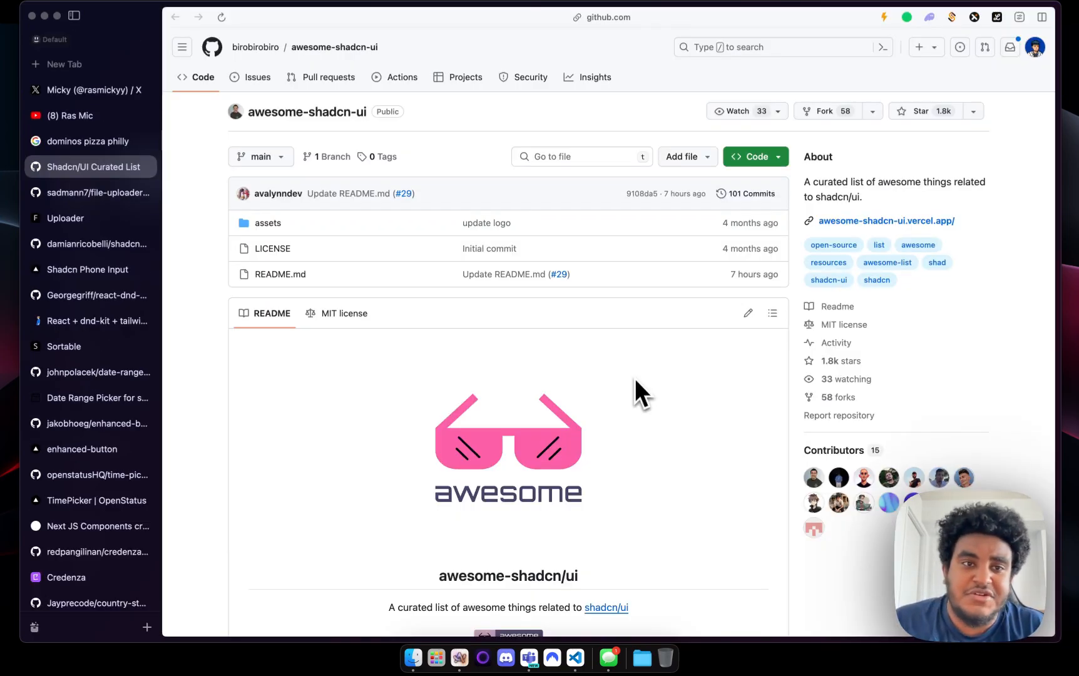
Scroll the awesome-shadcn-ui README around the fancy-multi-select to capture-photo entries.
scroll("down", 3)
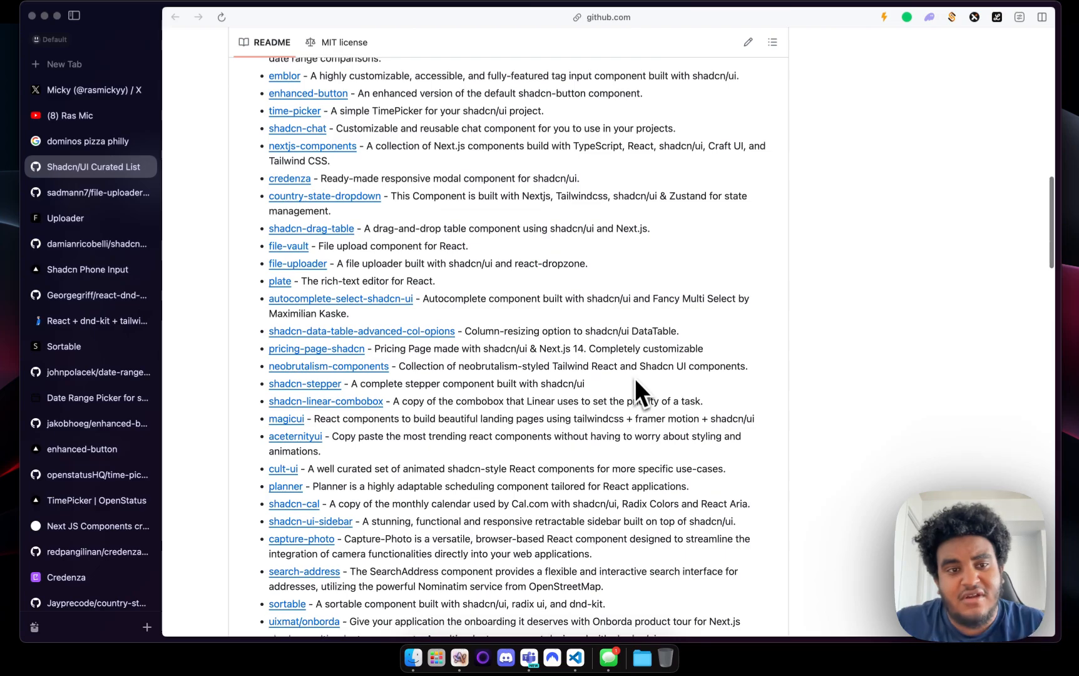
scroll("up", 3)
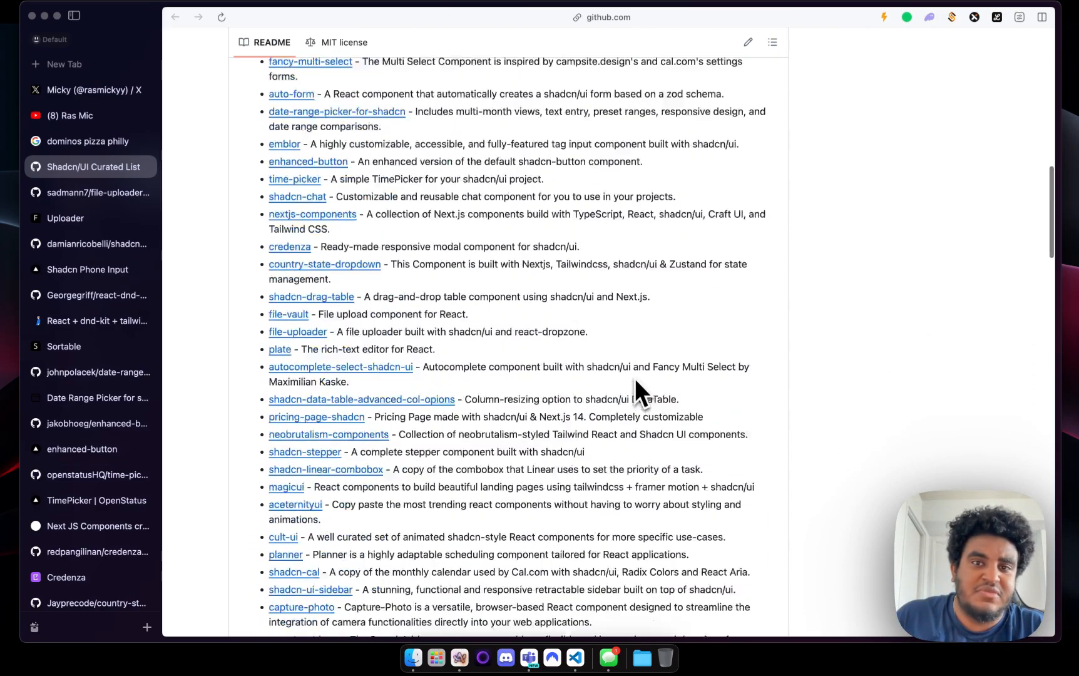